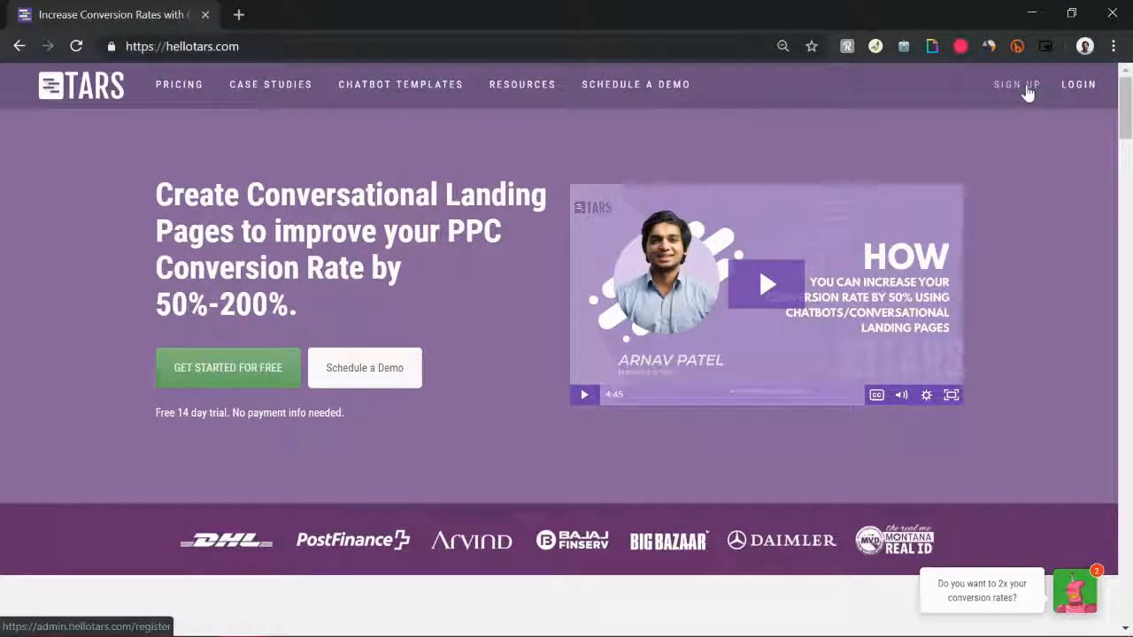
left_click(1015, 85)
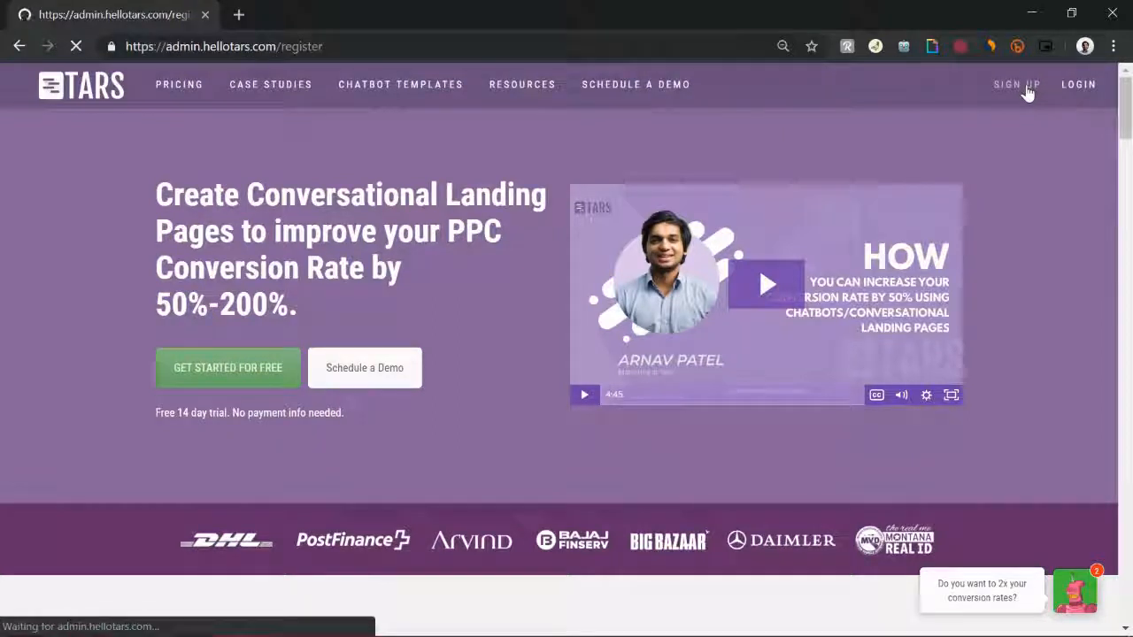
left_click(1015, 85)
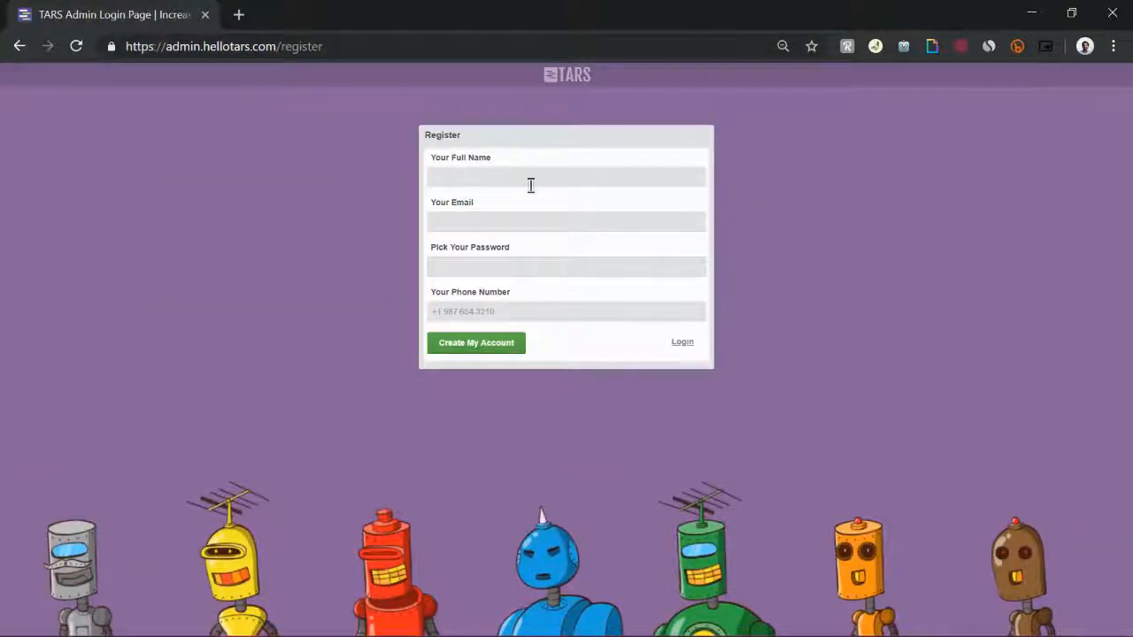
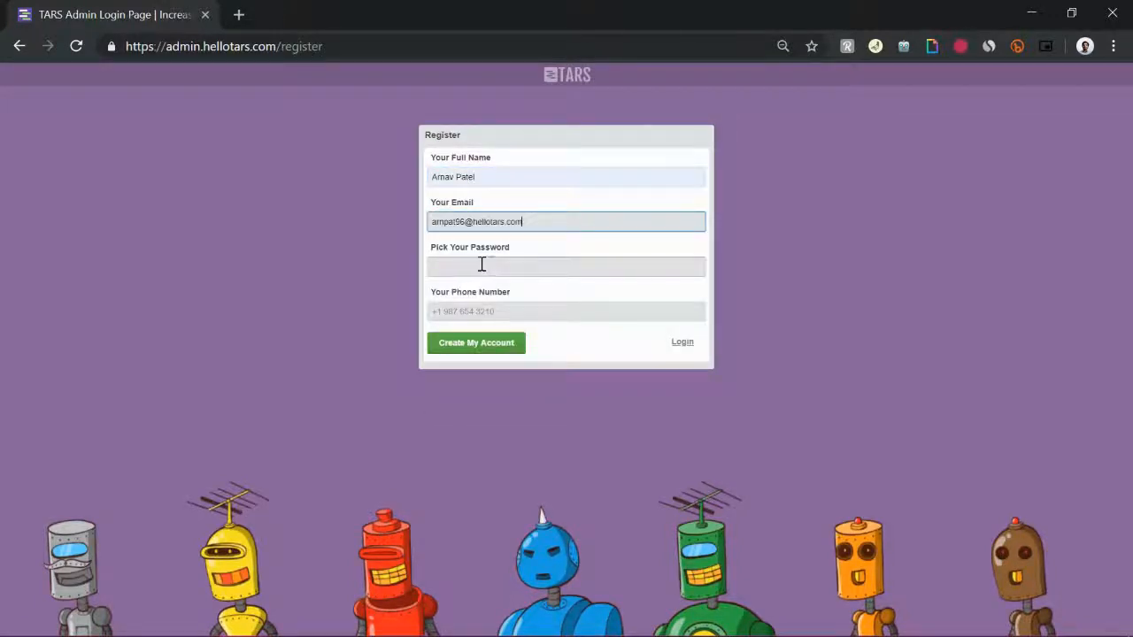
type("••••••")
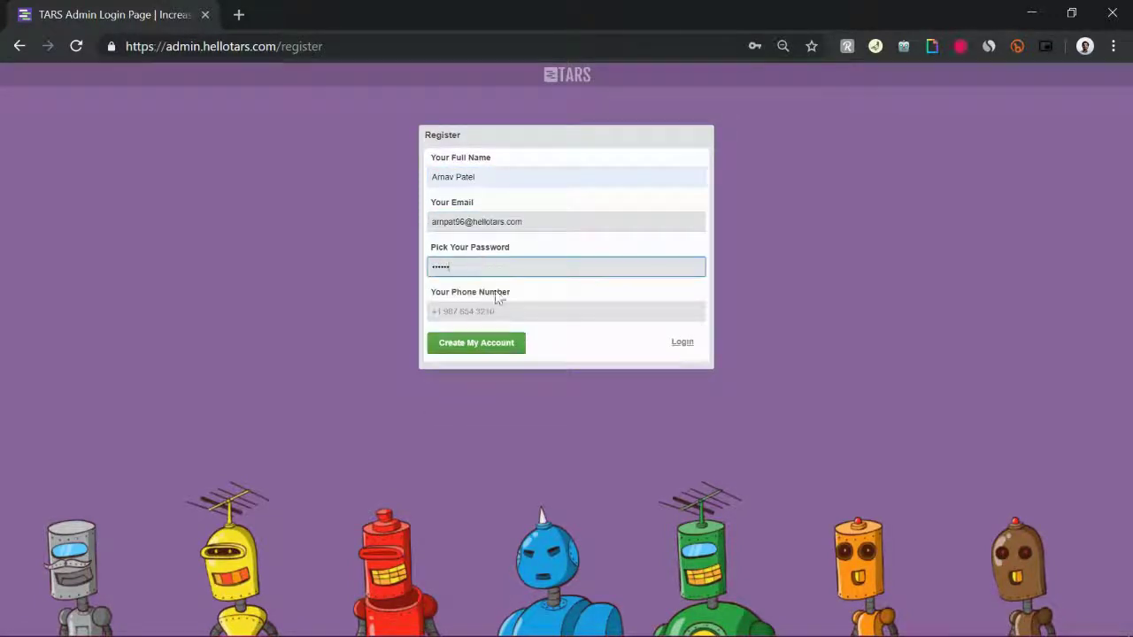
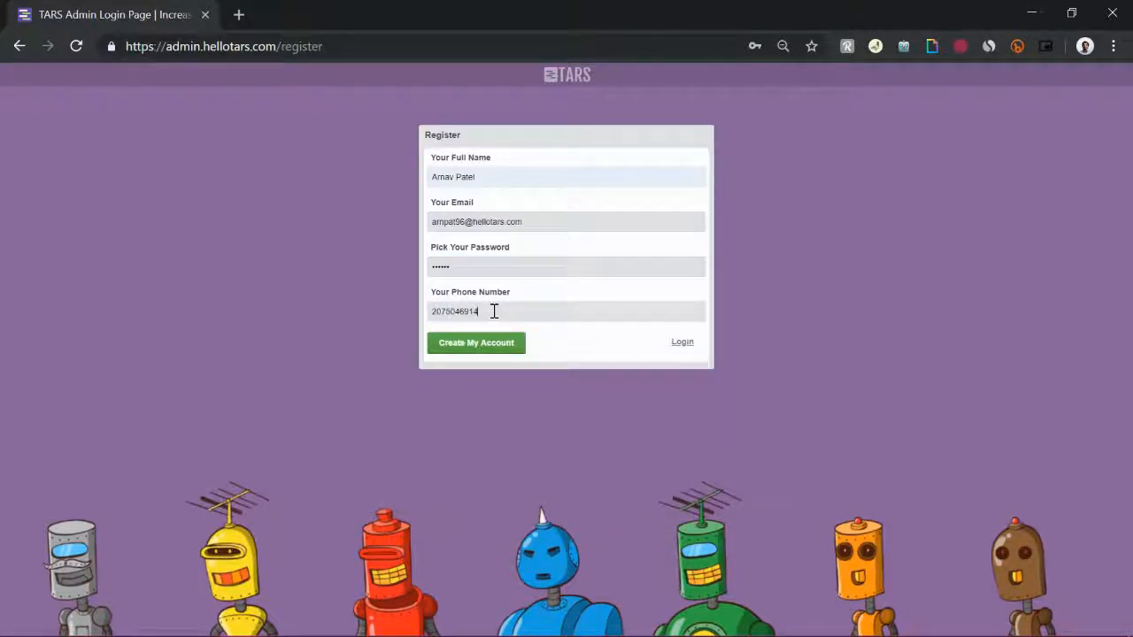
mouse_move(499, 351)
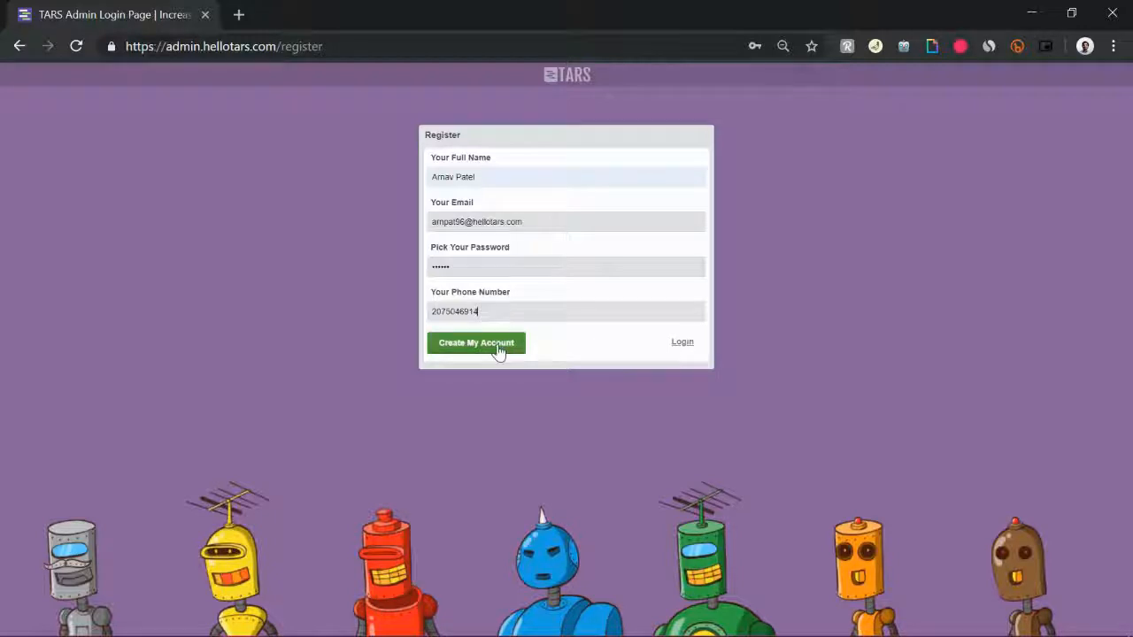
- Create the account, dismiss the save-password offer and skip the getting-started walkthrough
left_click(474, 343)
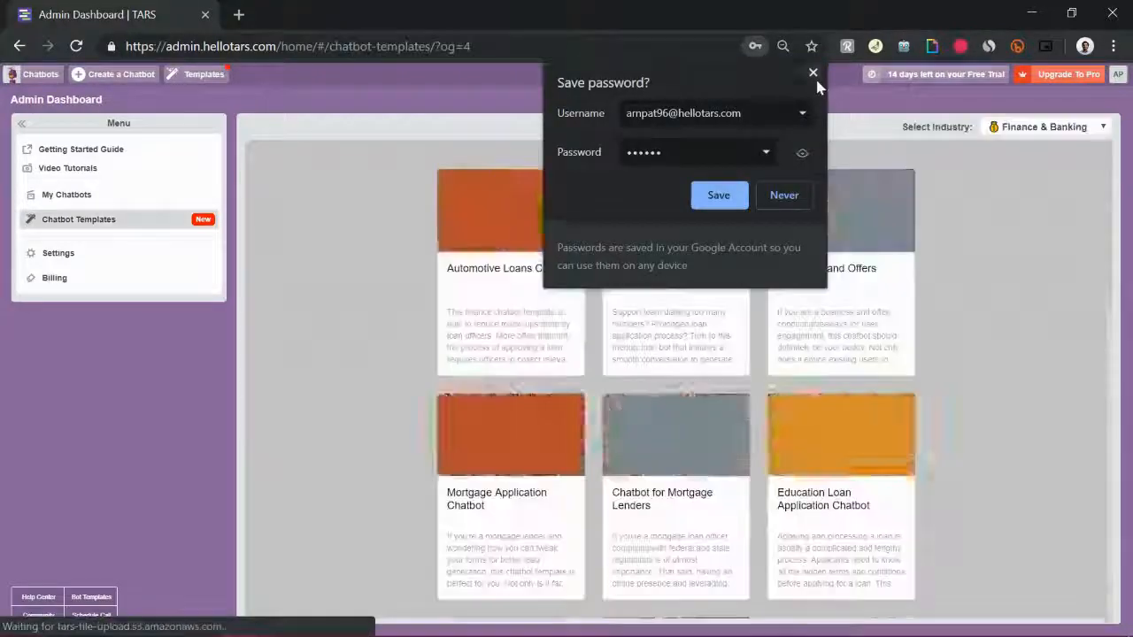
left_click(813, 71)
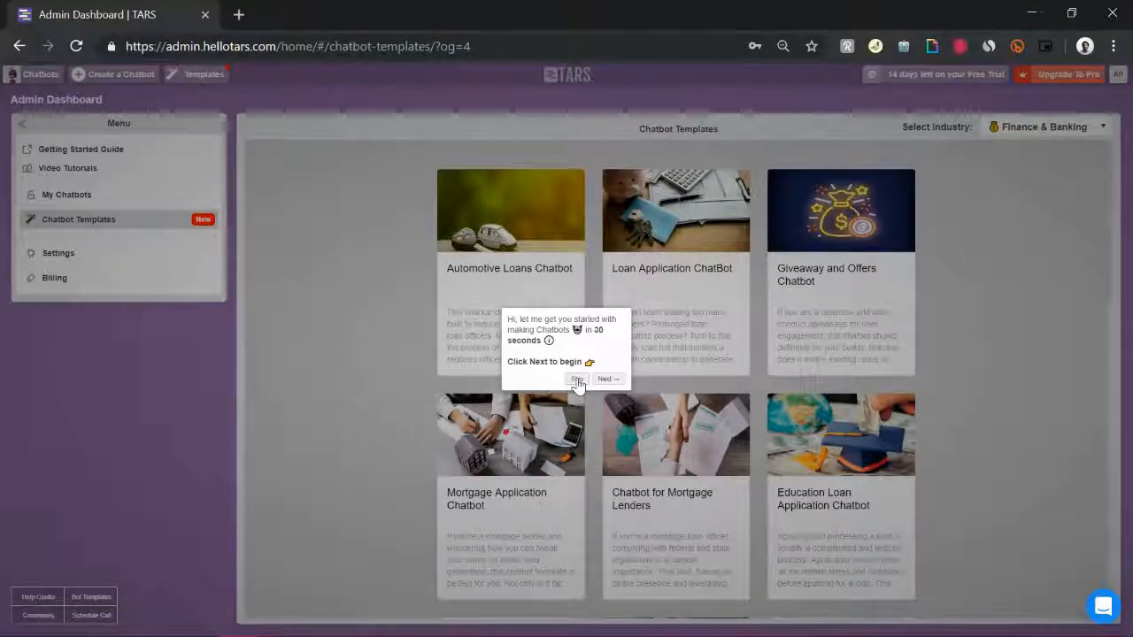
left_click(573, 378)
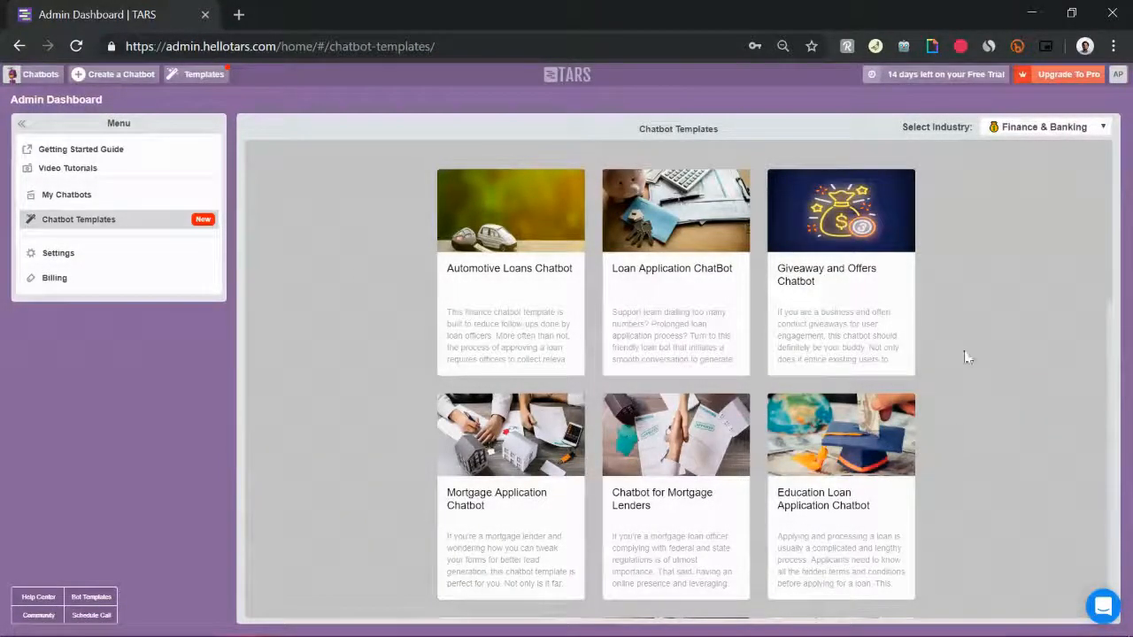
mouse_move(1111, 211)
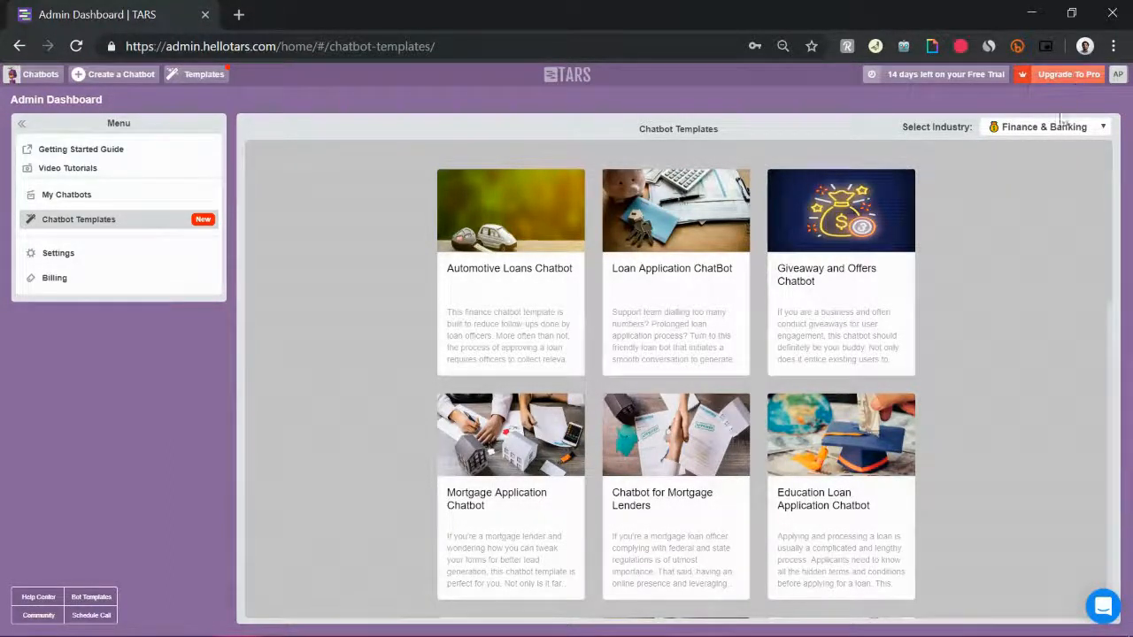
- Review the Select Industry list on the templates gallery, keeping Finance & Banking
left_click(1044, 125)
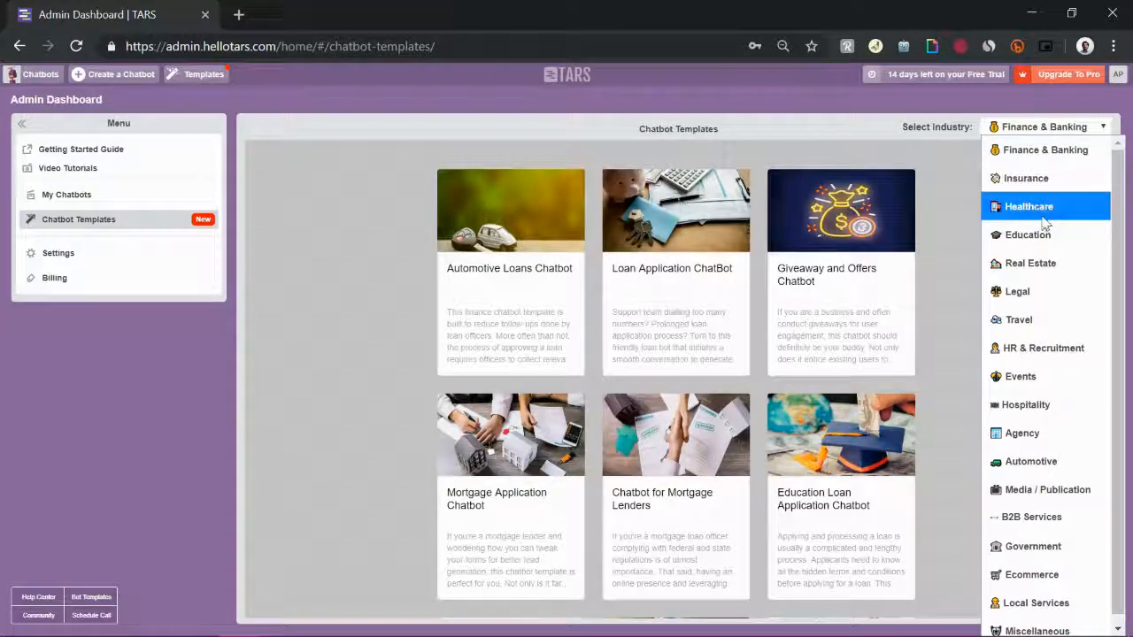
mouse_move(1076, 347)
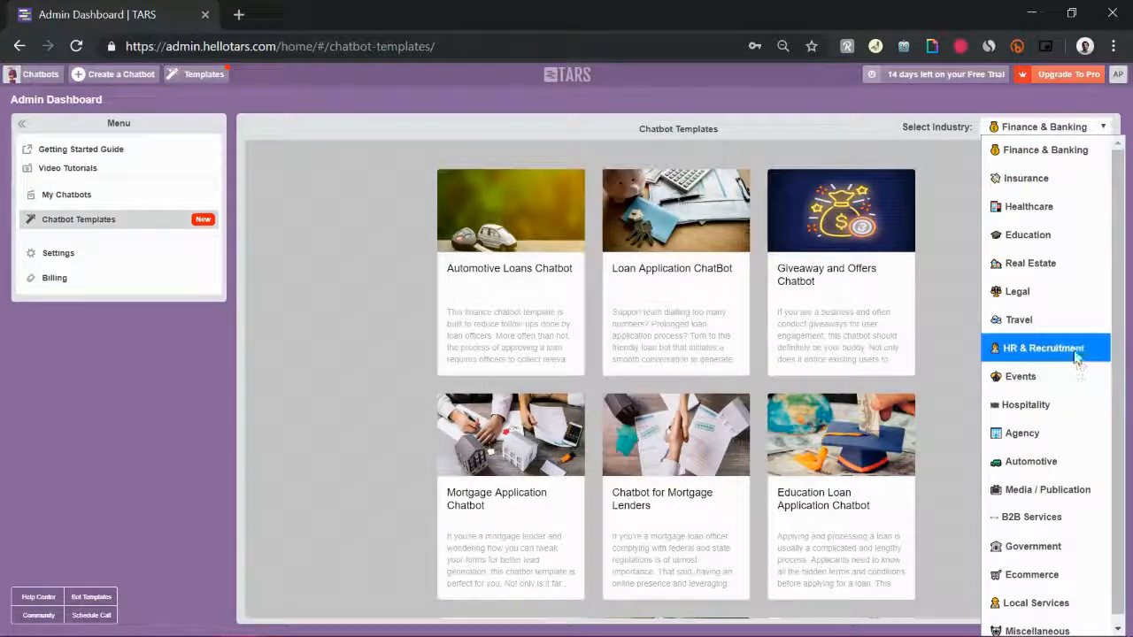
mouse_move(1062, 405)
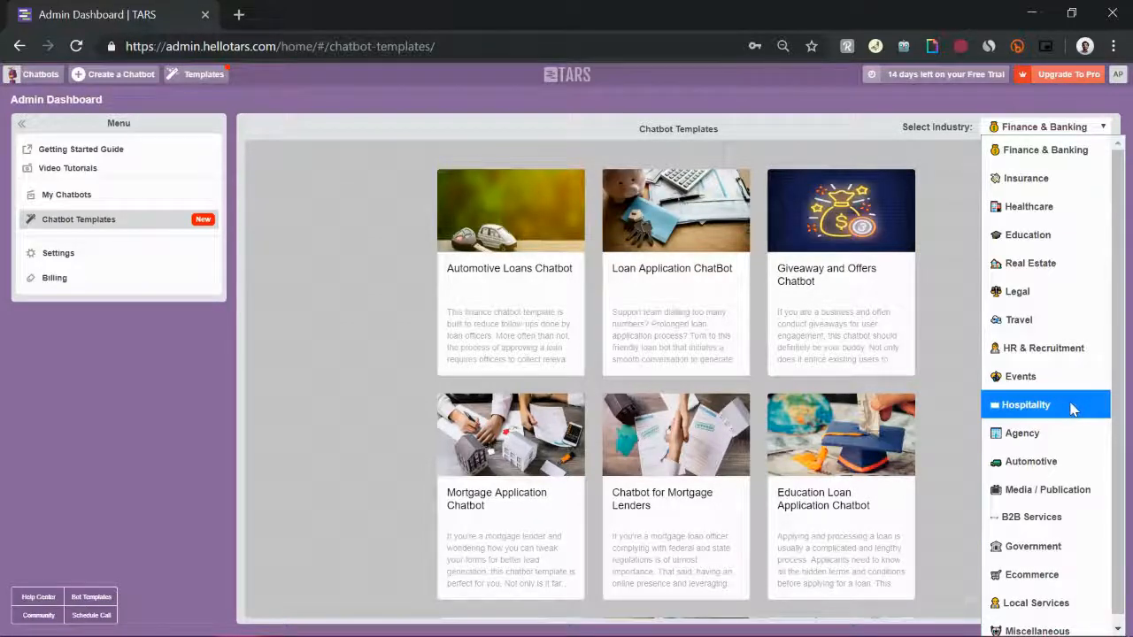
left_click(1048, 127)
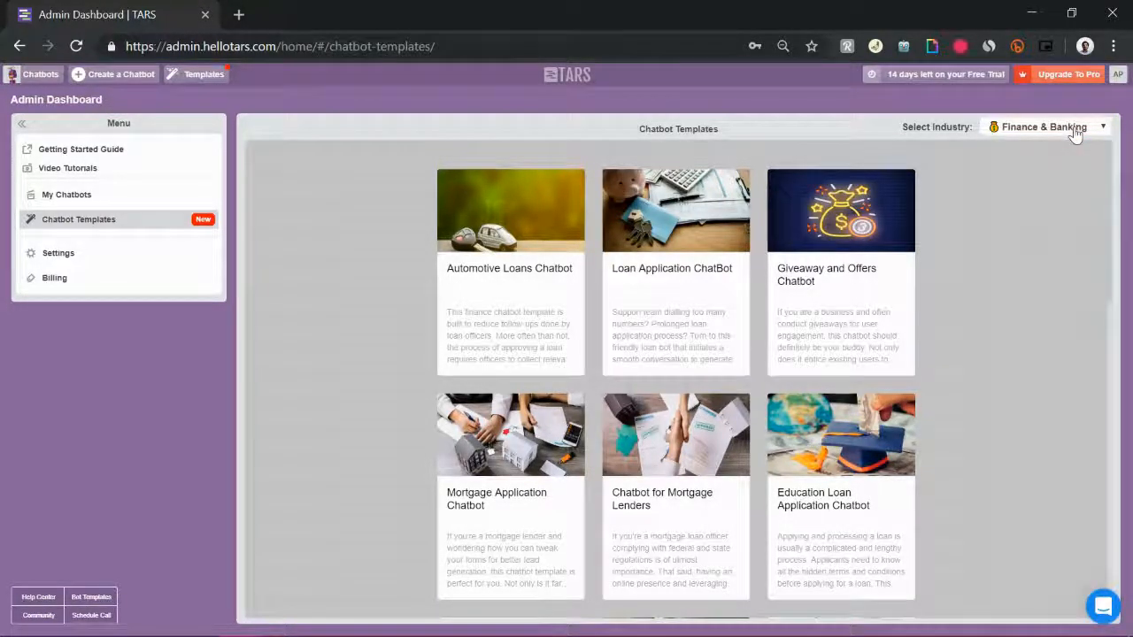
left_click(1048, 127)
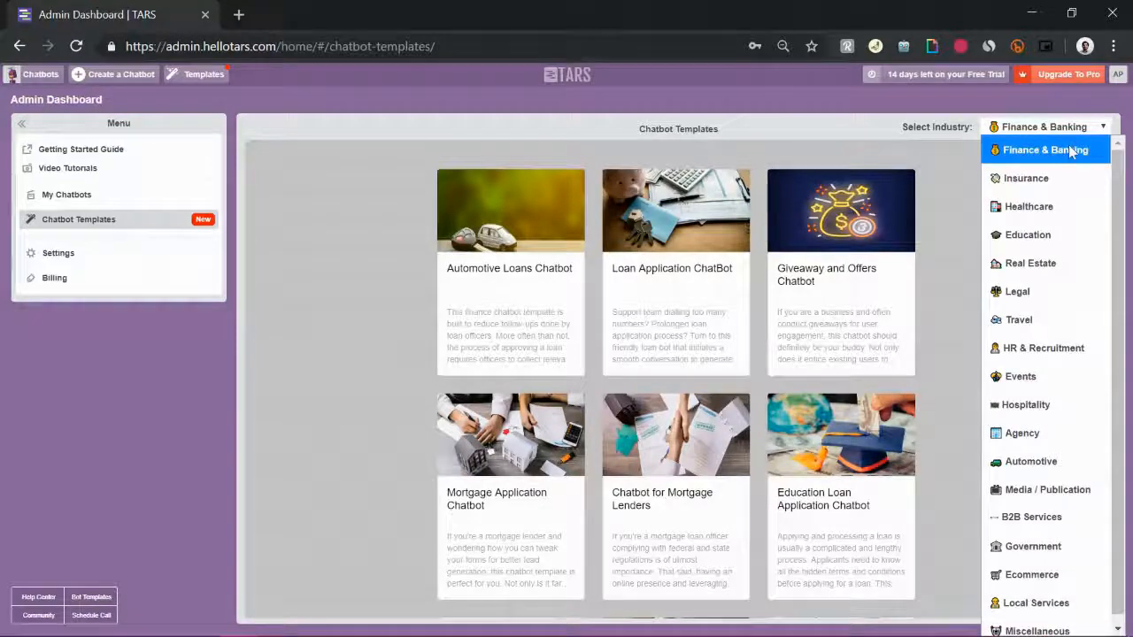
mouse_move(1033, 462)
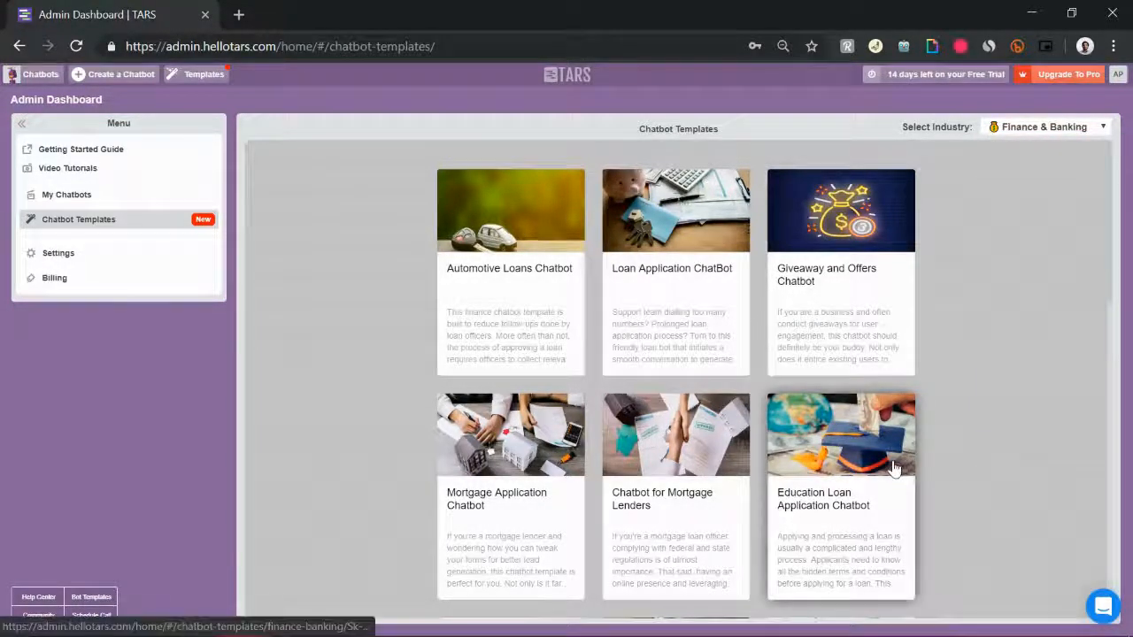
mouse_move(945, 371)
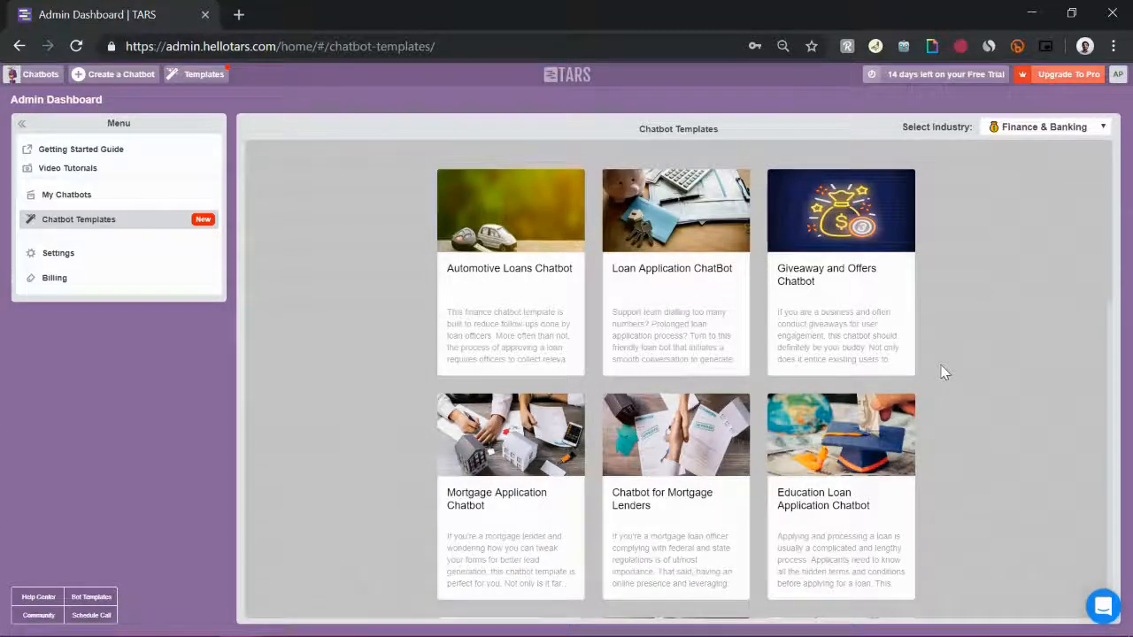
mouse_move(561, 354)
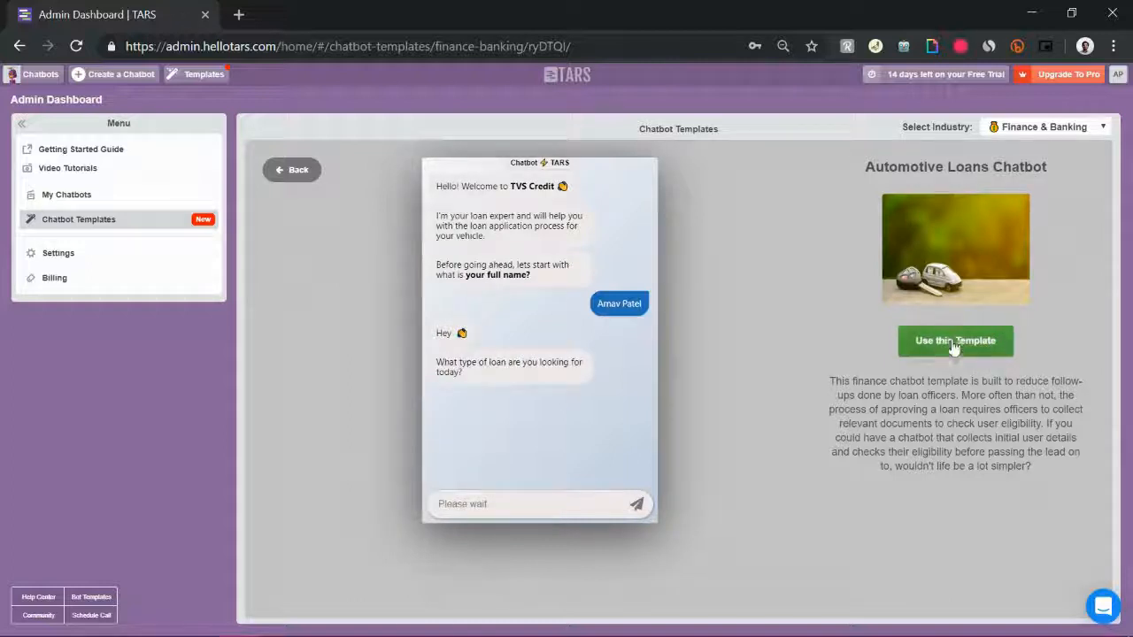
- Clone the Automotive Loans Chatbot template into the account's build view
left_click(955, 340)
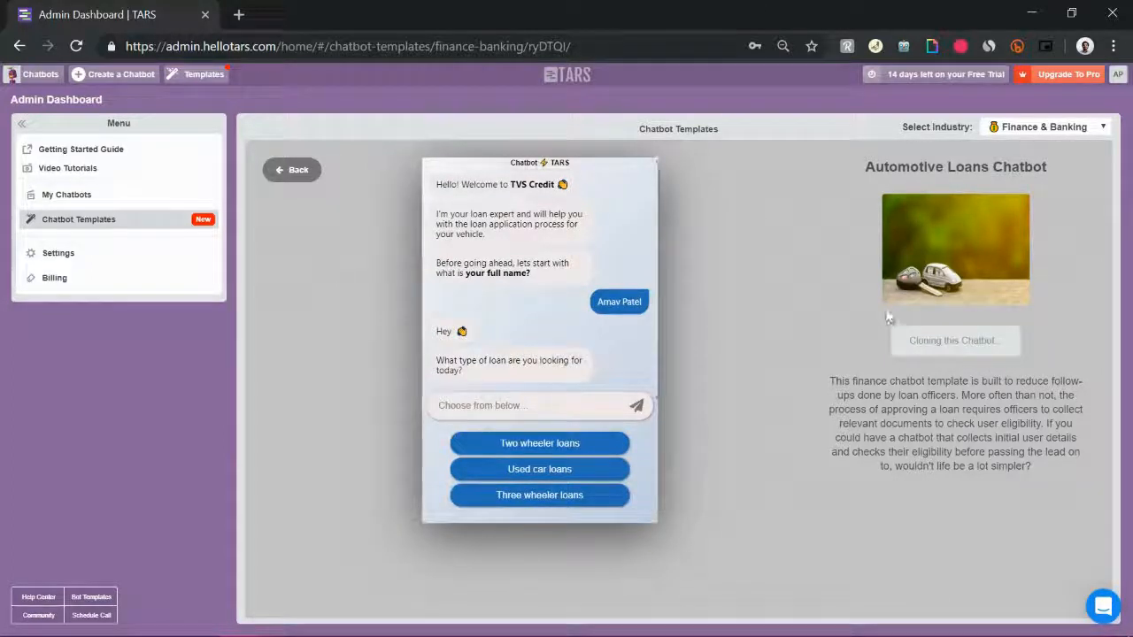
left_click(955, 339)
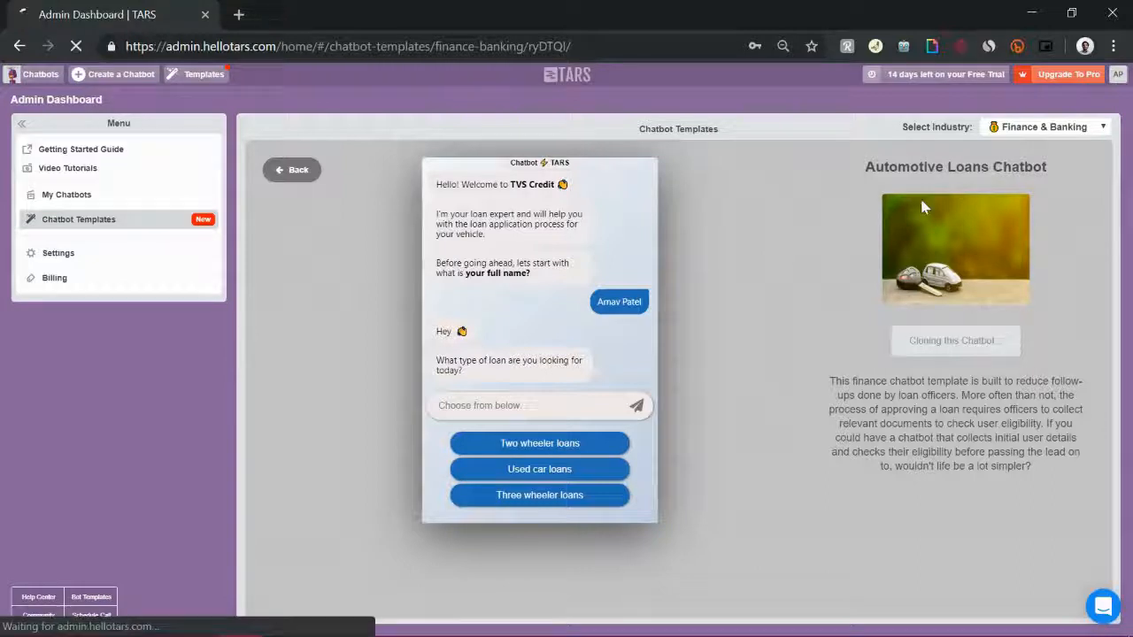
left_click(955, 339)
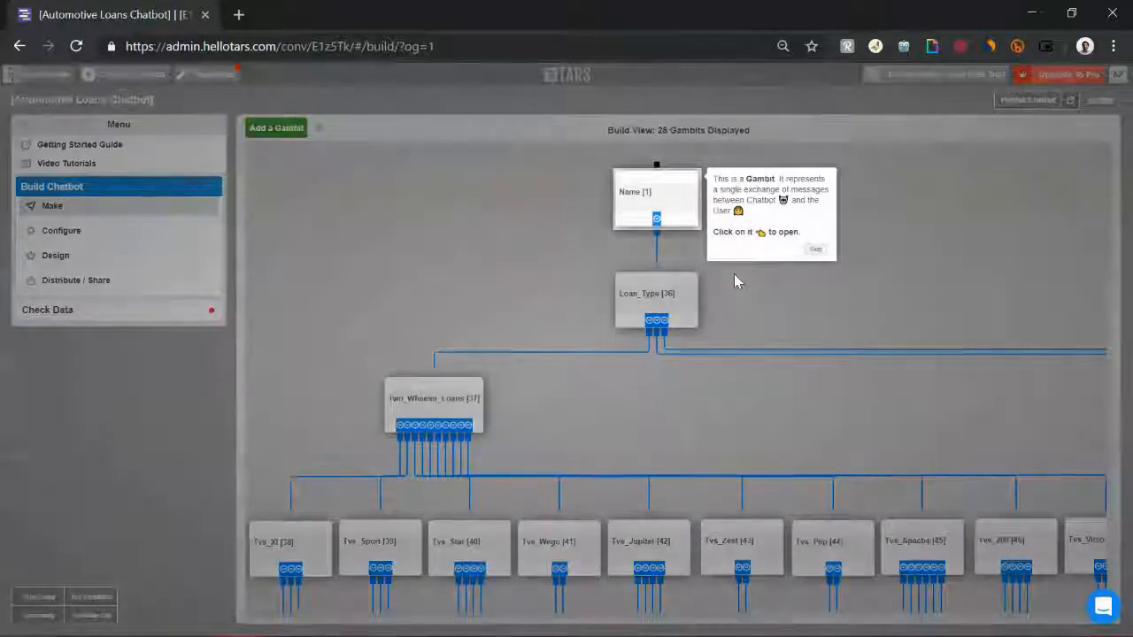
- Dismiss the introductory gambit tip over the cloned flow
left_click(814, 248)
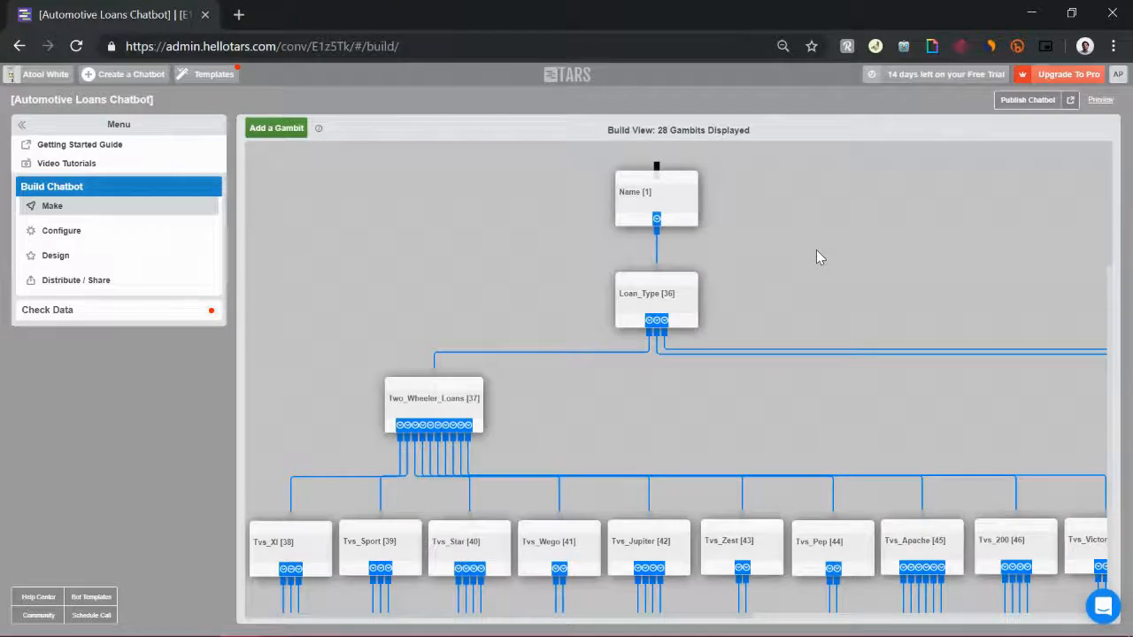
mouse_move(584, 86)
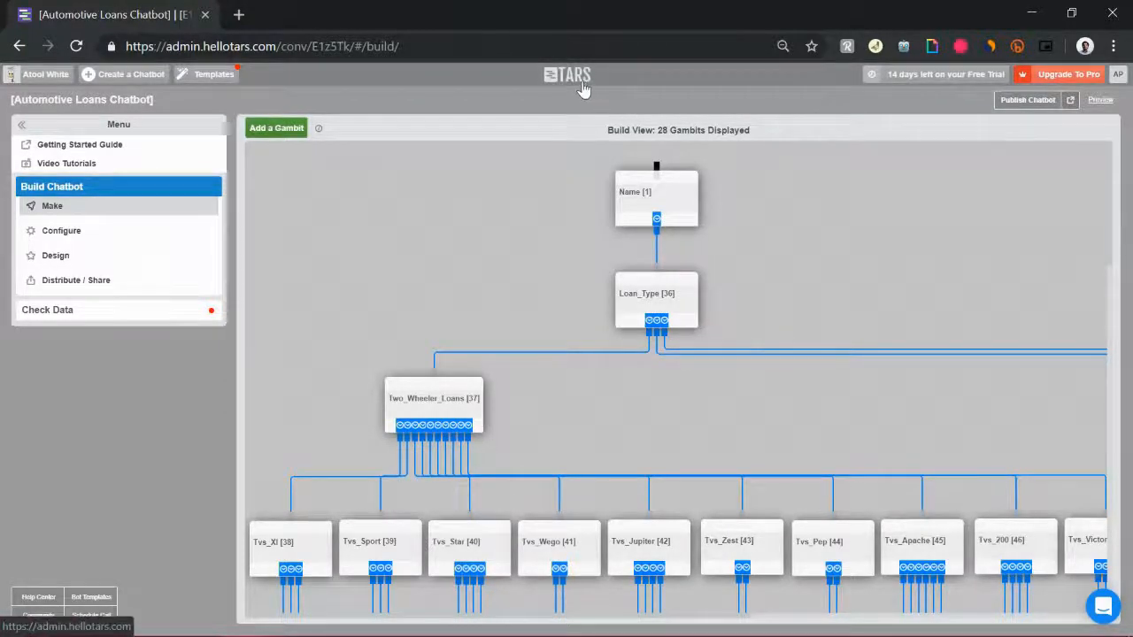
mouse_move(608, 88)
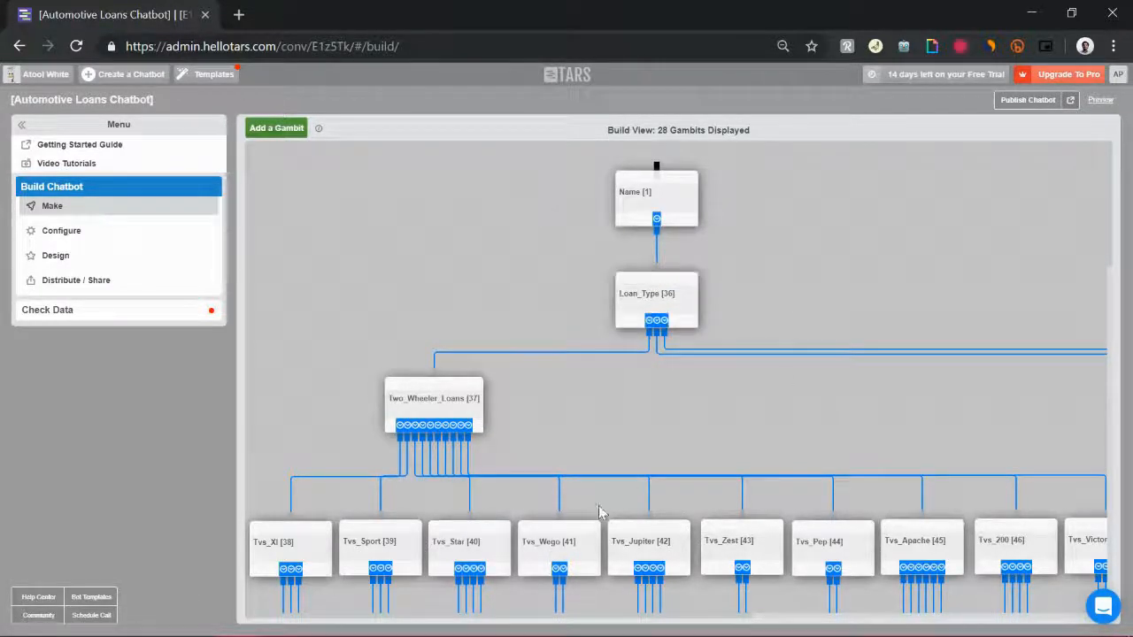
mouse_move(573, 87)
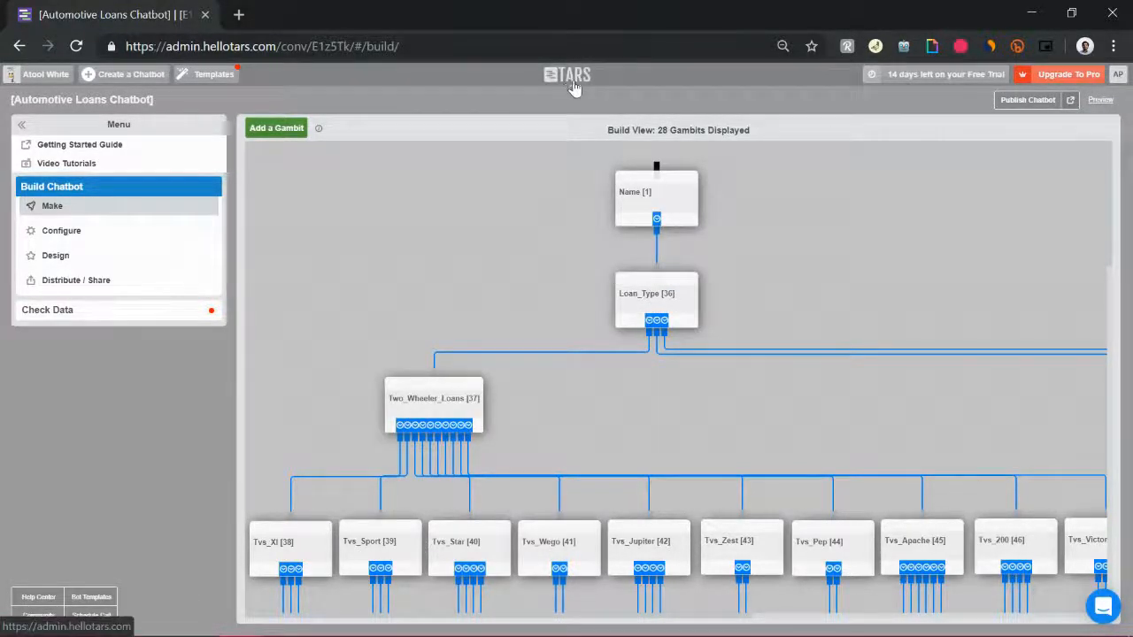
mouse_move(557, 88)
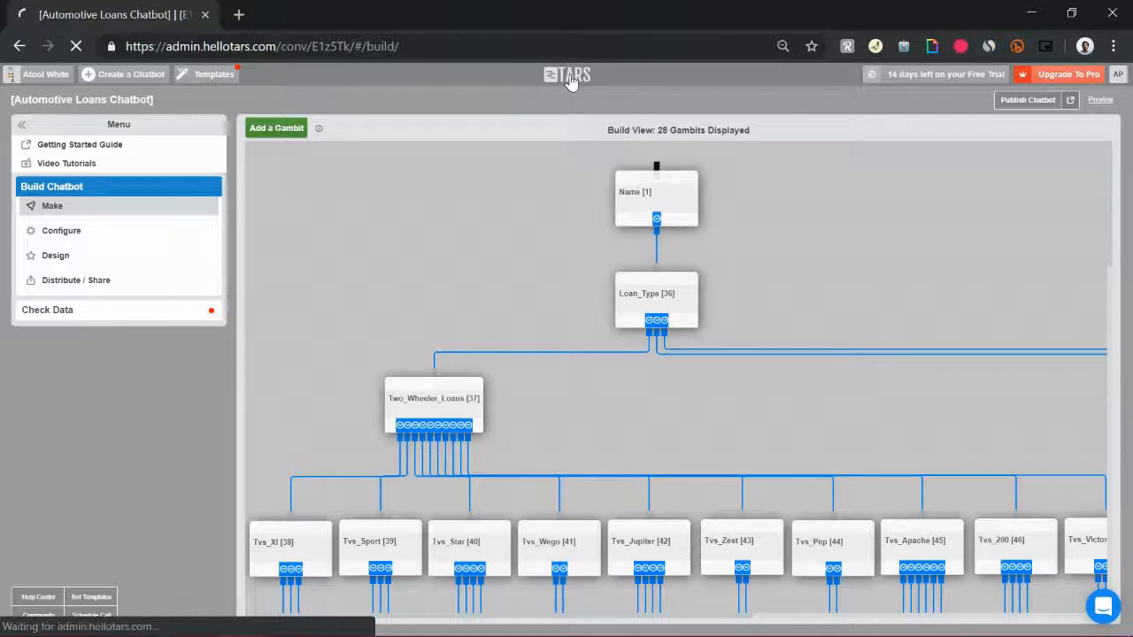
left_click(569, 74)
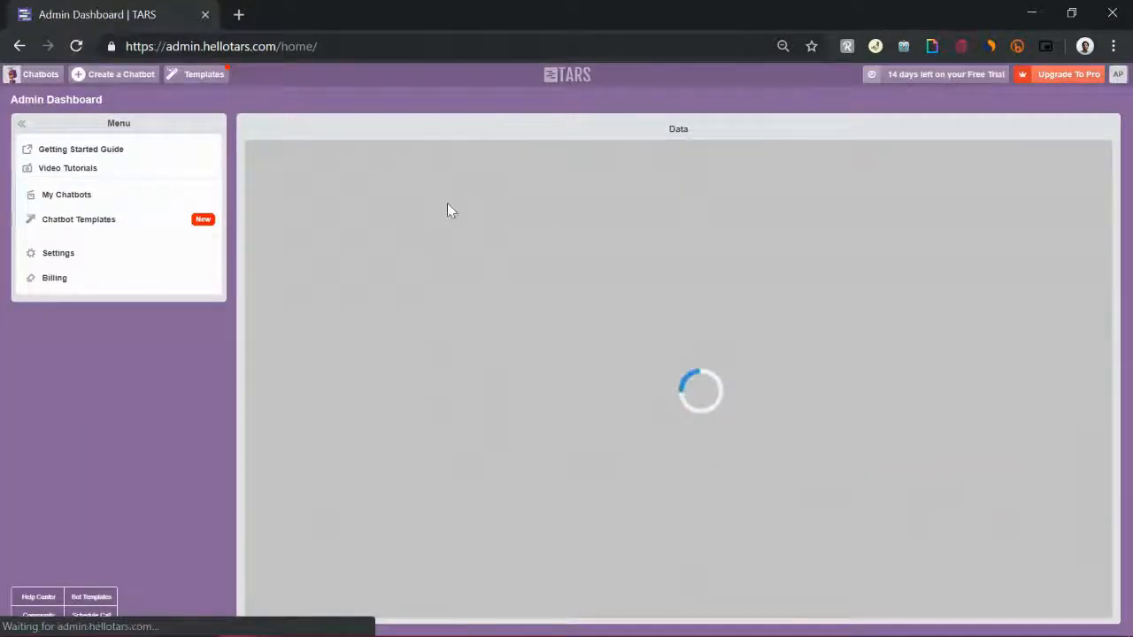
left_click(67, 193)
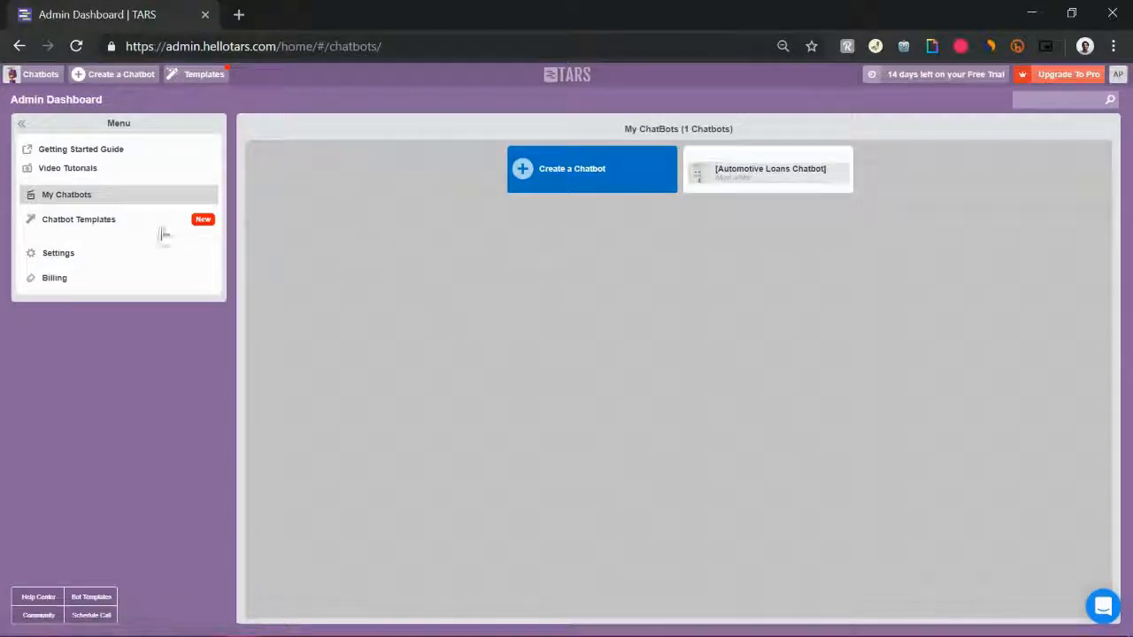
mouse_move(33, 302)
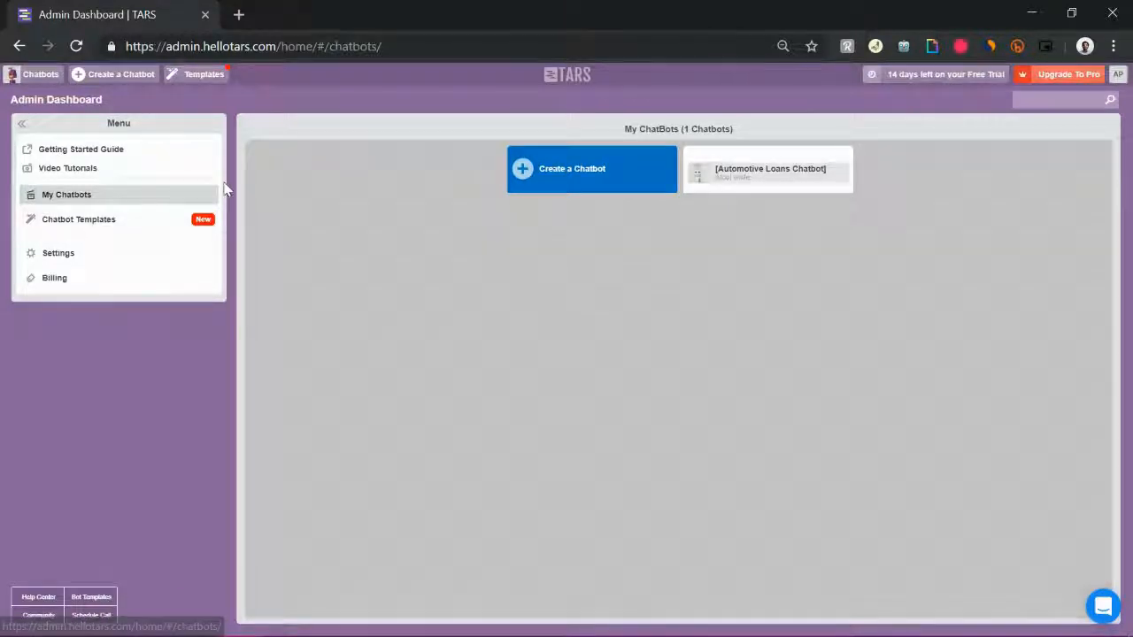
mouse_move(351, 181)
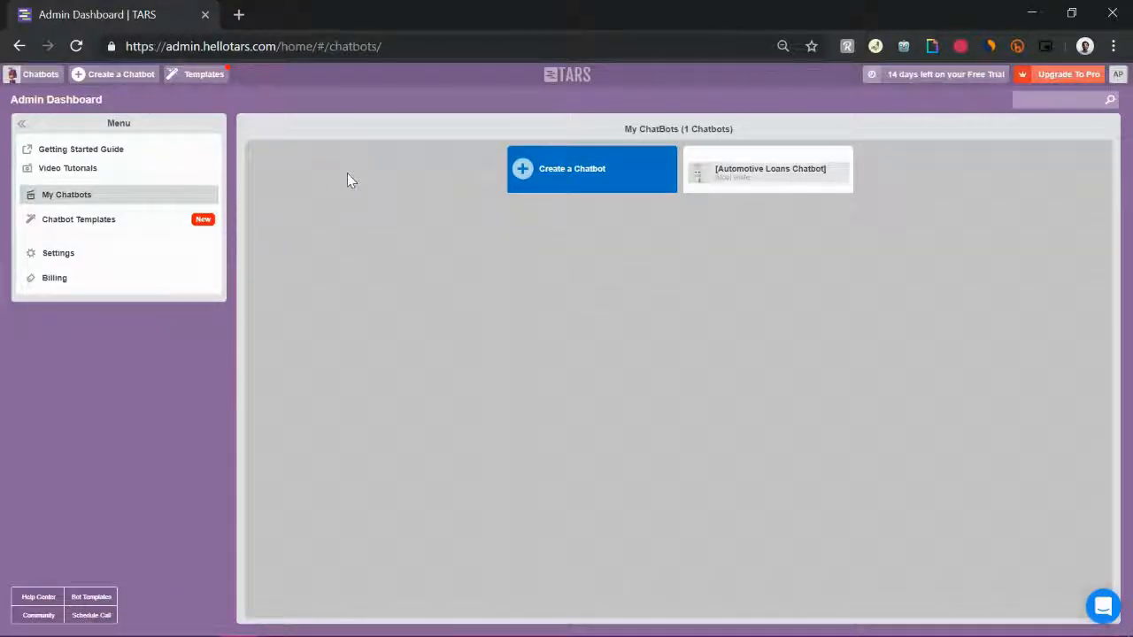
mouse_move(915, 269)
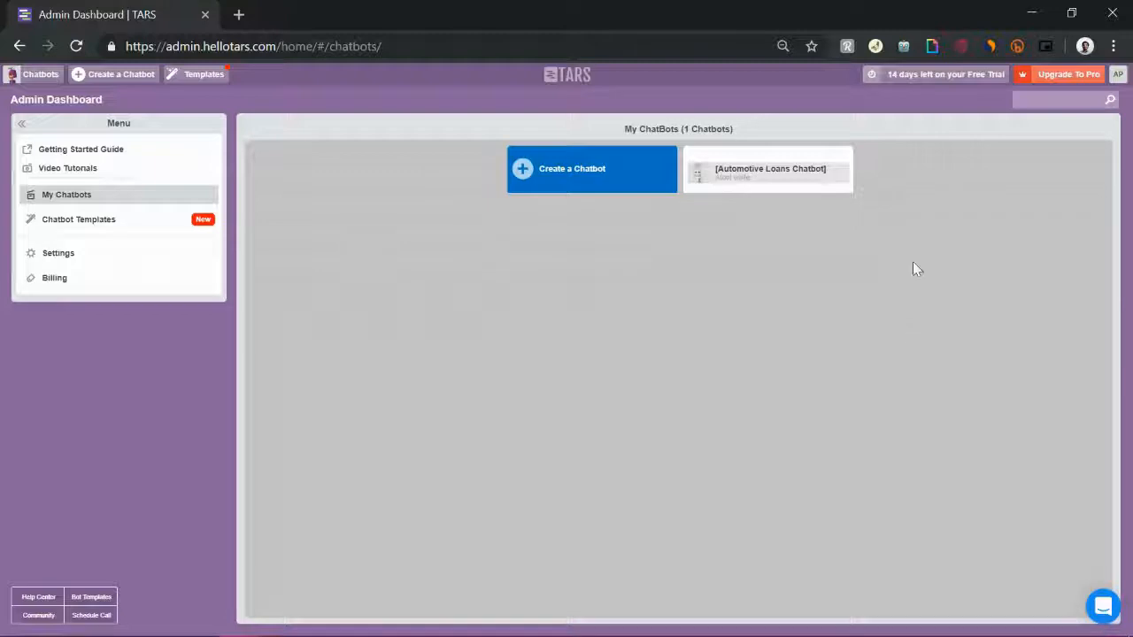
mouse_move(772, 174)
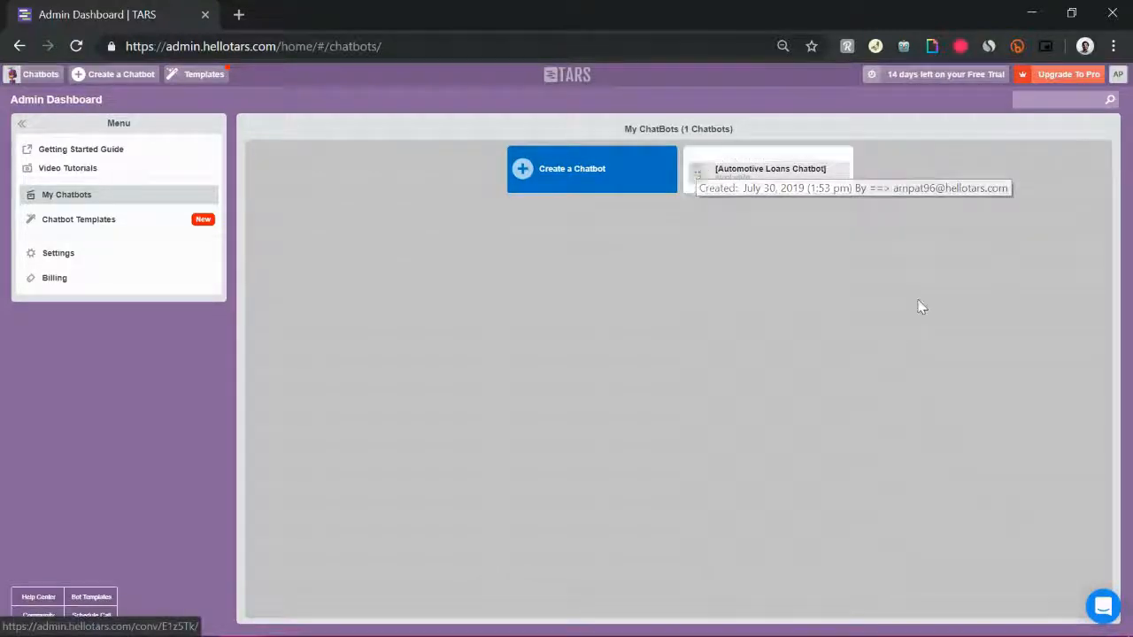
mouse_move(800, 188)
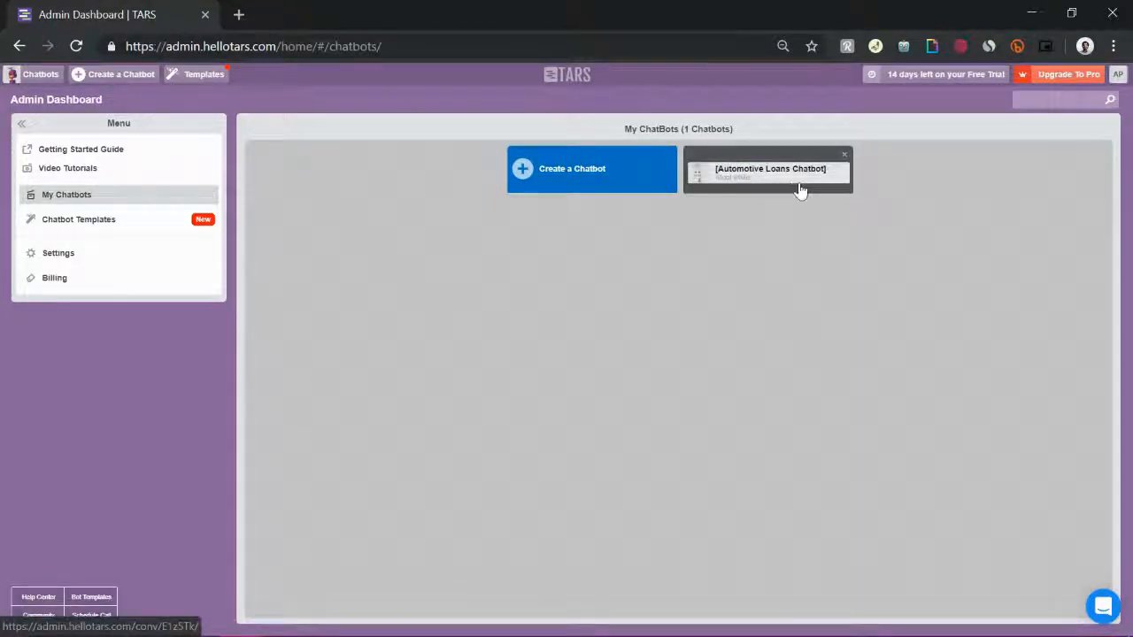
mouse_move(729, 180)
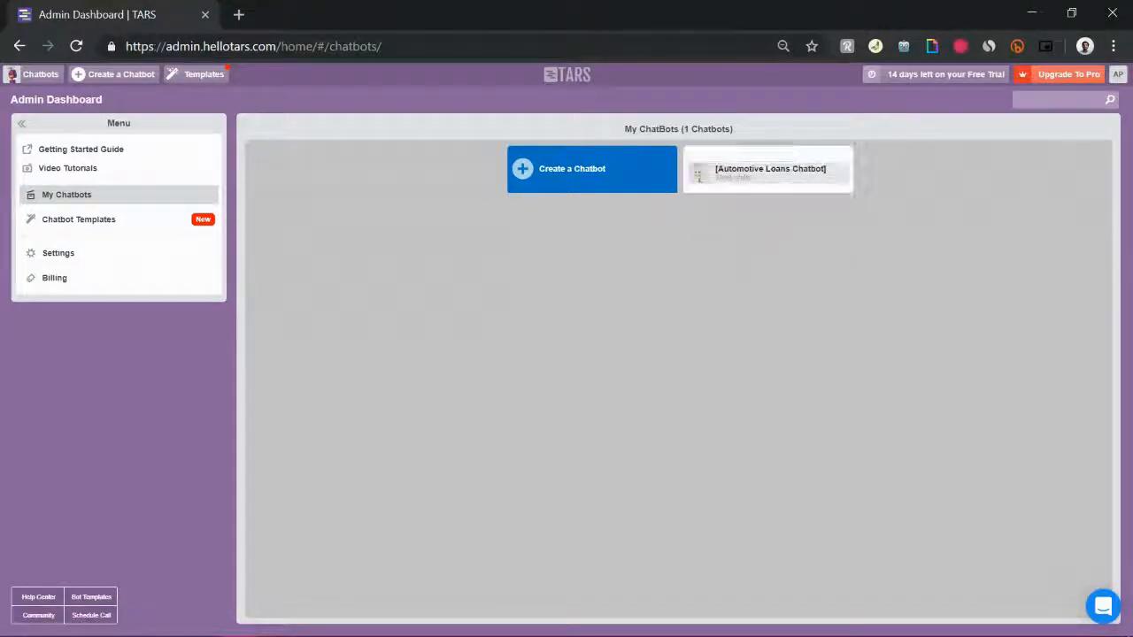
mouse_move(790, 181)
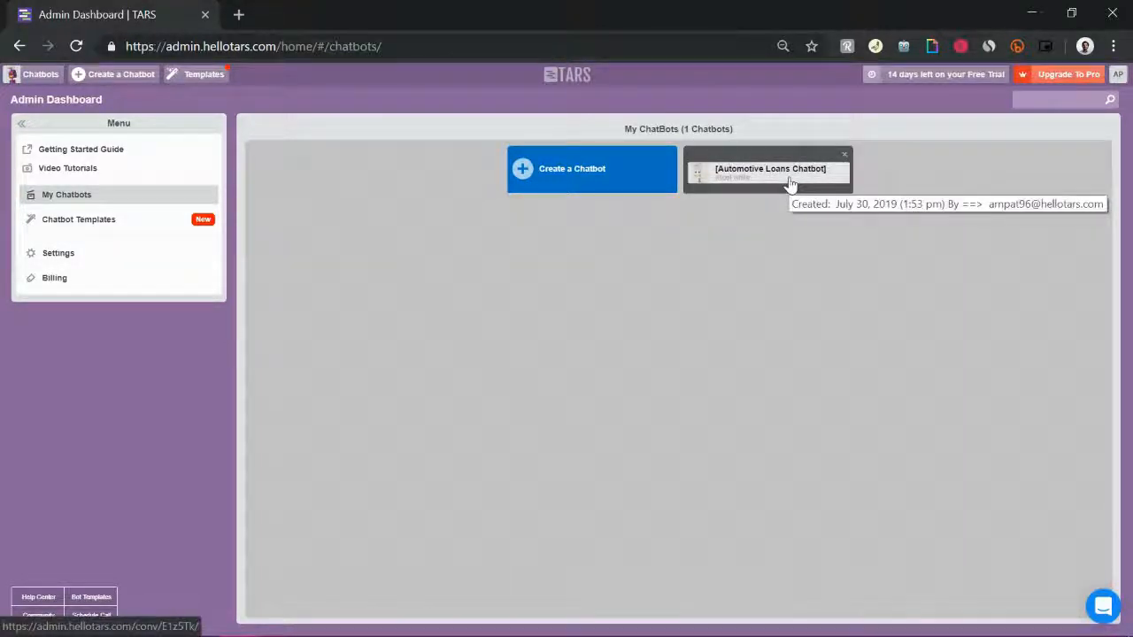
mouse_move(638, 212)
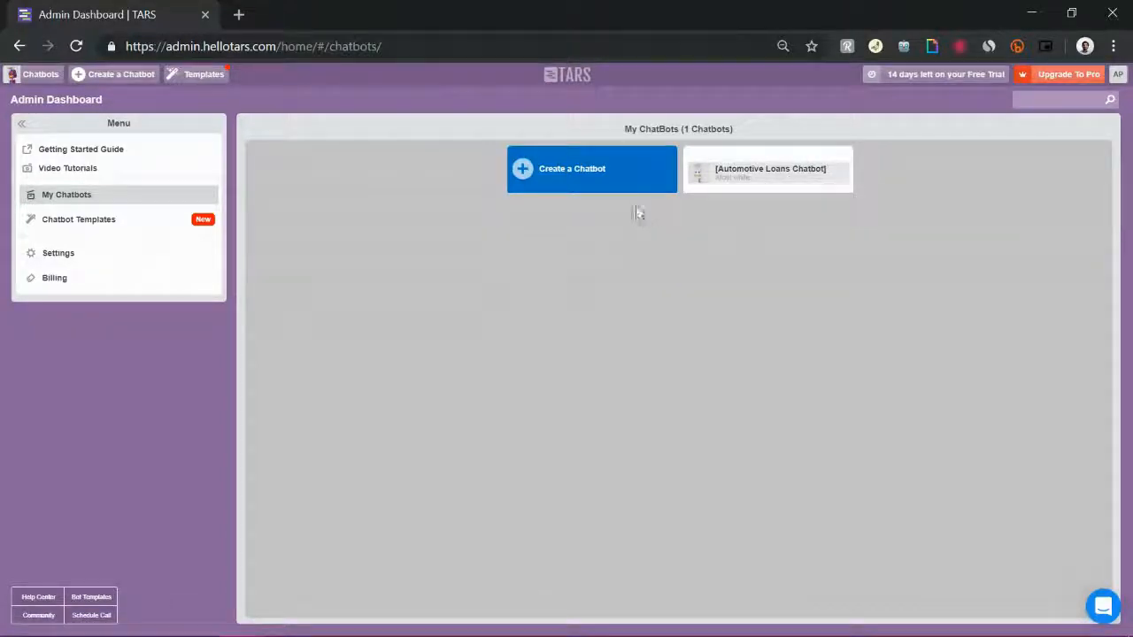
mouse_move(619, 177)
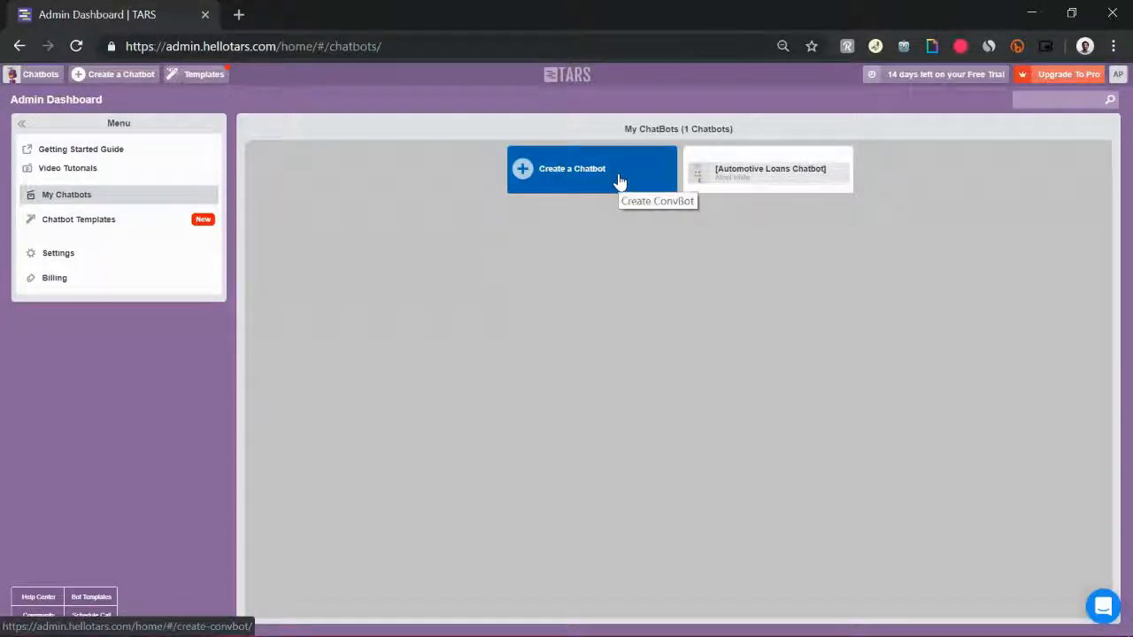
- Create a new blank chatbot from scratch via My Chatbots
left_click(591, 168)
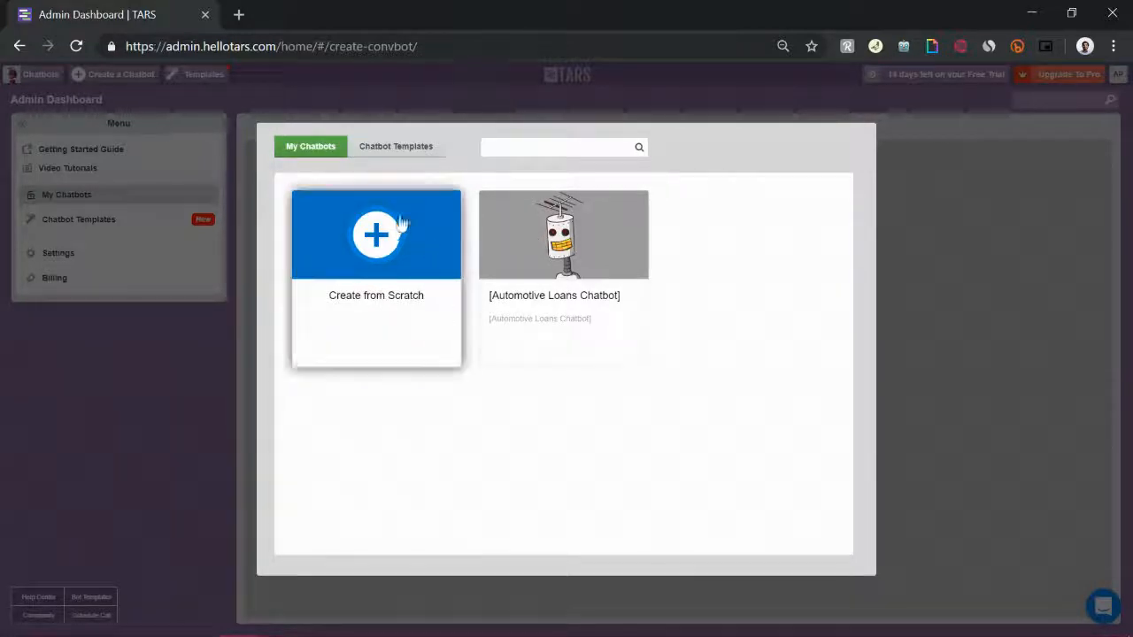
left_click(375, 234)
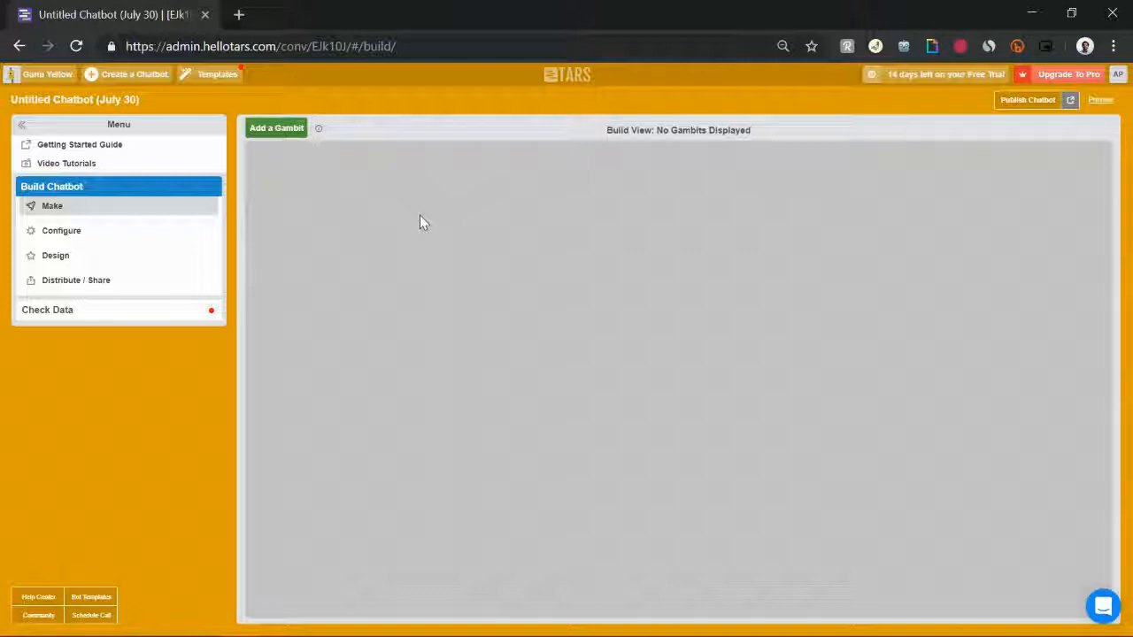
mouse_move(346, 157)
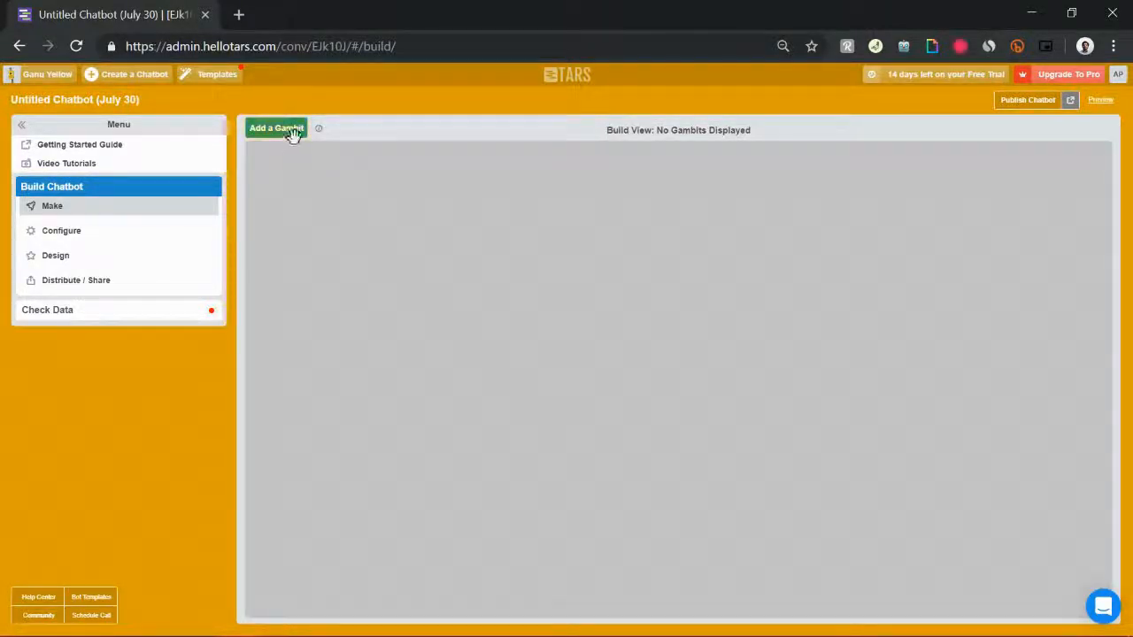
- Add the first gambit gid_1, position it in the canvas and open its editor
left_click(276, 128)
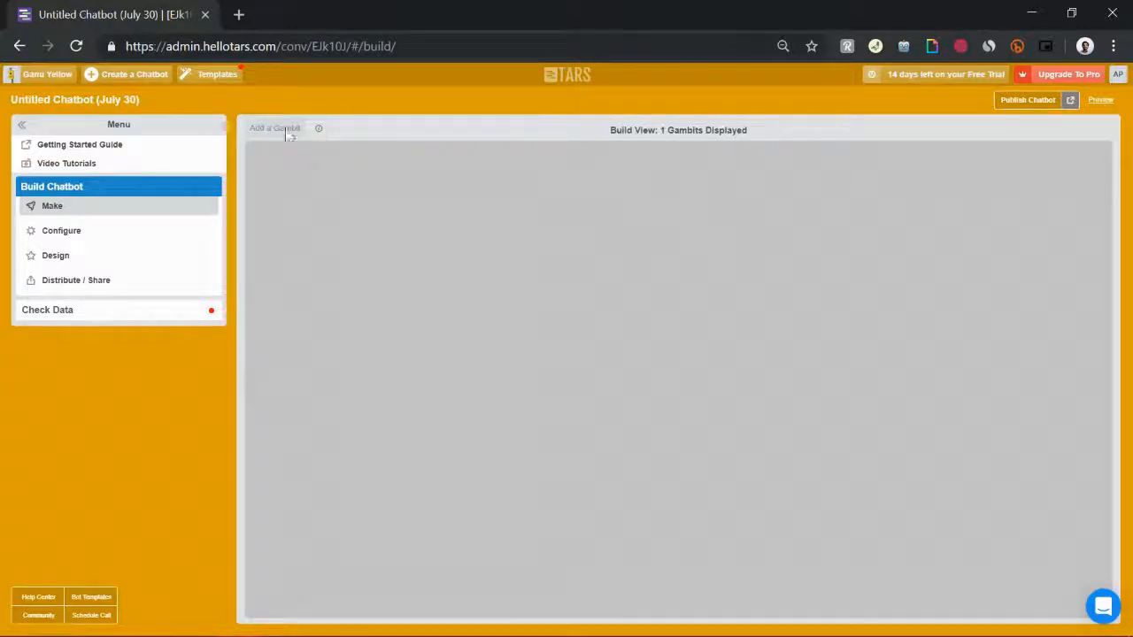
left_click(276, 127)
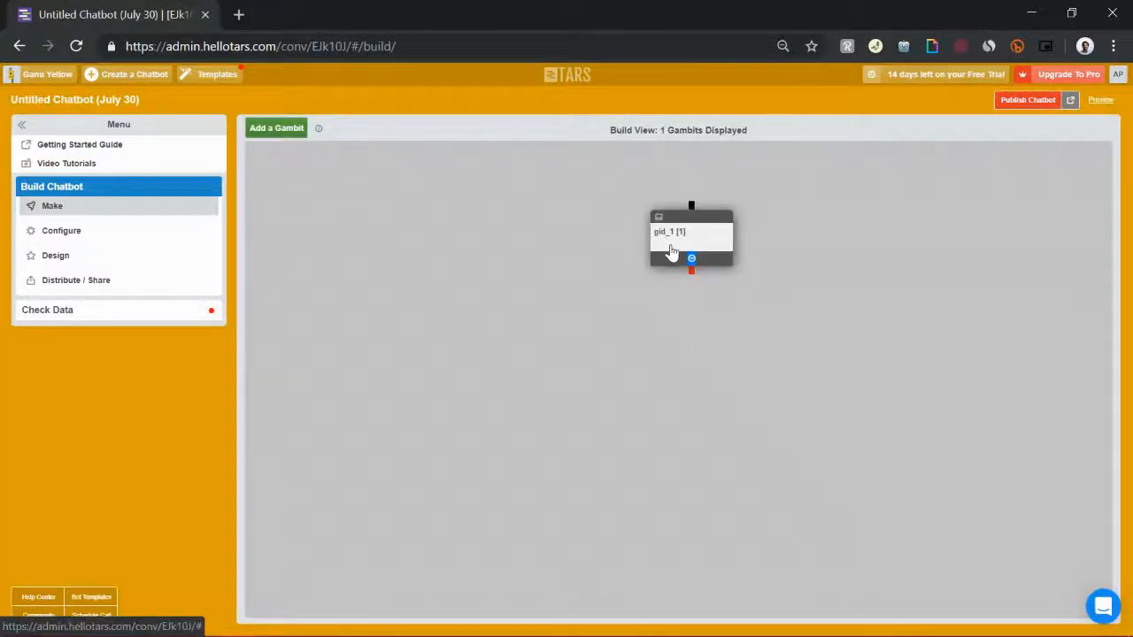
mouse_move(719, 240)
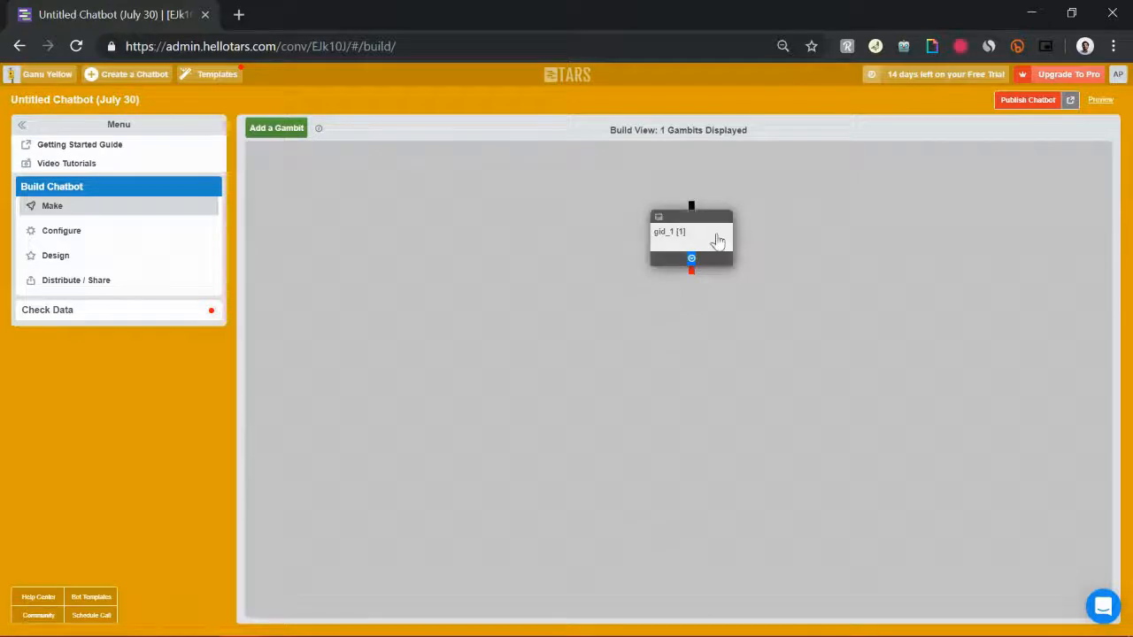
left_click_drag(716, 239, 701, 216)
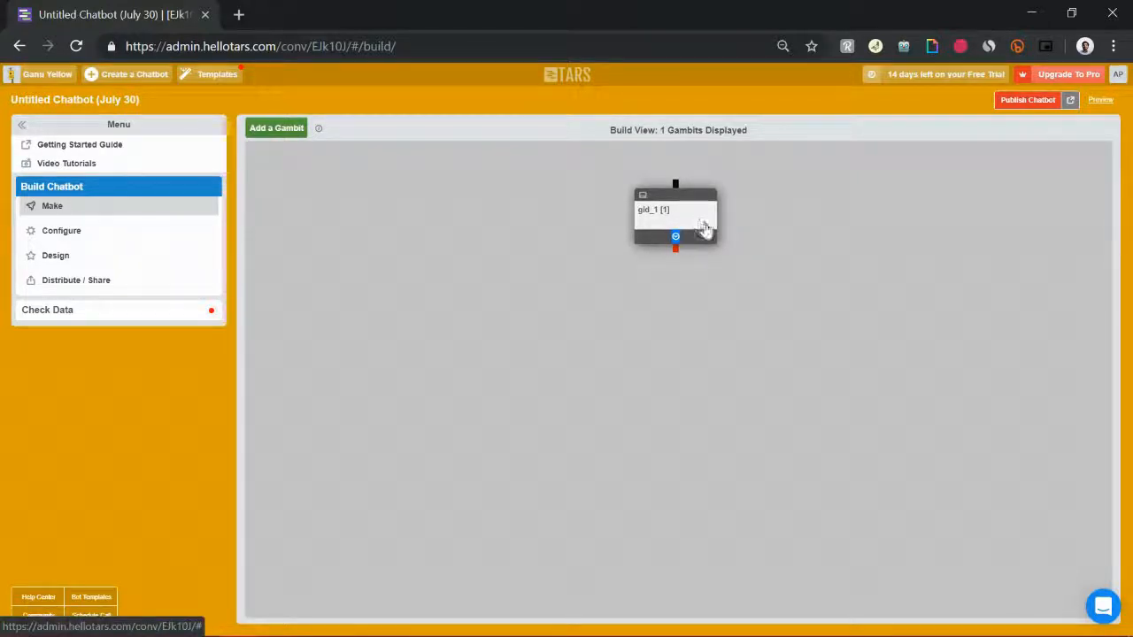
left_click(676, 216)
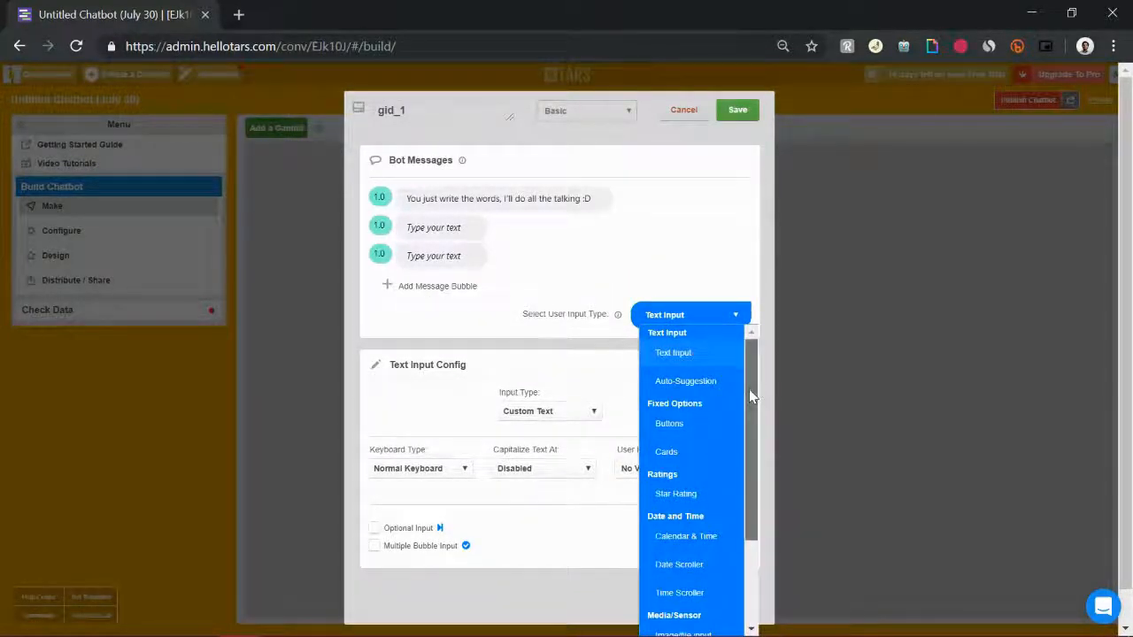
scroll("down", 3)
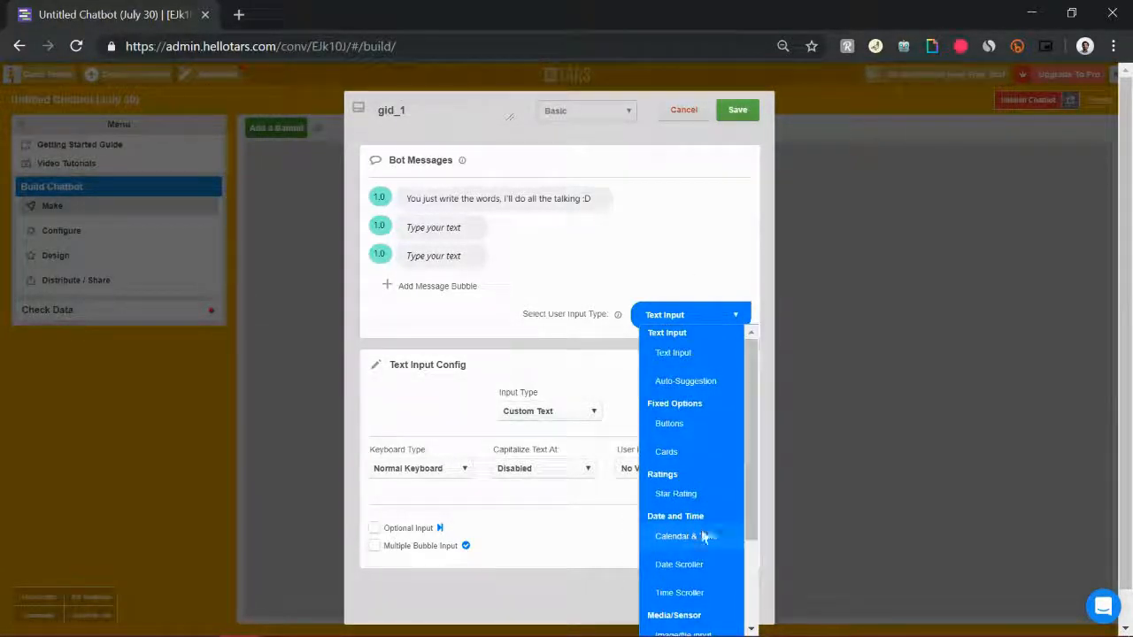
left_click(676, 534)
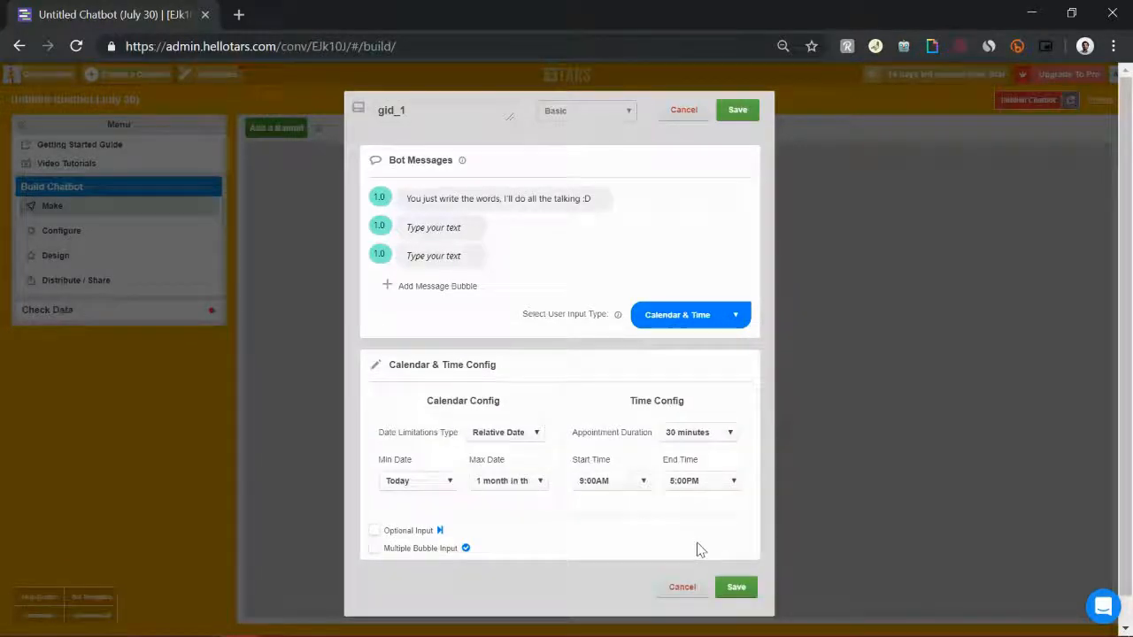
left_click(690, 315)
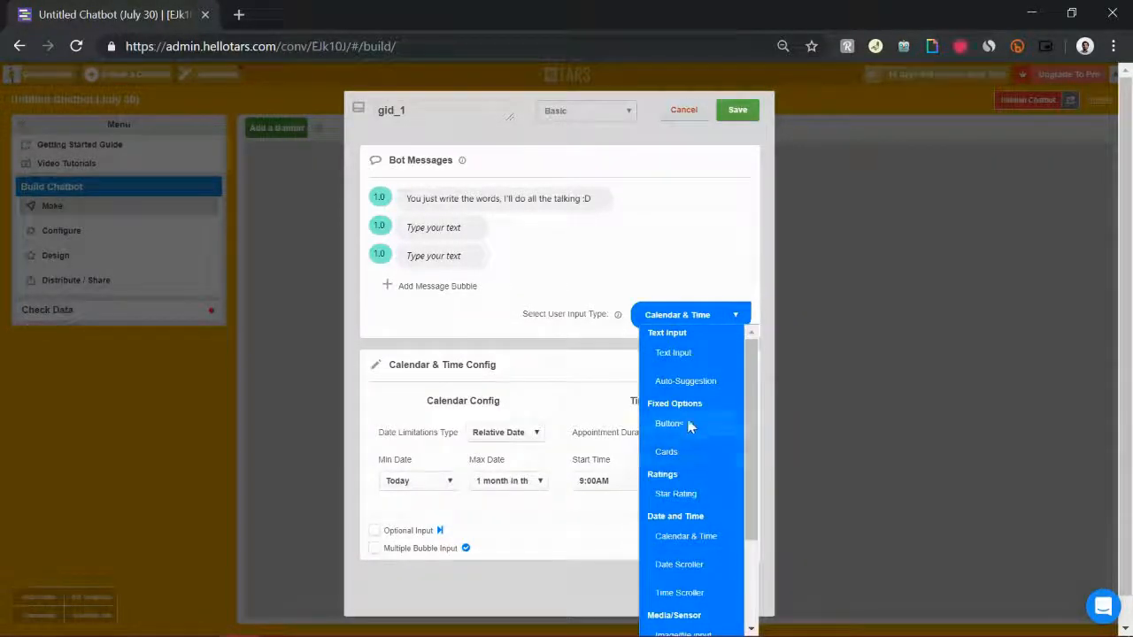
left_click(666, 423)
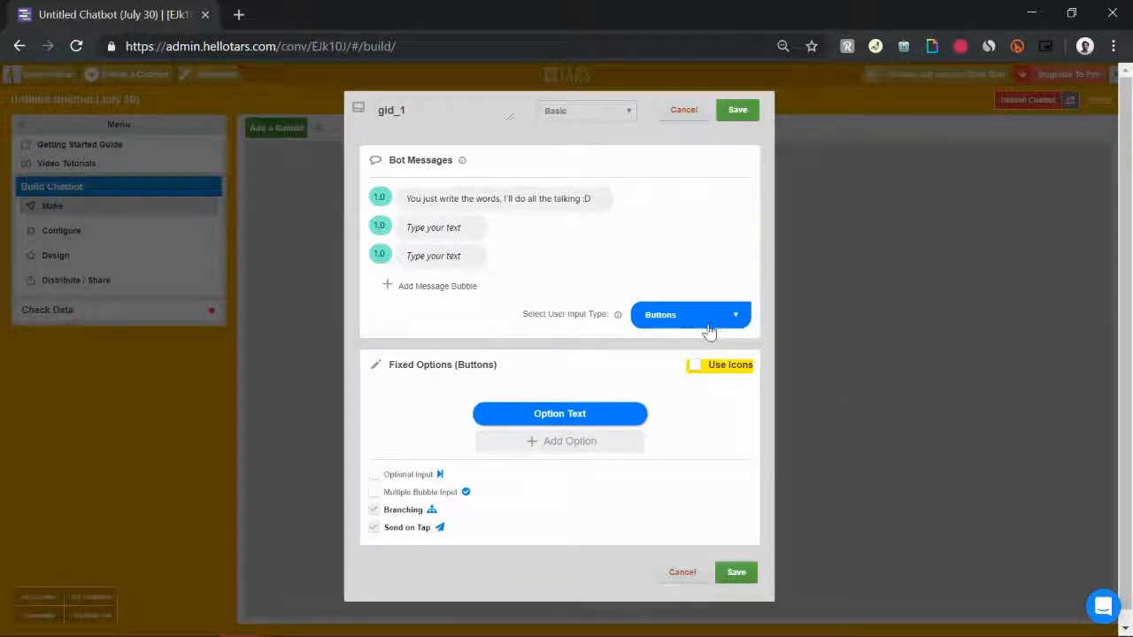
left_click(690, 315)
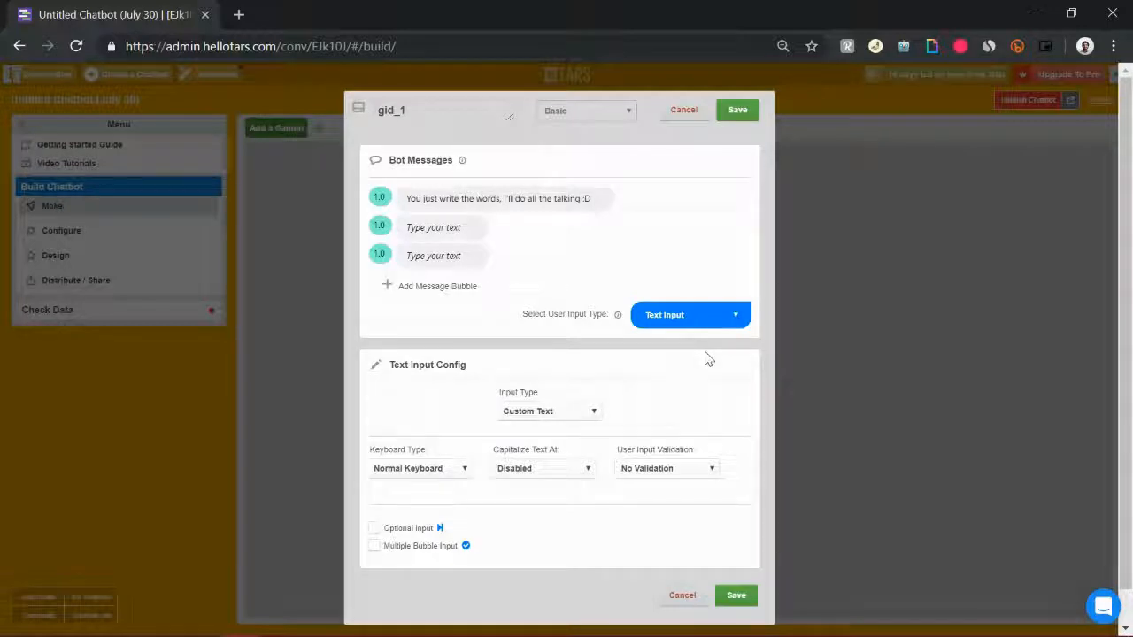
left_click(690, 315)
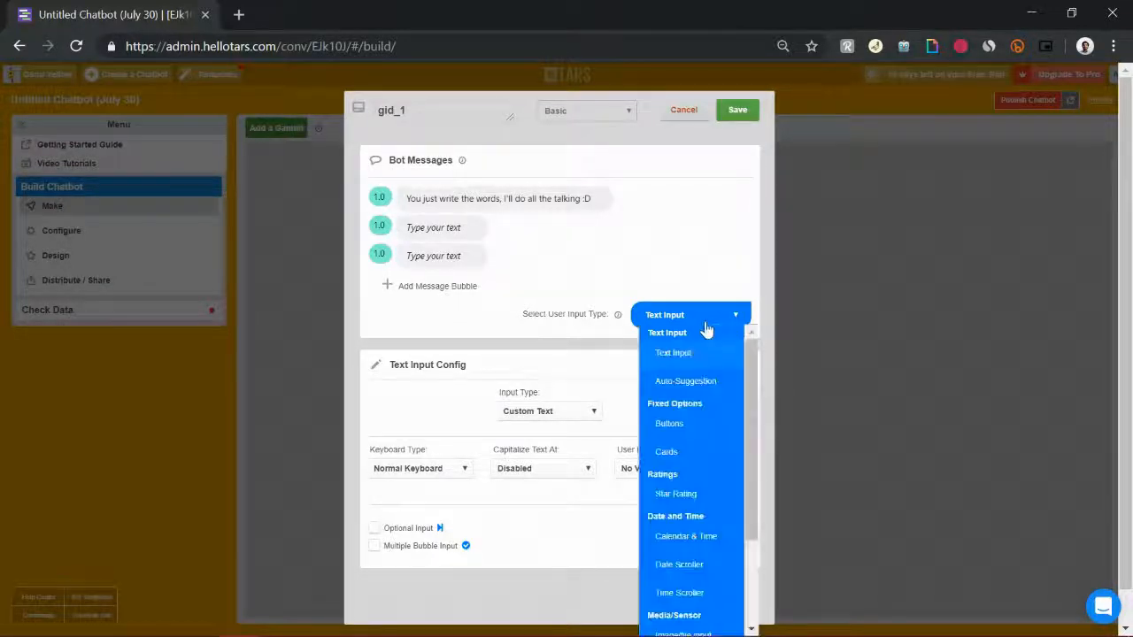
mouse_move(719, 269)
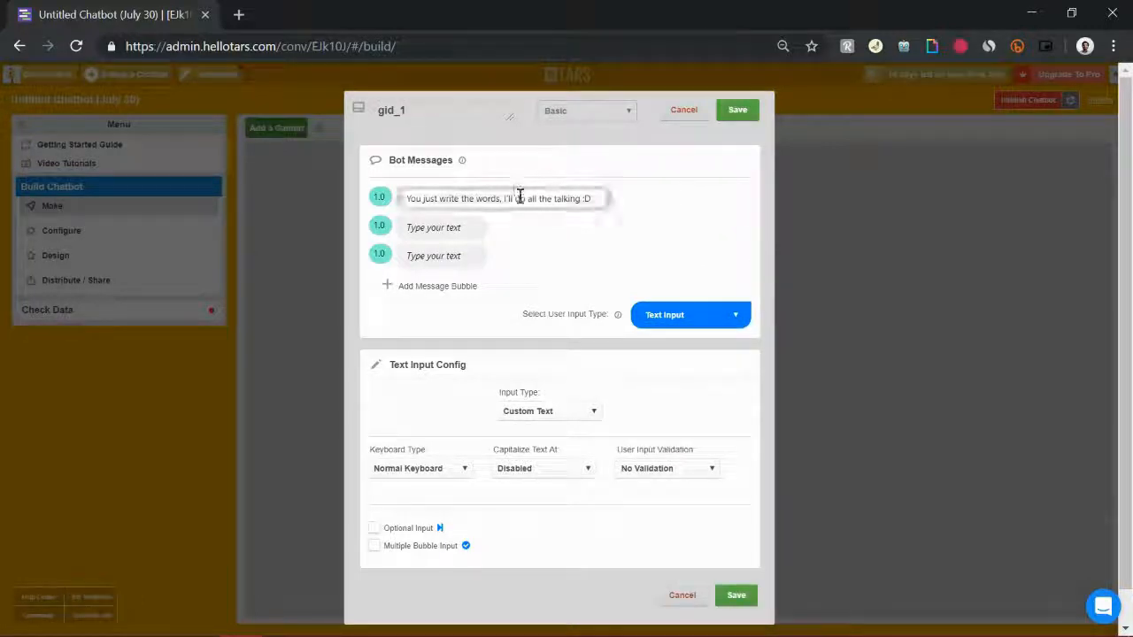
- Write three bot messages: a car insurance greeting, a quote promise, and 'What is your name?'
type("Hi")
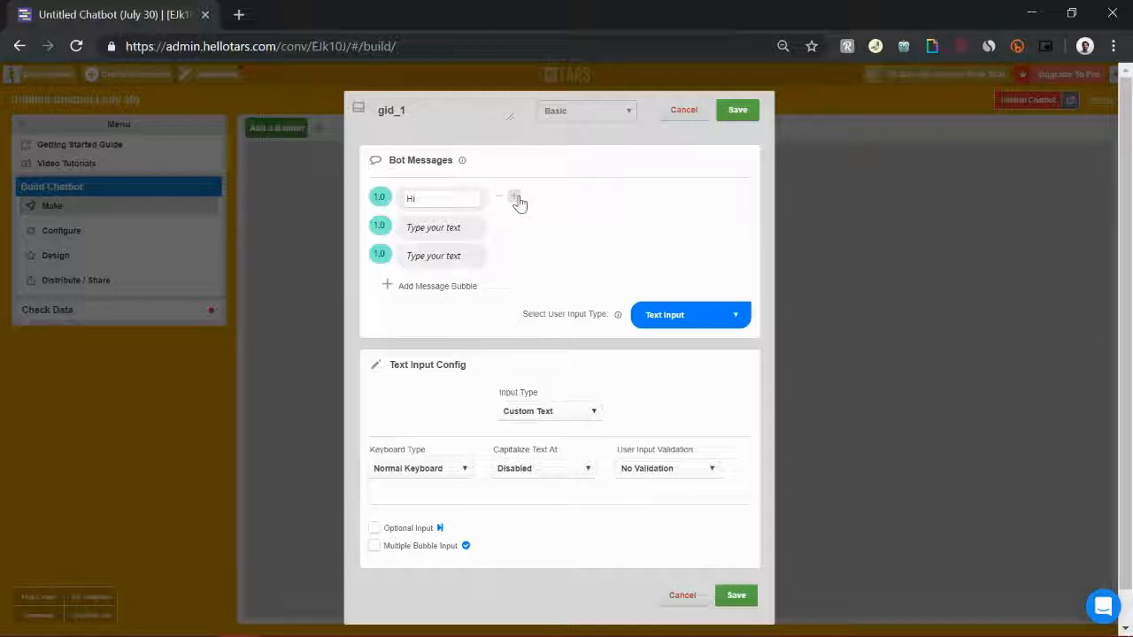
left_click(438, 198)
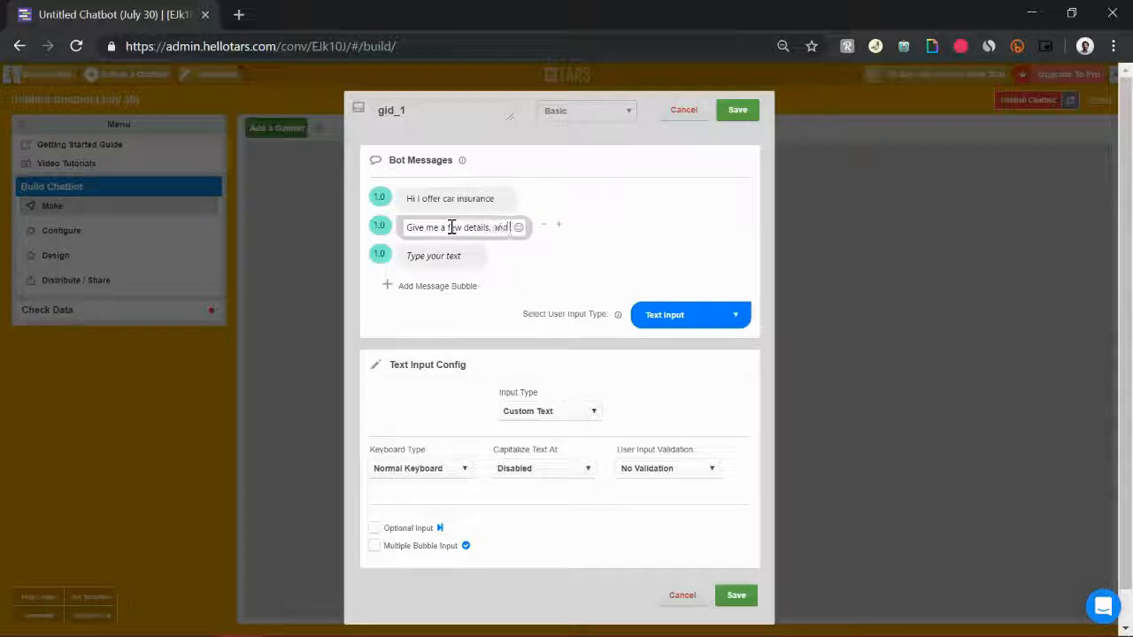
type("and I'll send you a quote")
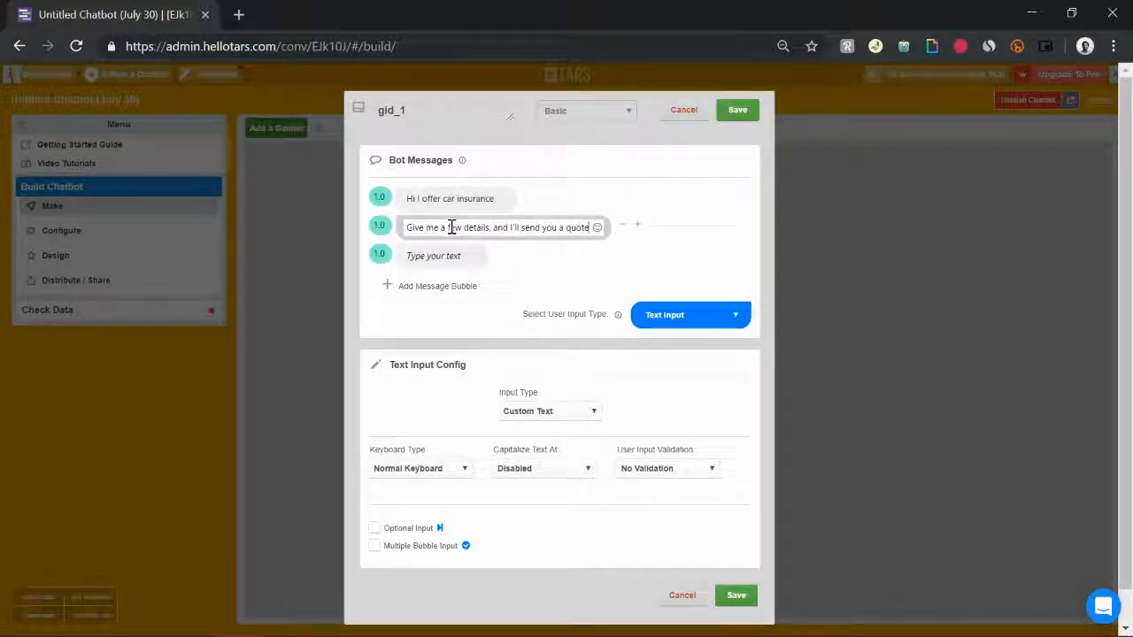
left_click(434, 255)
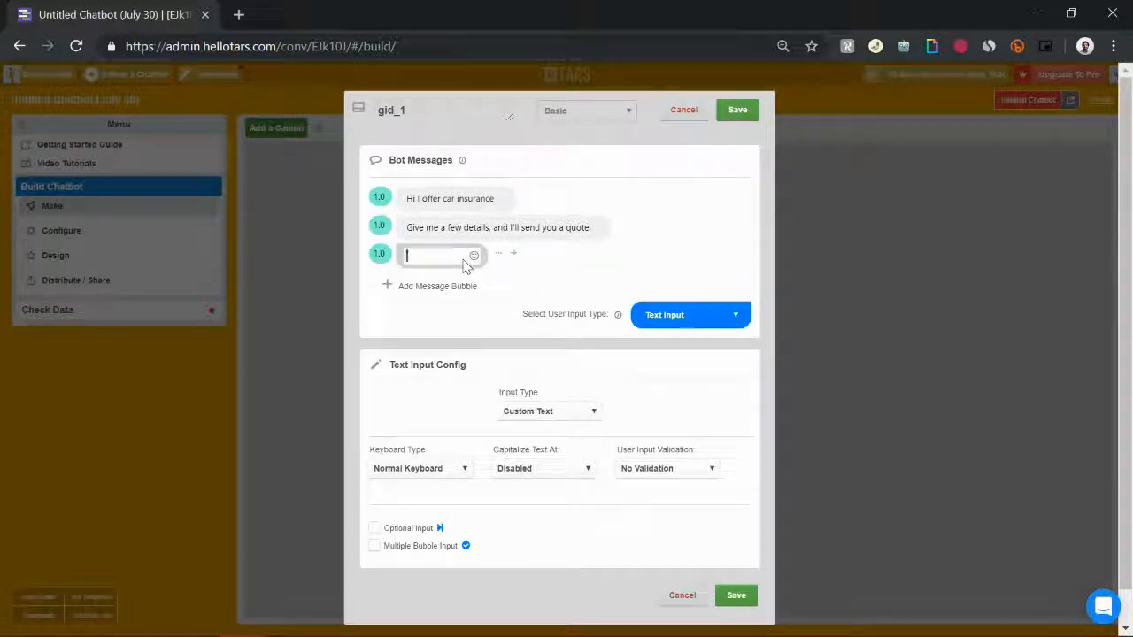
type("What is your name?")
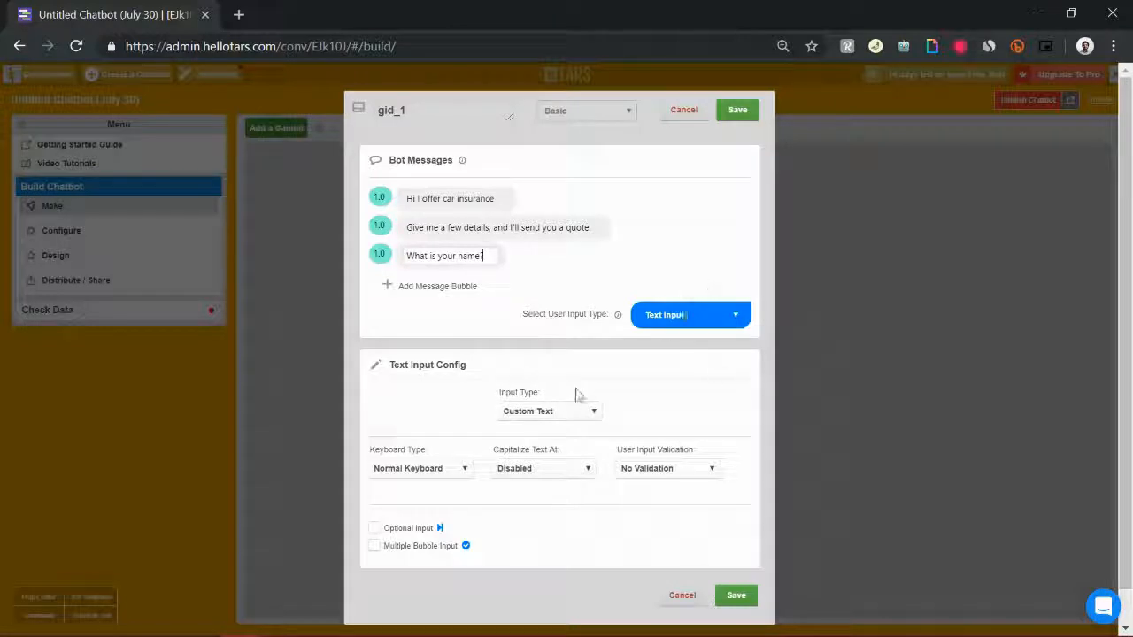
mouse_move(794, 440)
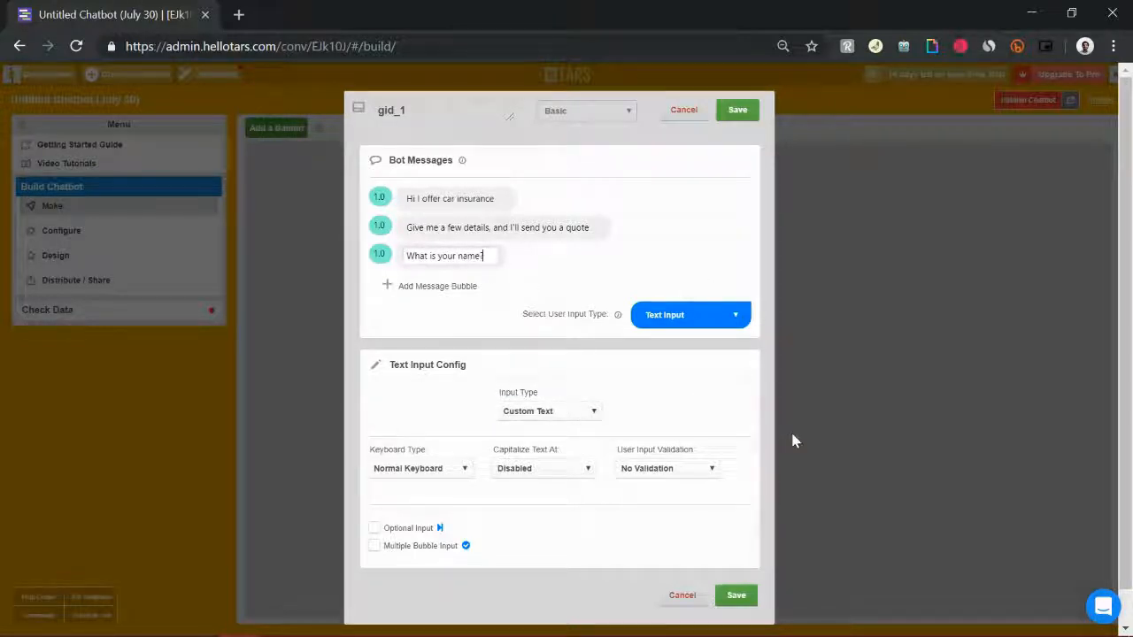
mouse_move(524, 304)
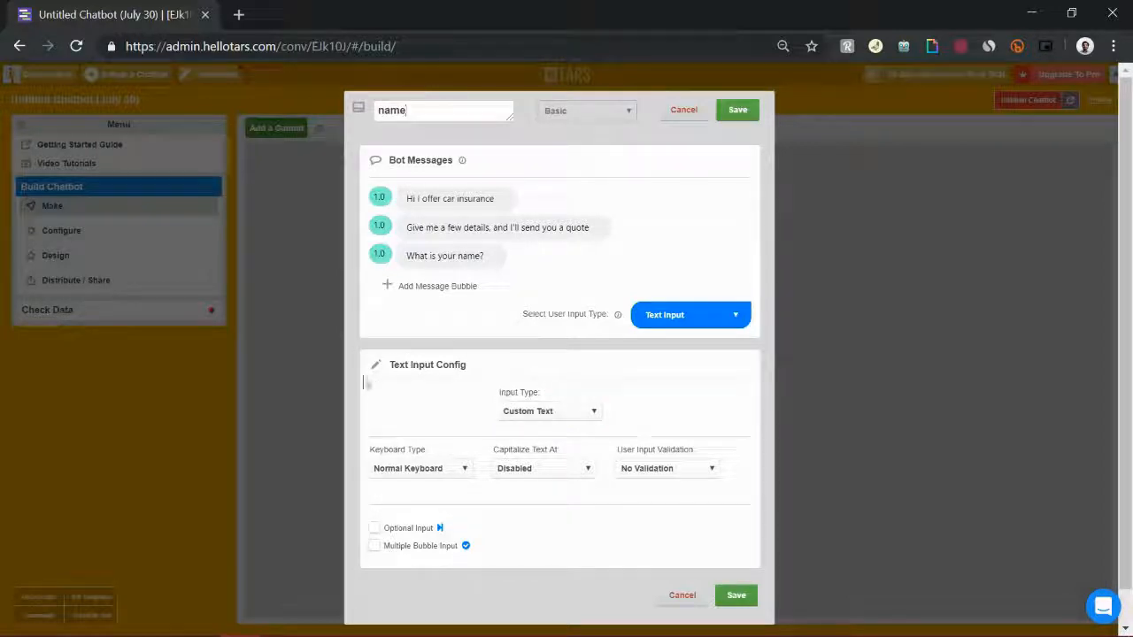
- Set the name gambit's input type to Full Name and save it to the flow
left_click(549, 411)
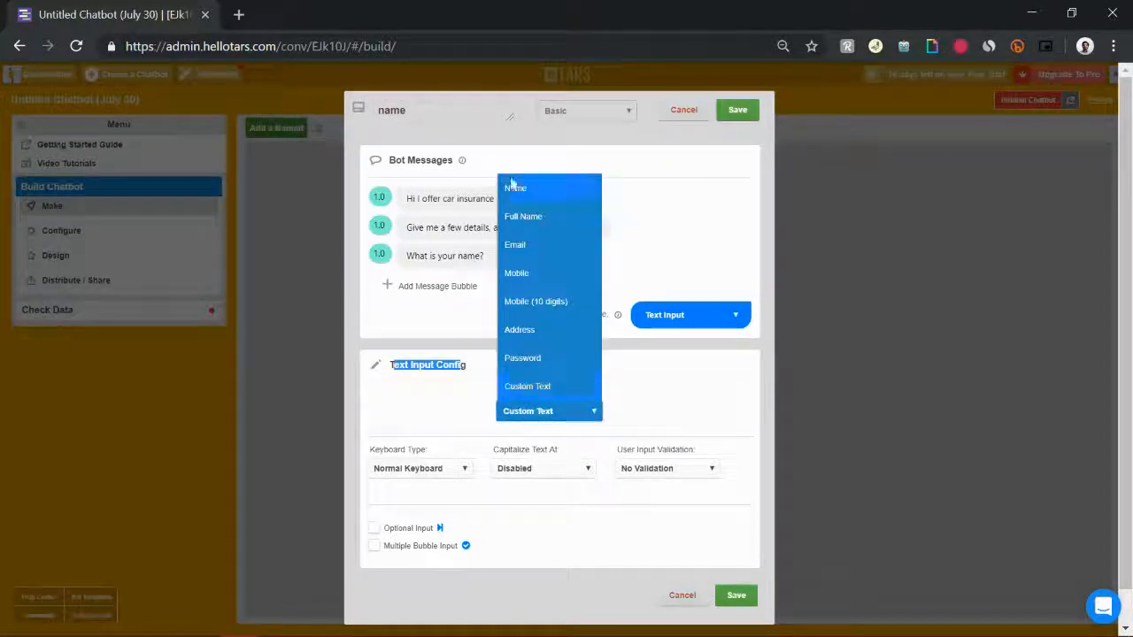
left_click(524, 216)
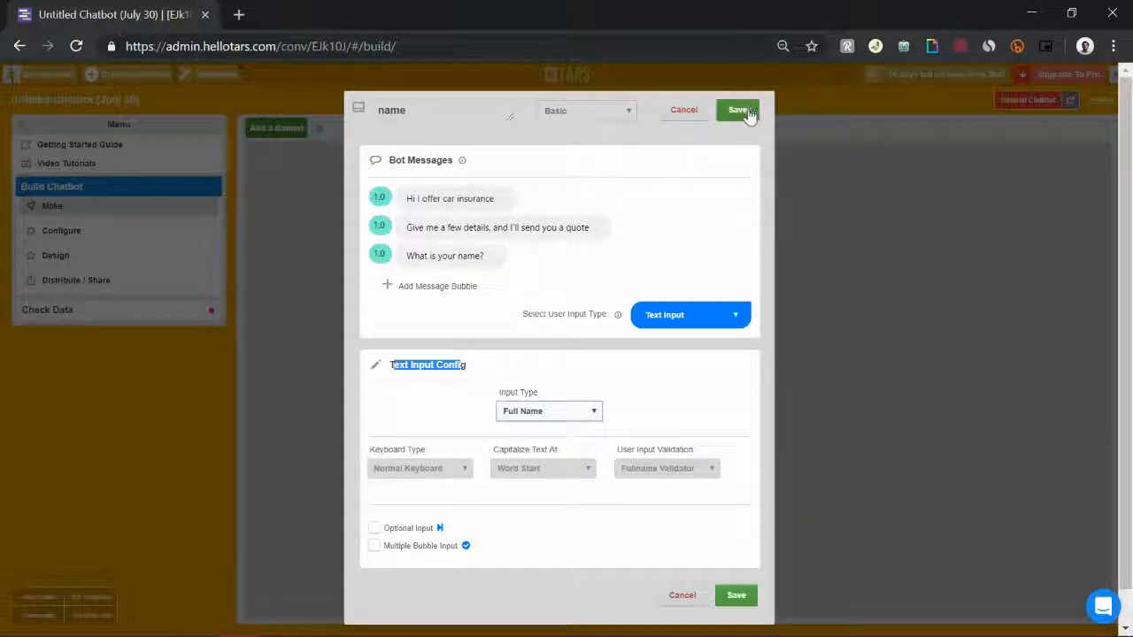
left_click(736, 110)
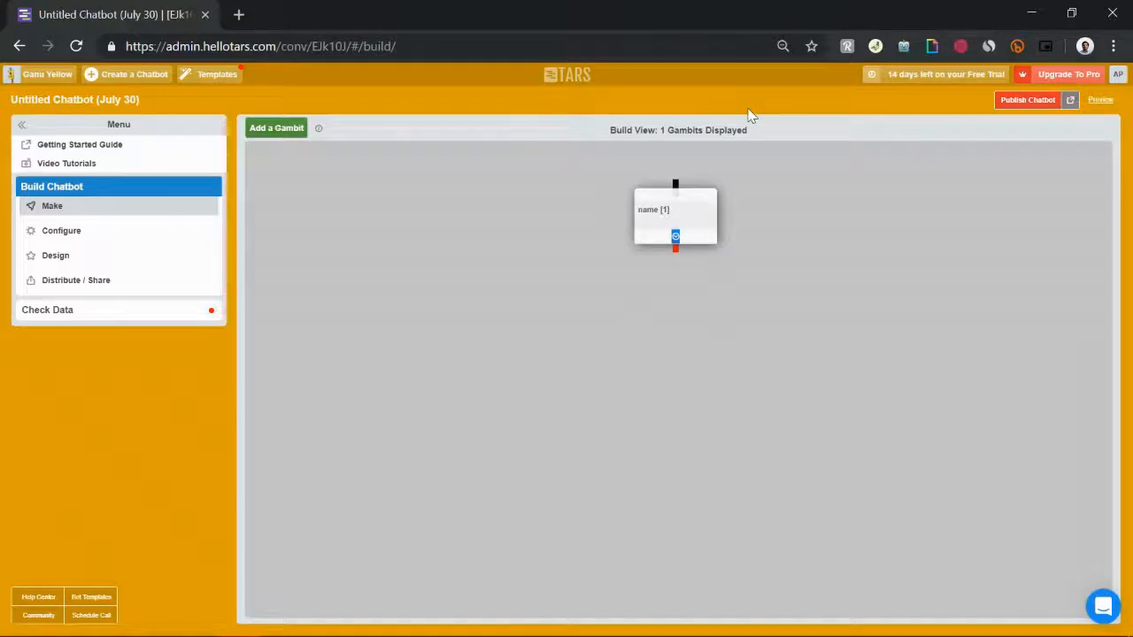
mouse_move(538, 138)
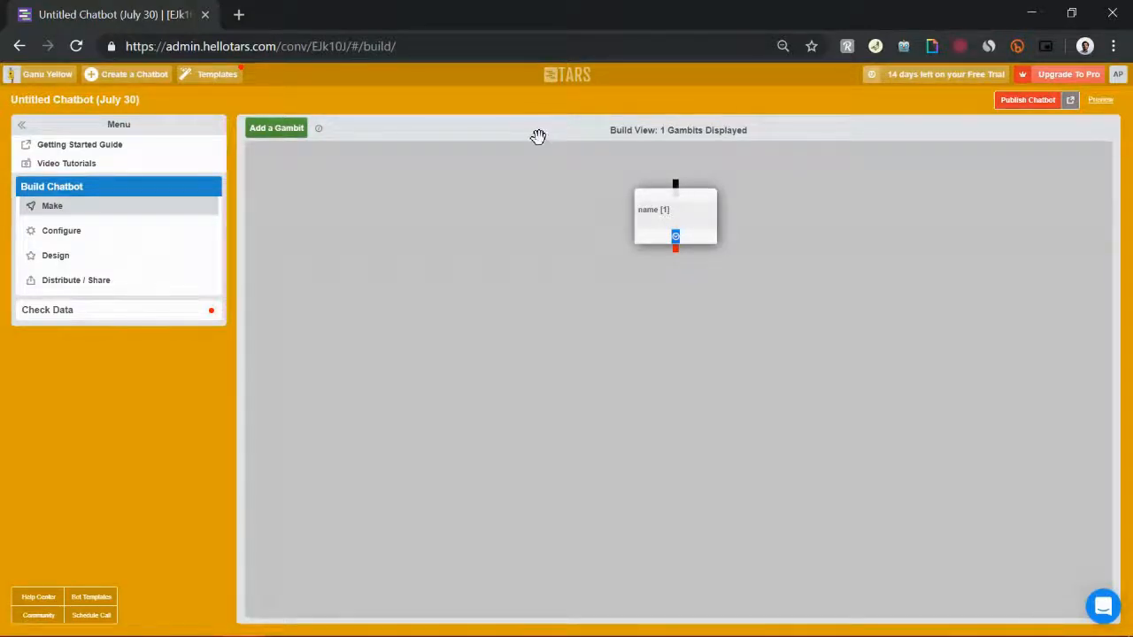
- Add gambit gid_2, link the name gambit's output to it and open it for editing
left_click(674, 216)
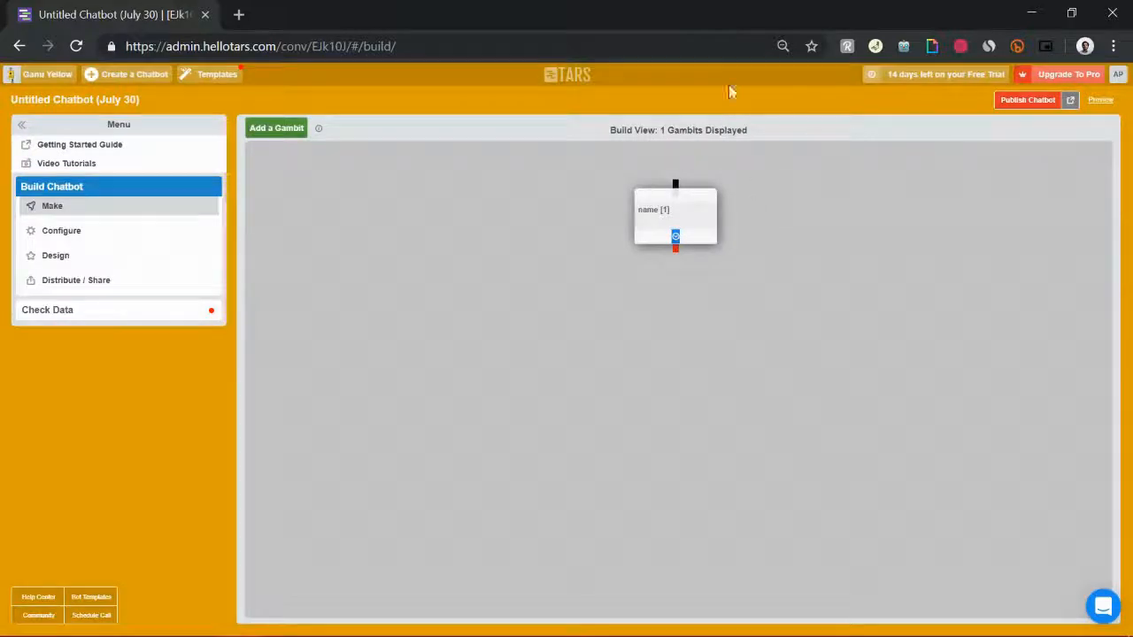
left_click(276, 127)
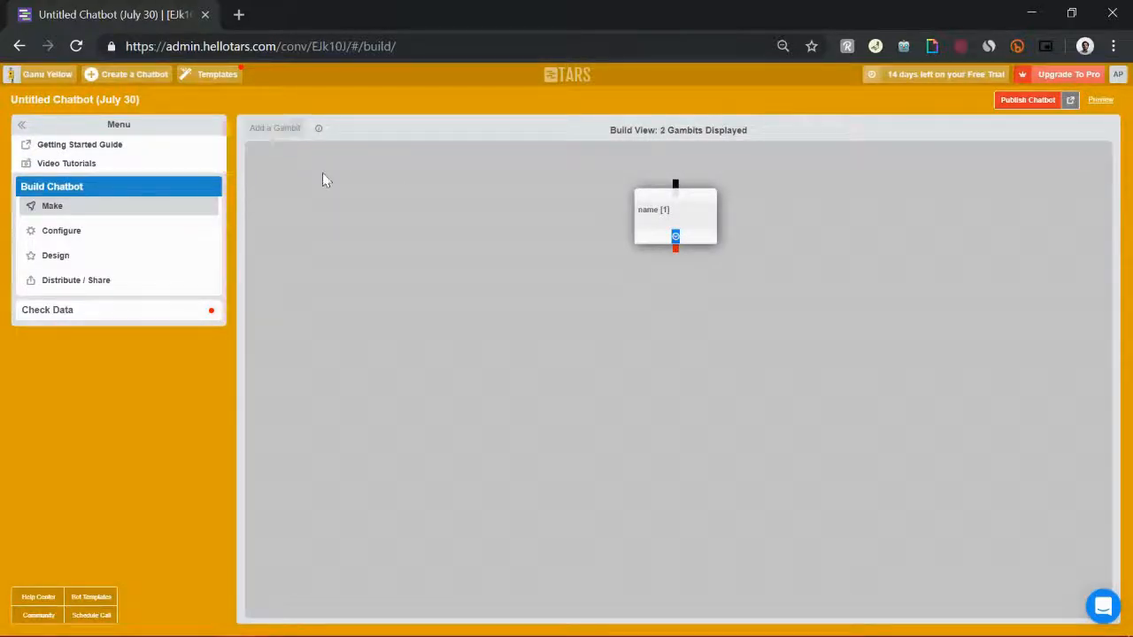
left_click(276, 127)
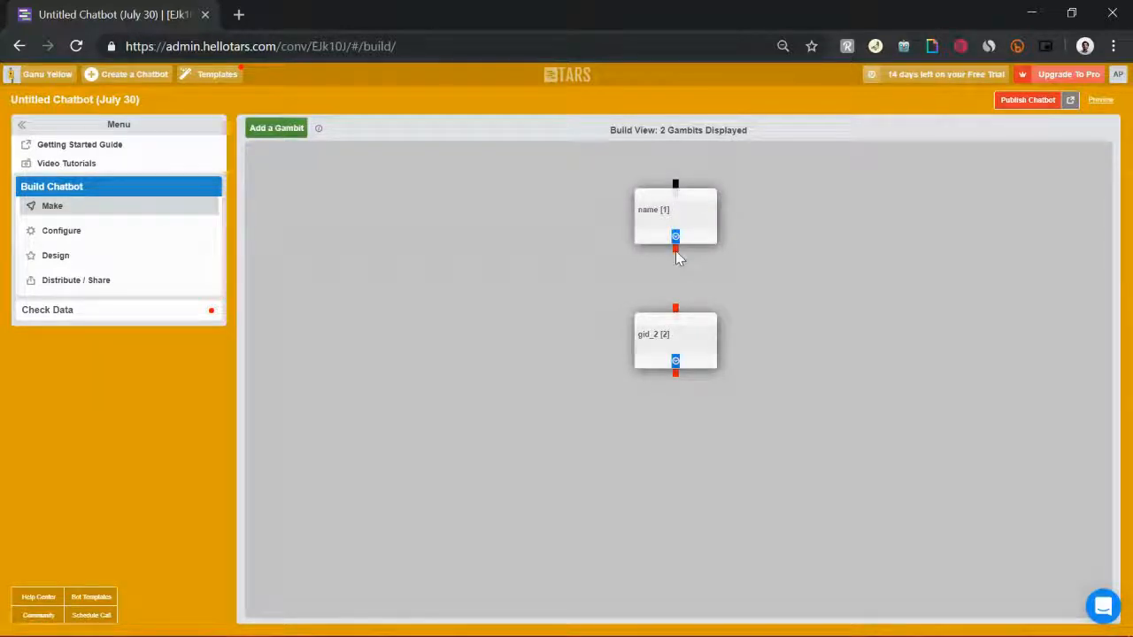
mouse_move(676, 311)
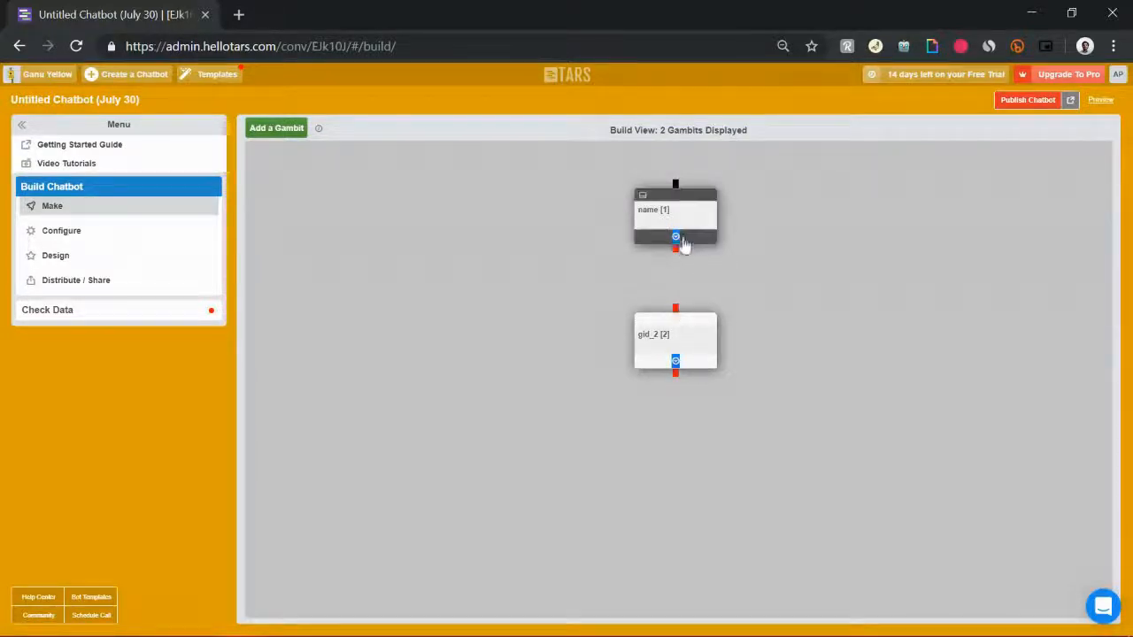
mouse_move(669, 248)
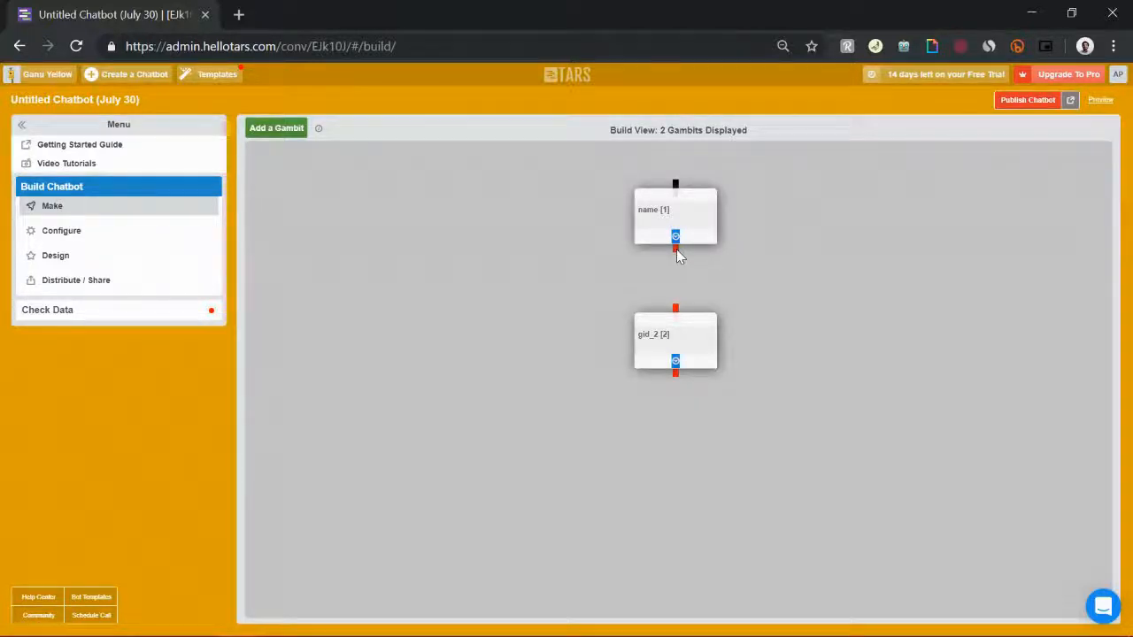
left_click_drag(676, 238, 676, 333)
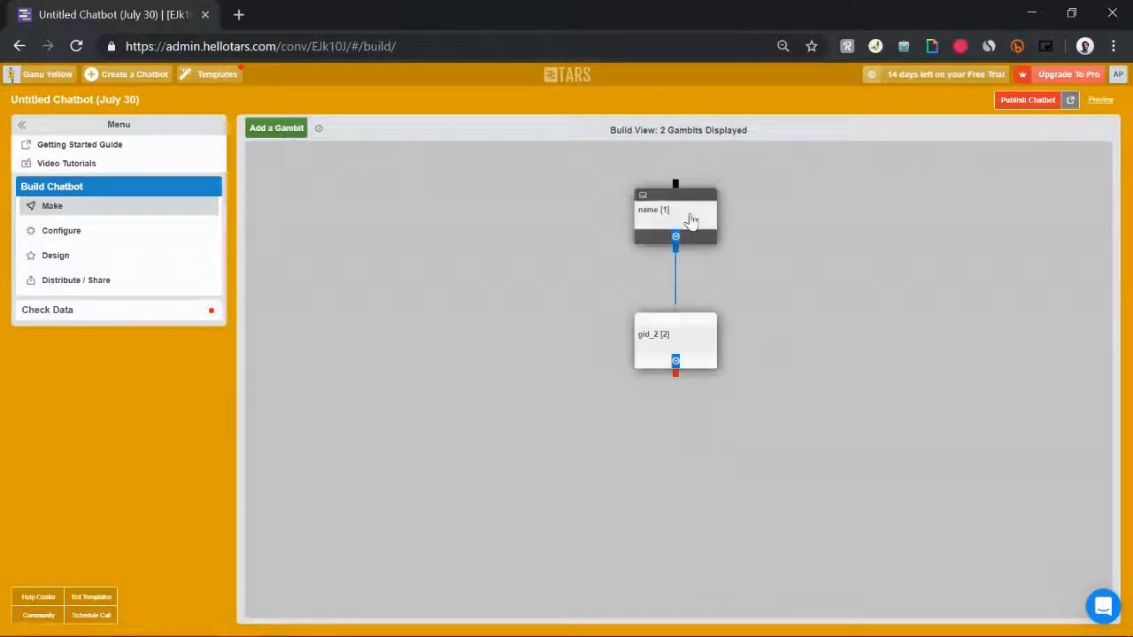
double_click(672, 209)
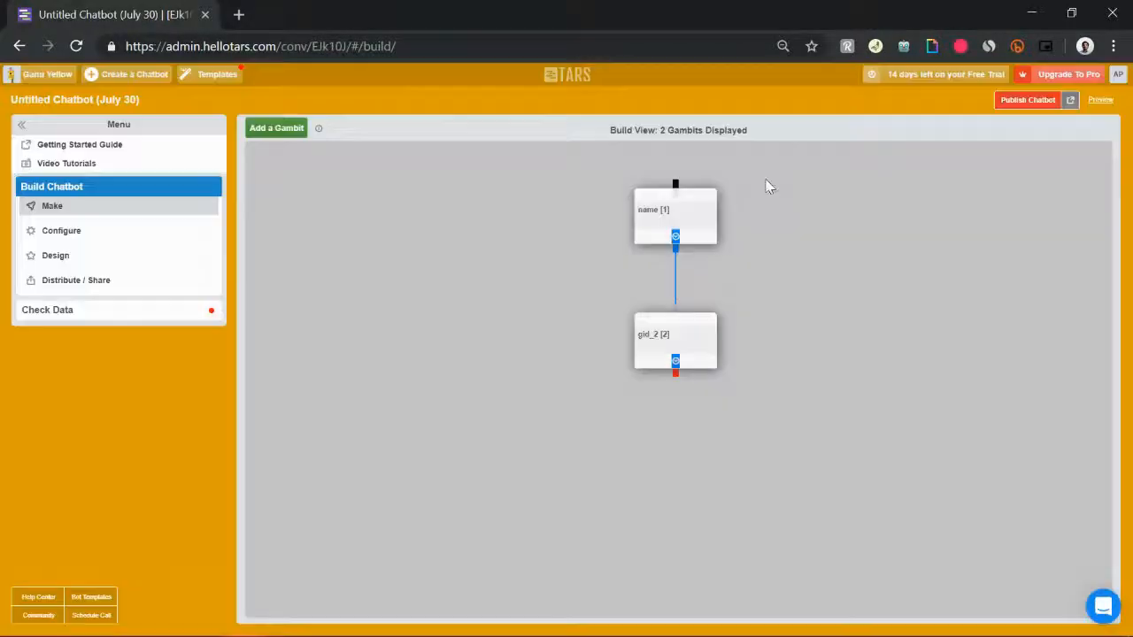
left_click(674, 339)
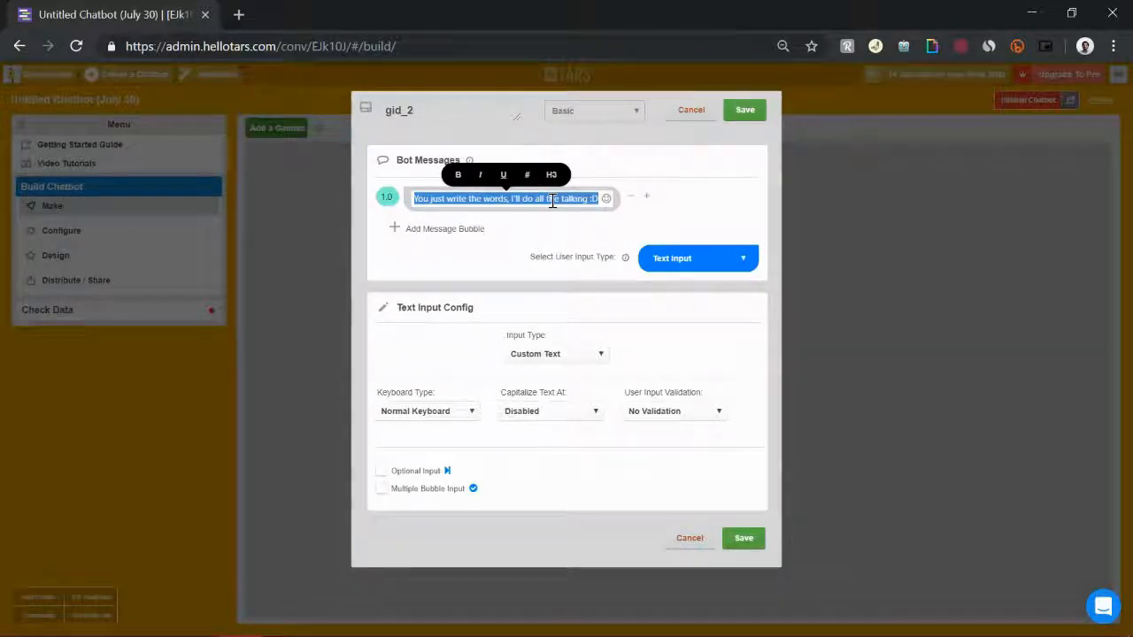
- Write gid_2's messages 'Nice to meet you!' and 'Are you a first time car owner?'
type("Nice to mee")
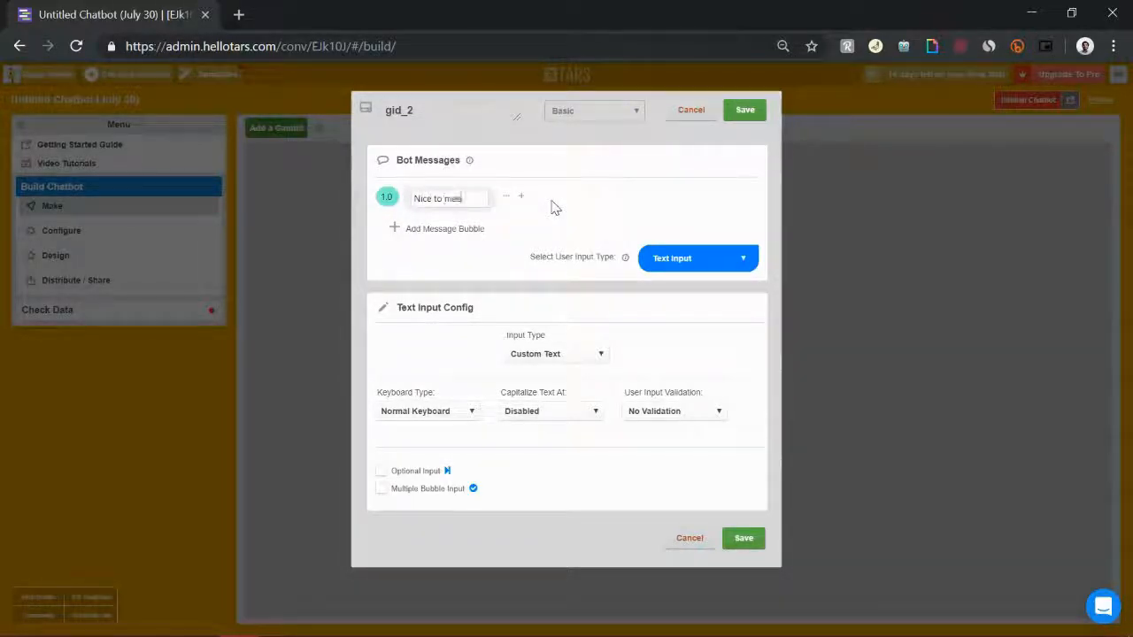
left_click(393, 228)
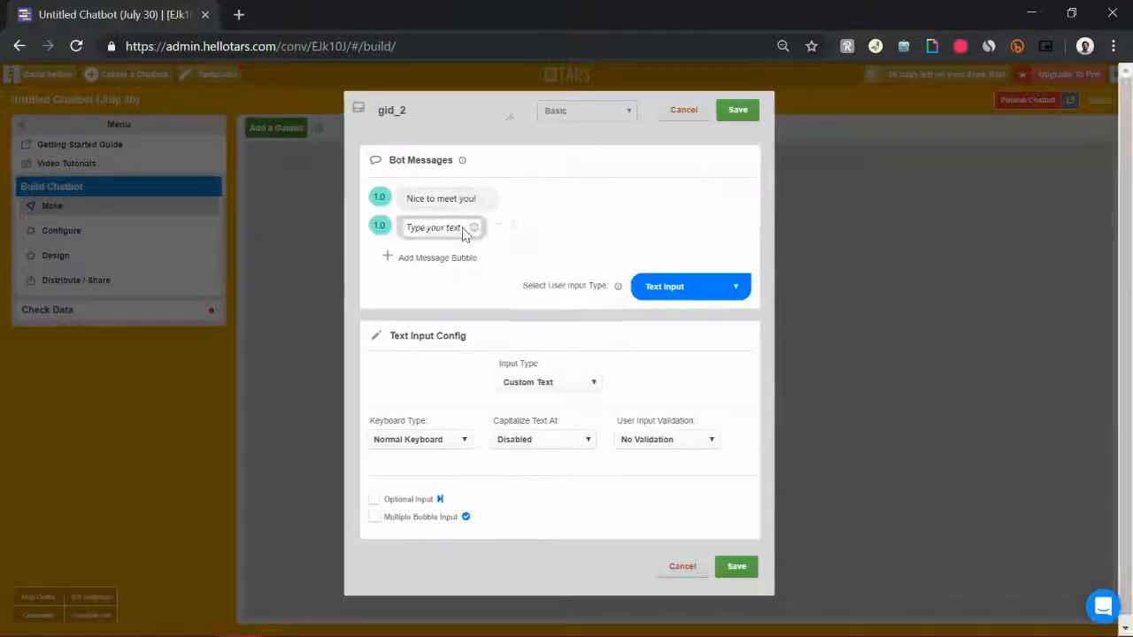
type("Are you a first time car owner?")
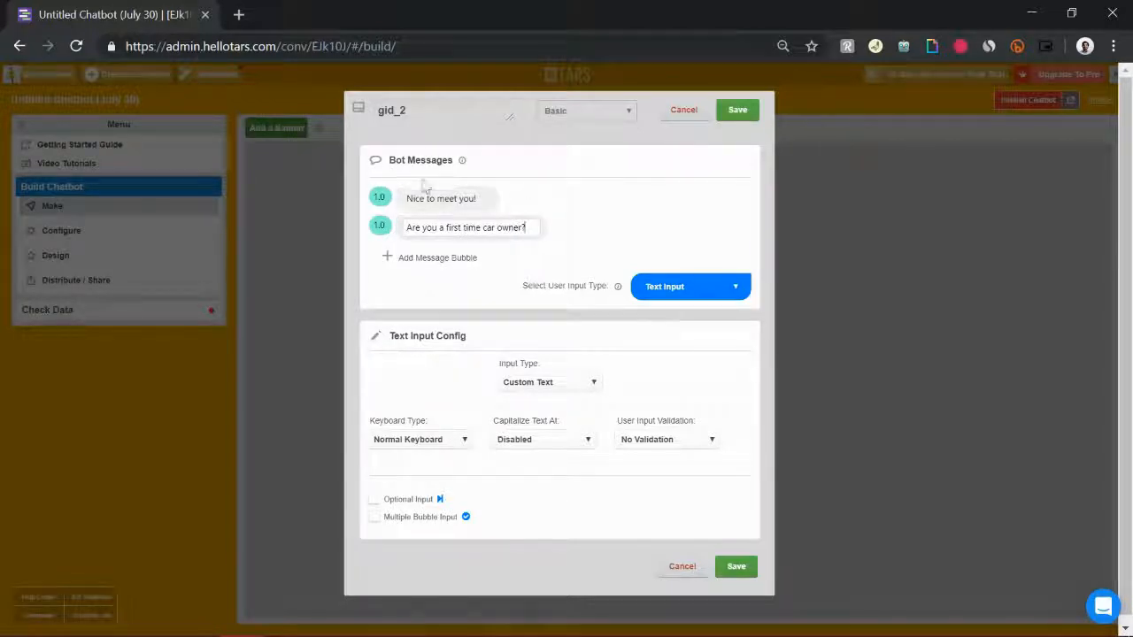
mouse_move(688, 322)
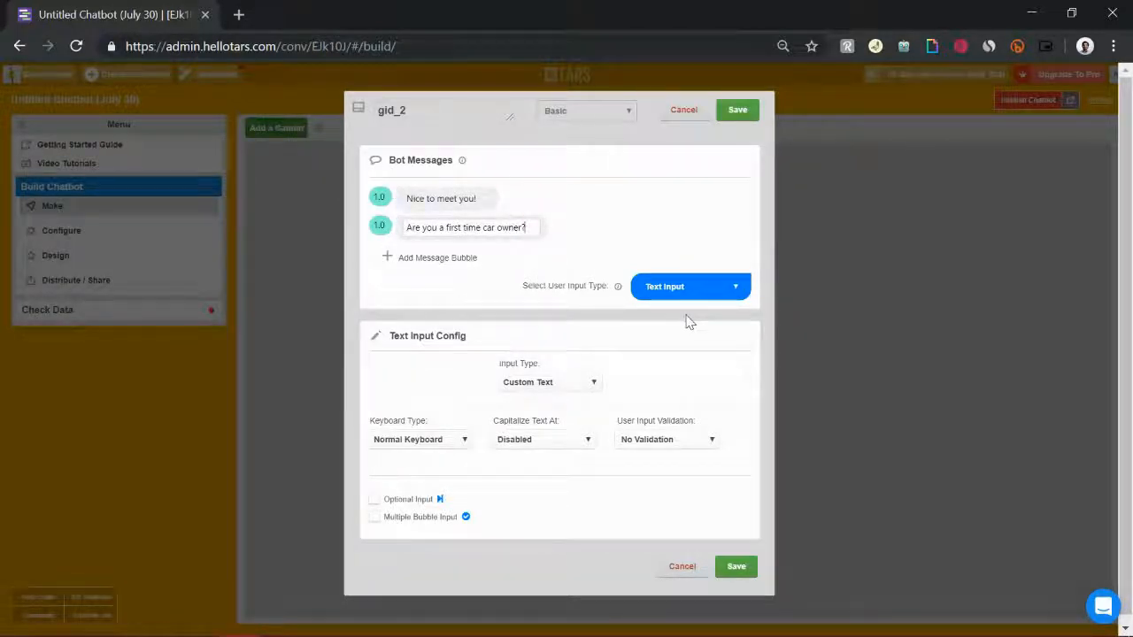
mouse_move(682, 405)
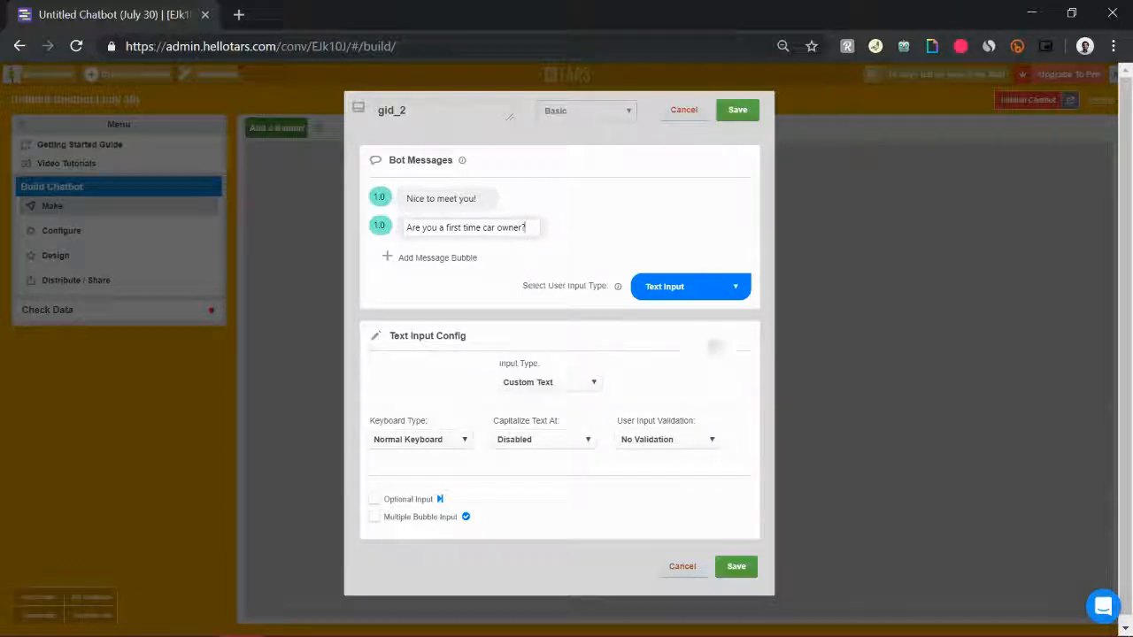
left_click(690, 287)
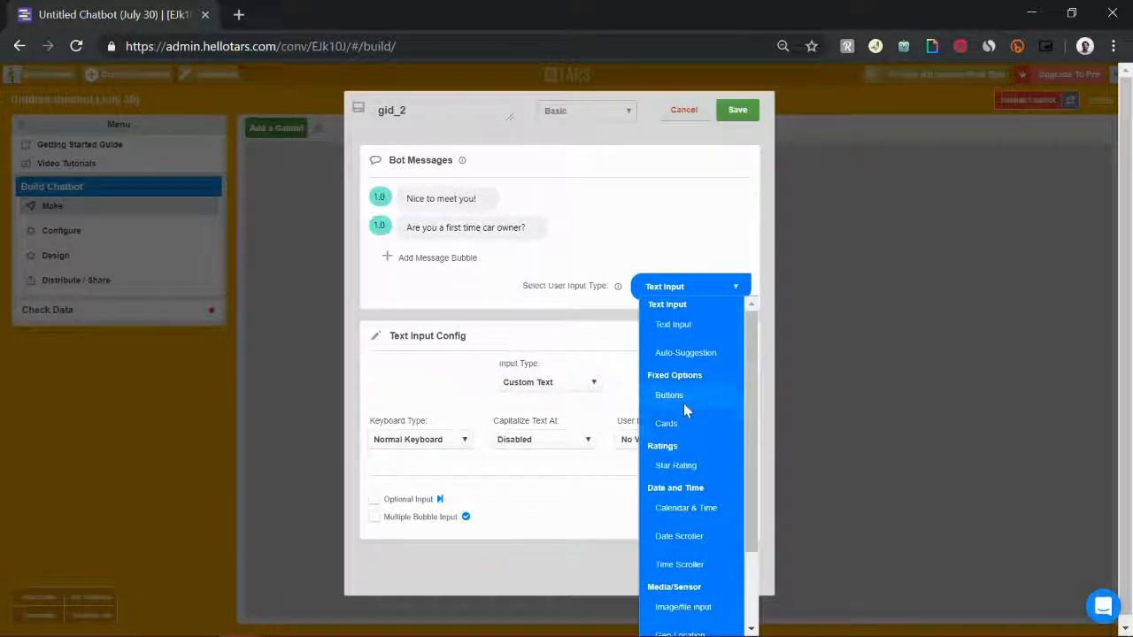
- Give the first_time_car_buyer gambit Yes/No button answers and save it
left_click(669, 394)
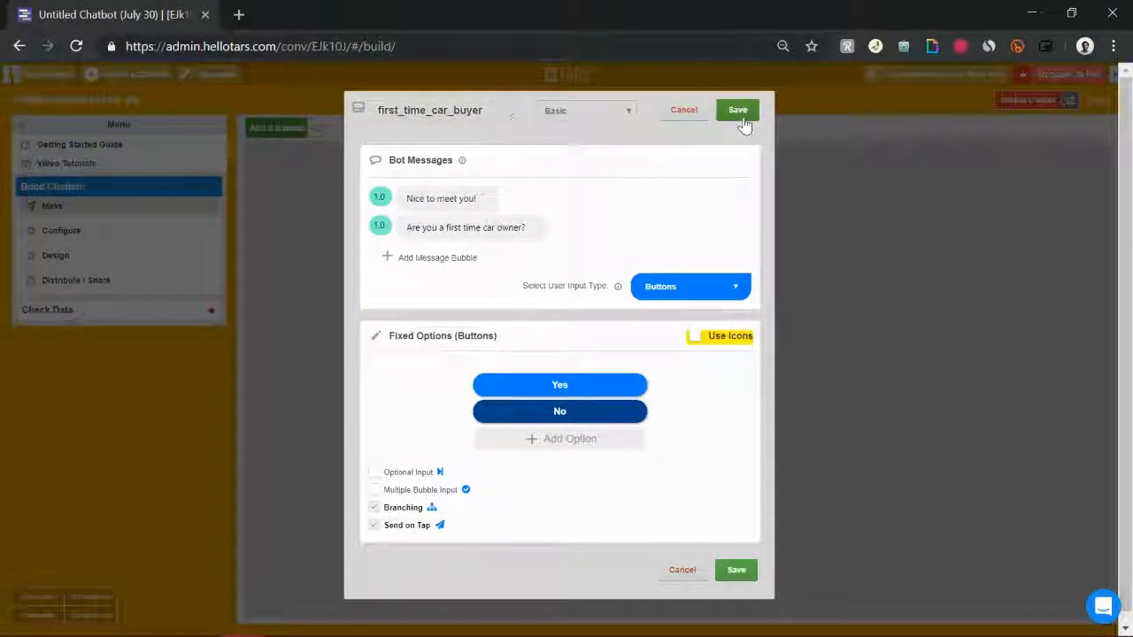
left_click(736, 110)
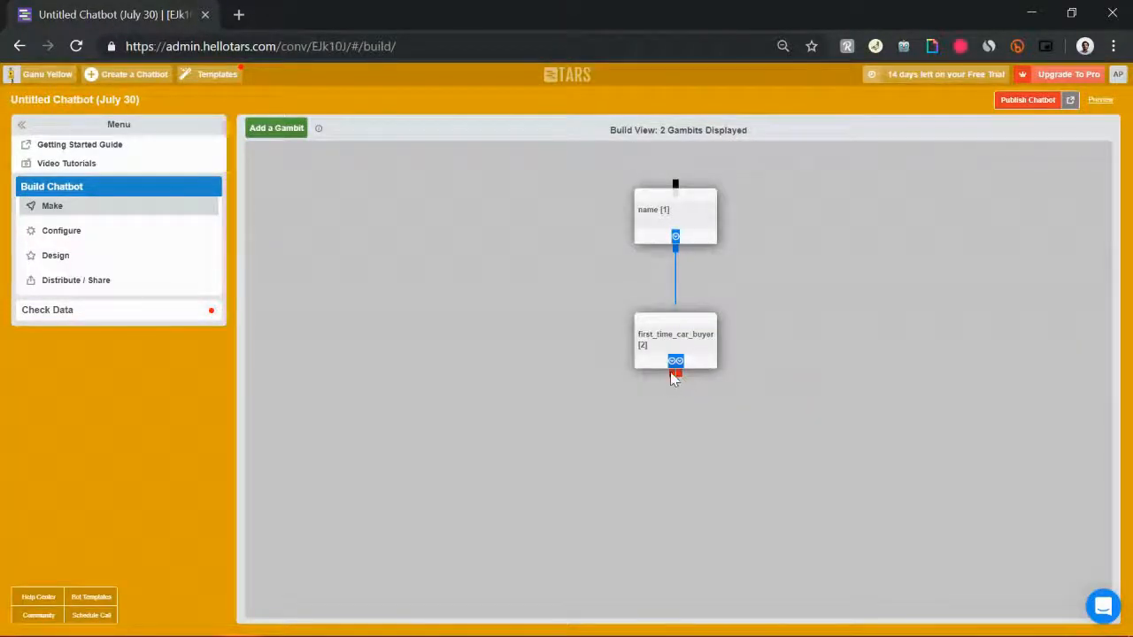
mouse_move(680, 379)
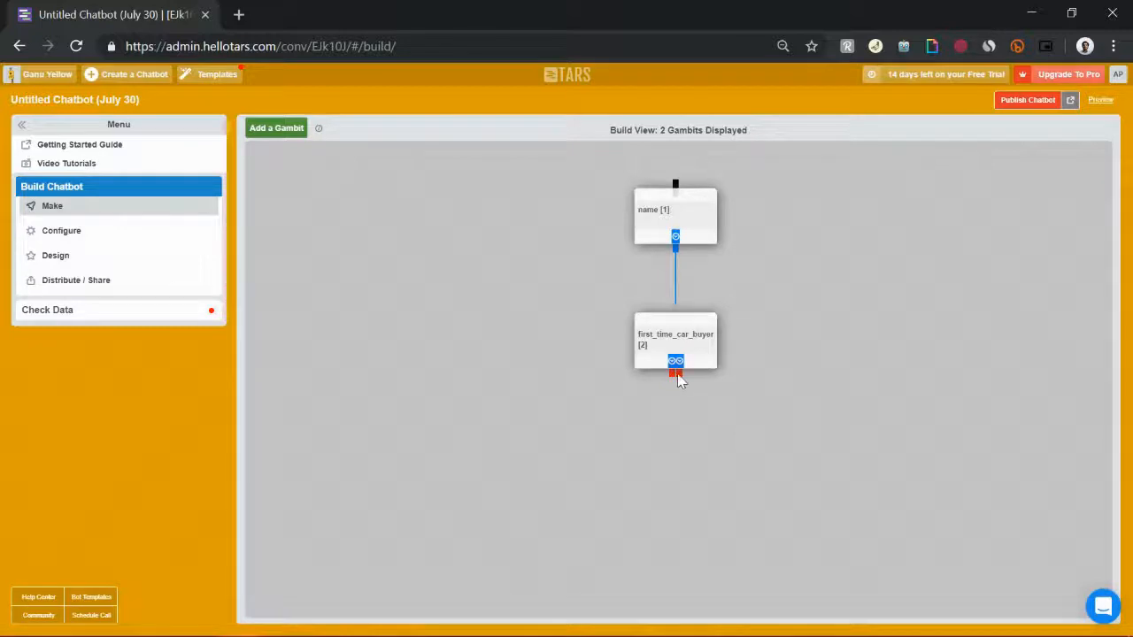
mouse_move(616, 211)
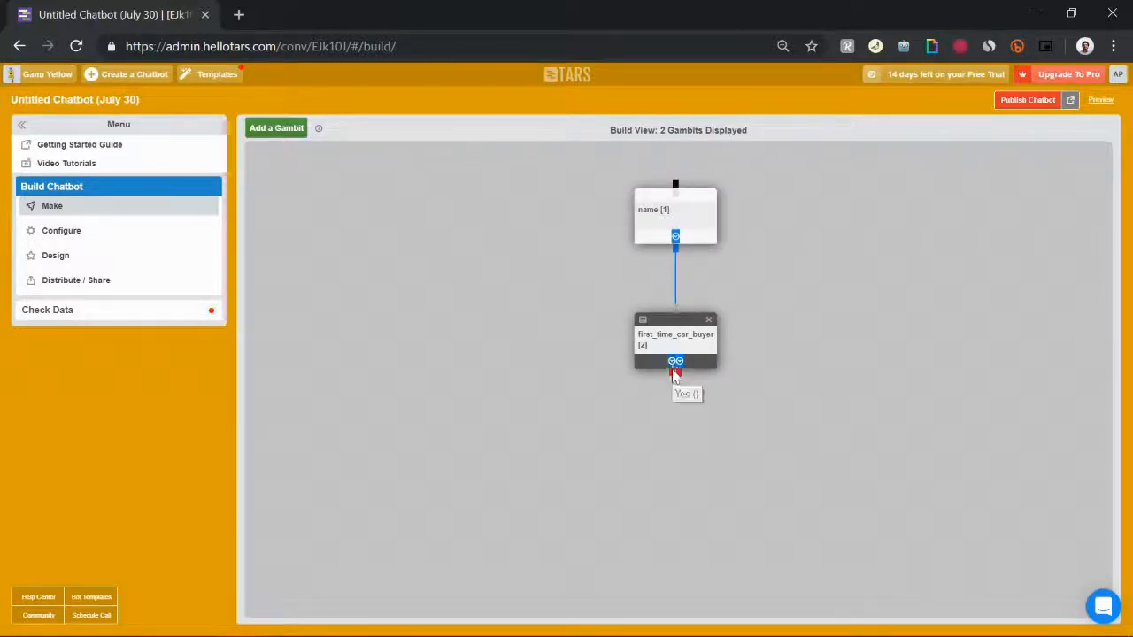
- Rearrange and link the first_time_car_buyer gambit, then add gambit gid_3 to the flow
left_click_drag(676, 366, 327, 496)
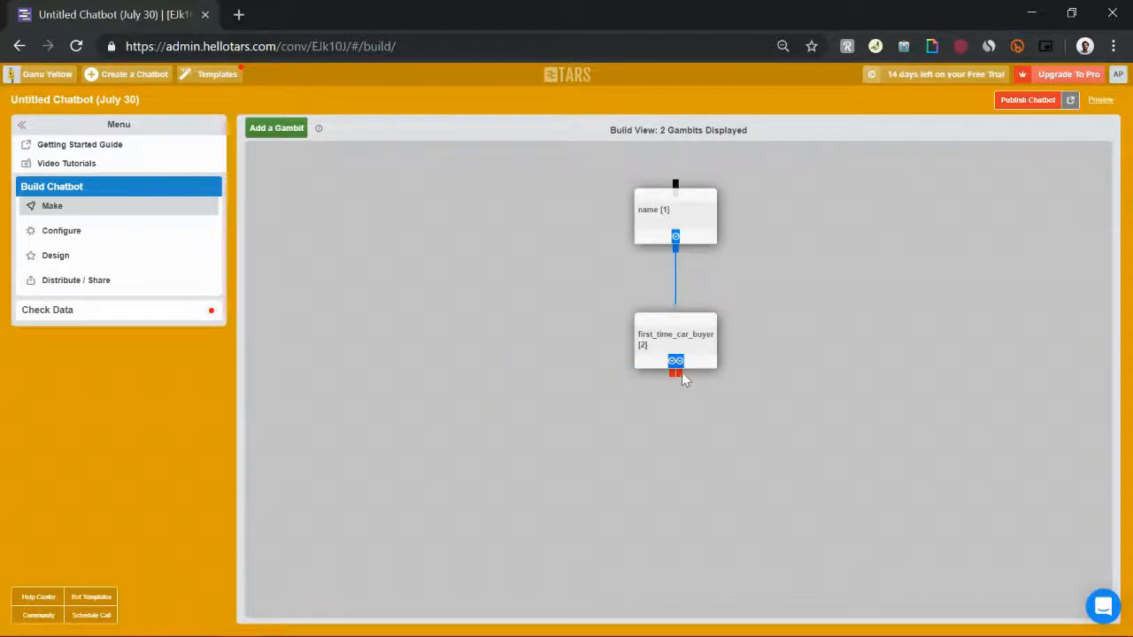
left_click_drag(676, 371, 982, 439)
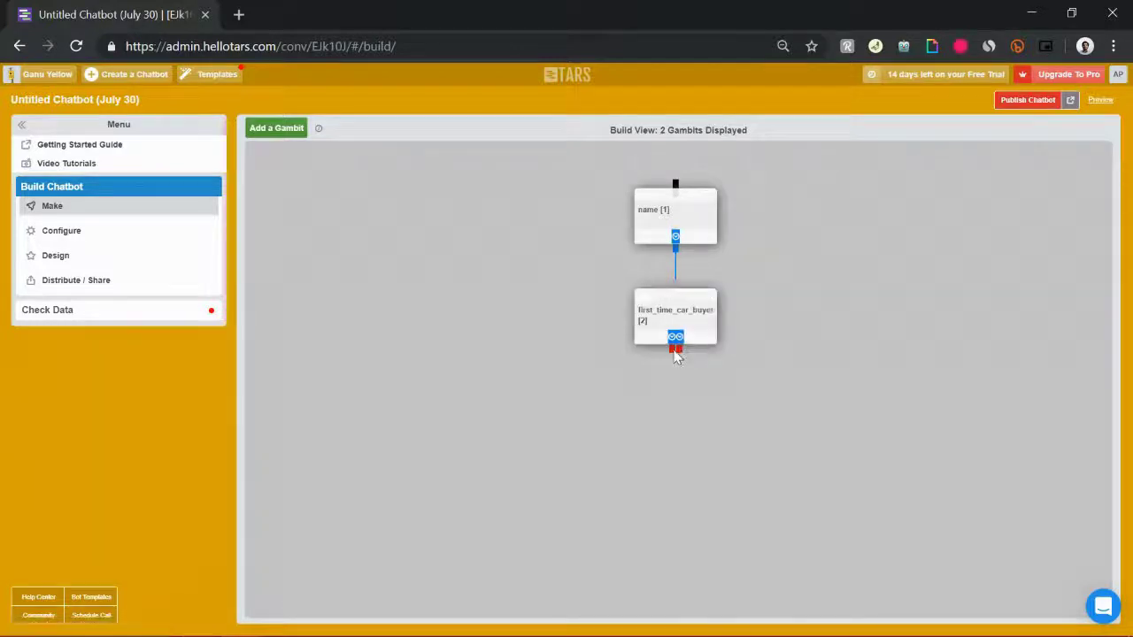
left_click_drag(676, 345, 459, 425)
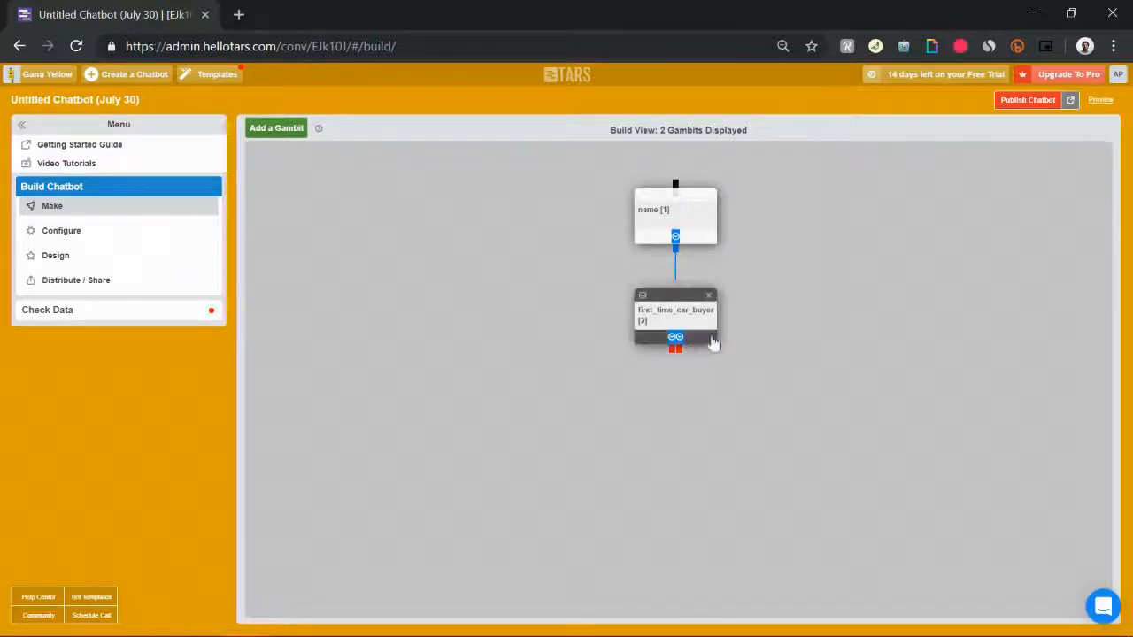
left_click_drag(676, 337, 900, 463)
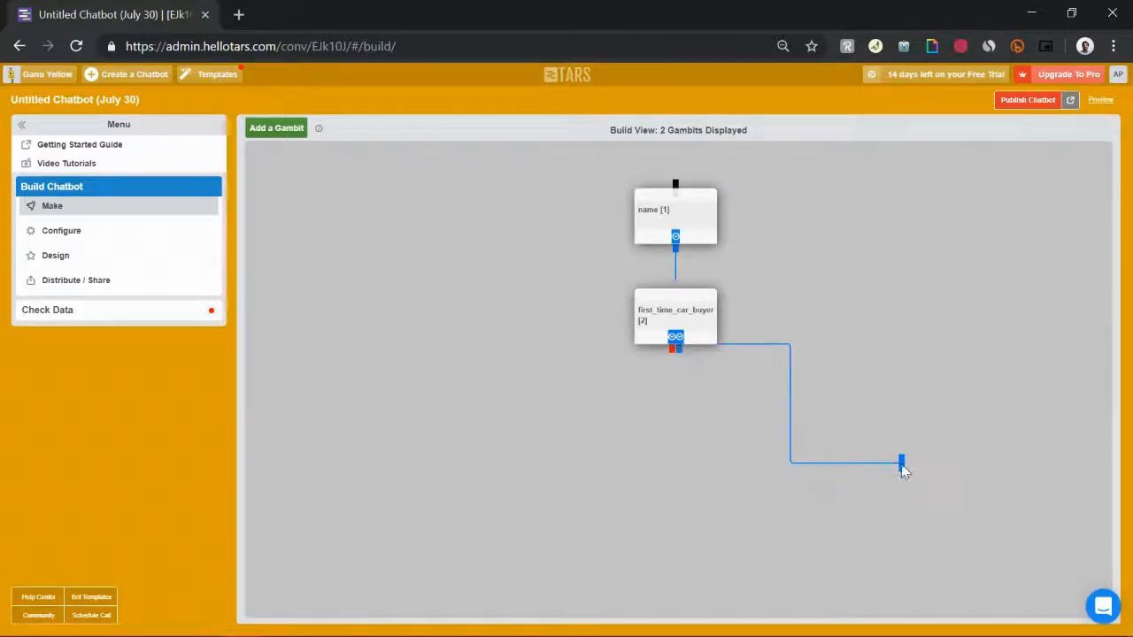
left_click_drag(900, 464, 878, 464)
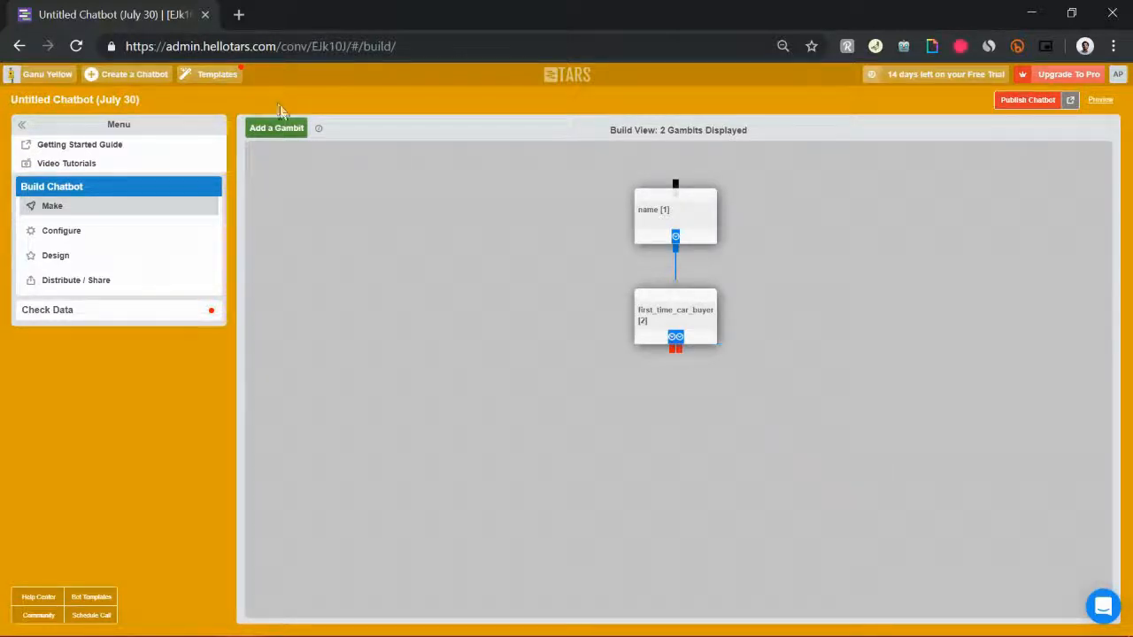
left_click(277, 127)
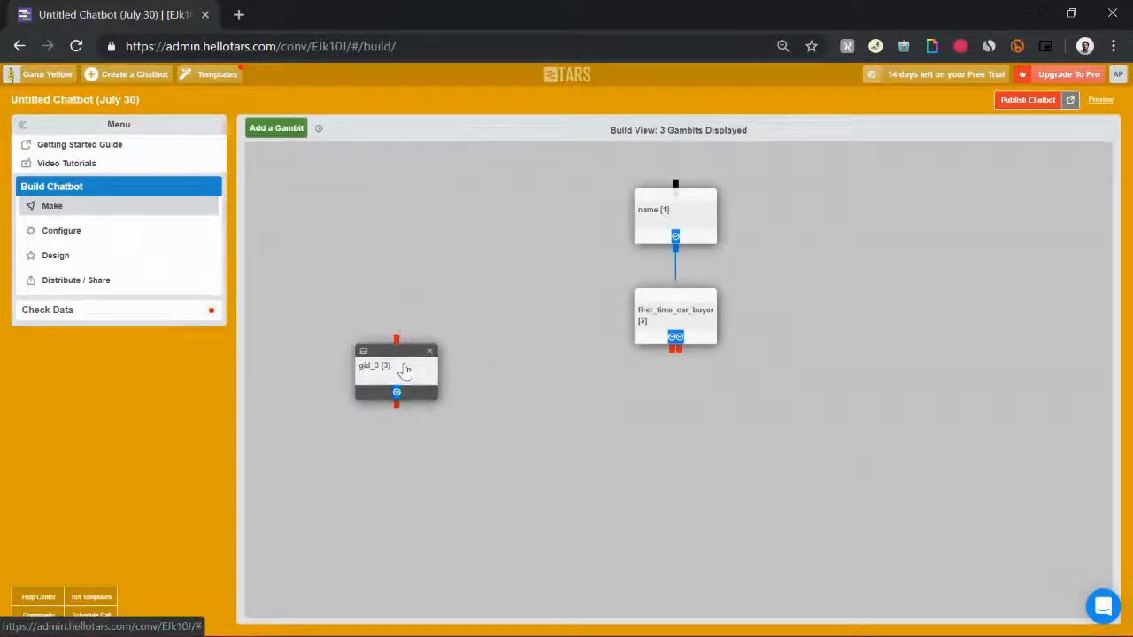
- Link gid_3 to the buyer question with a message asking them to look for another provider
left_click_drag(397, 365, 559, 434)
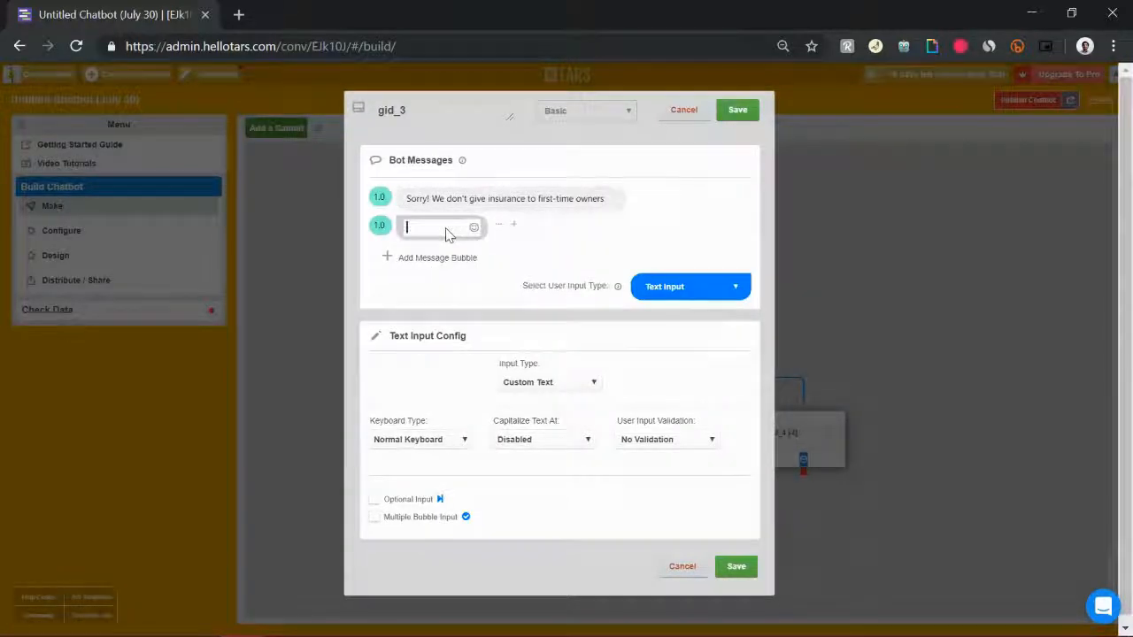
type("Please")
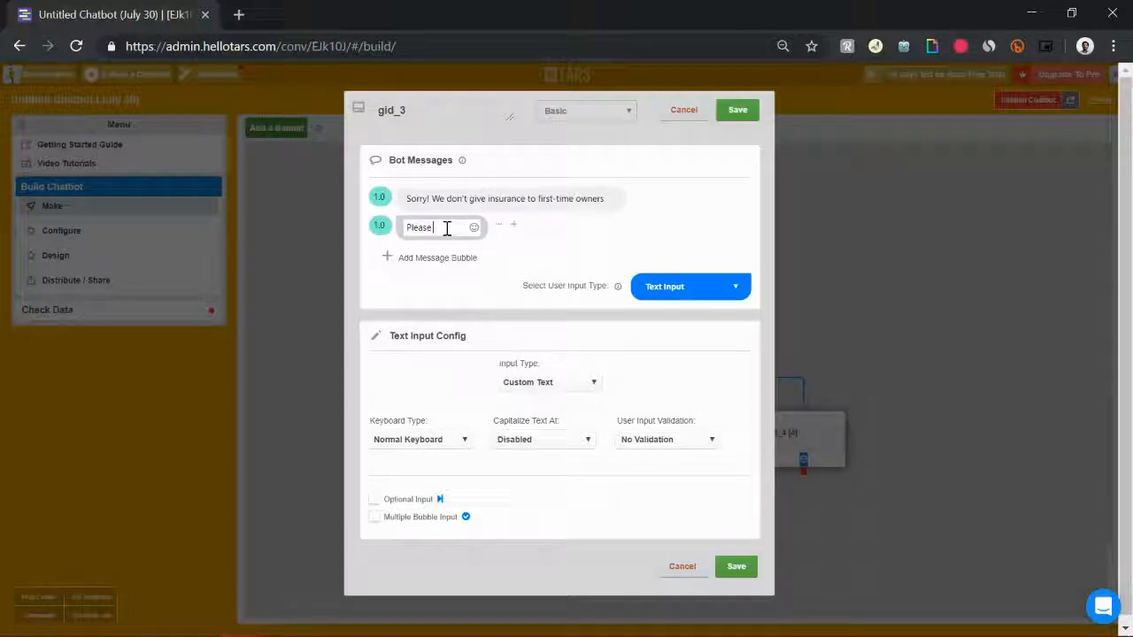
type("look for another provider")
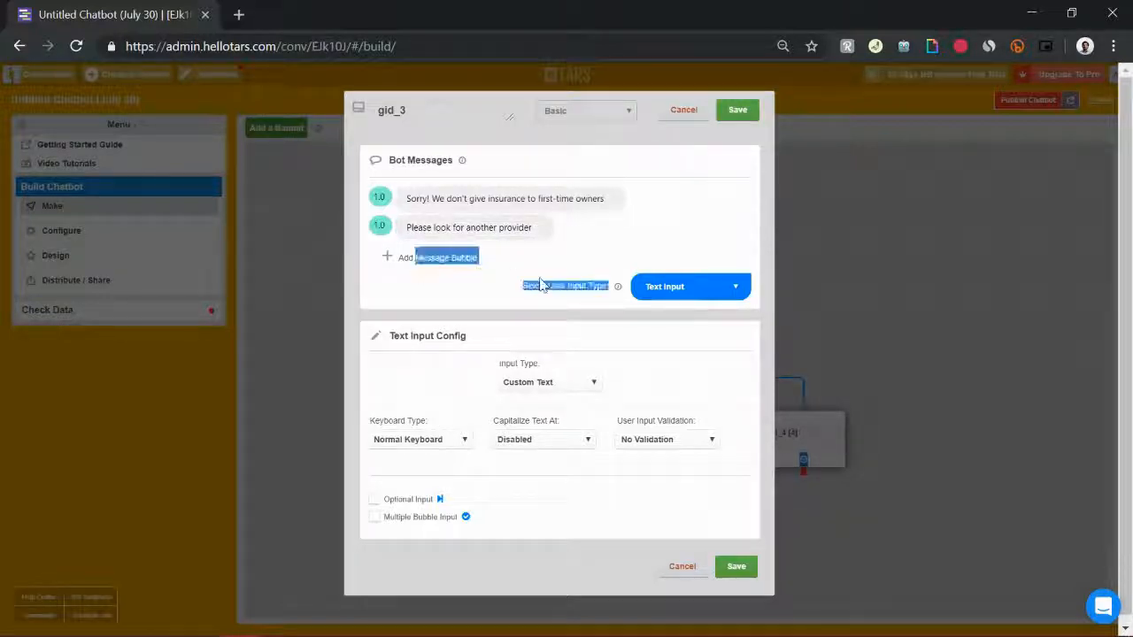
- Make the gambit an Auto Page Redirection step and rename it 'end'
left_click(691, 286)
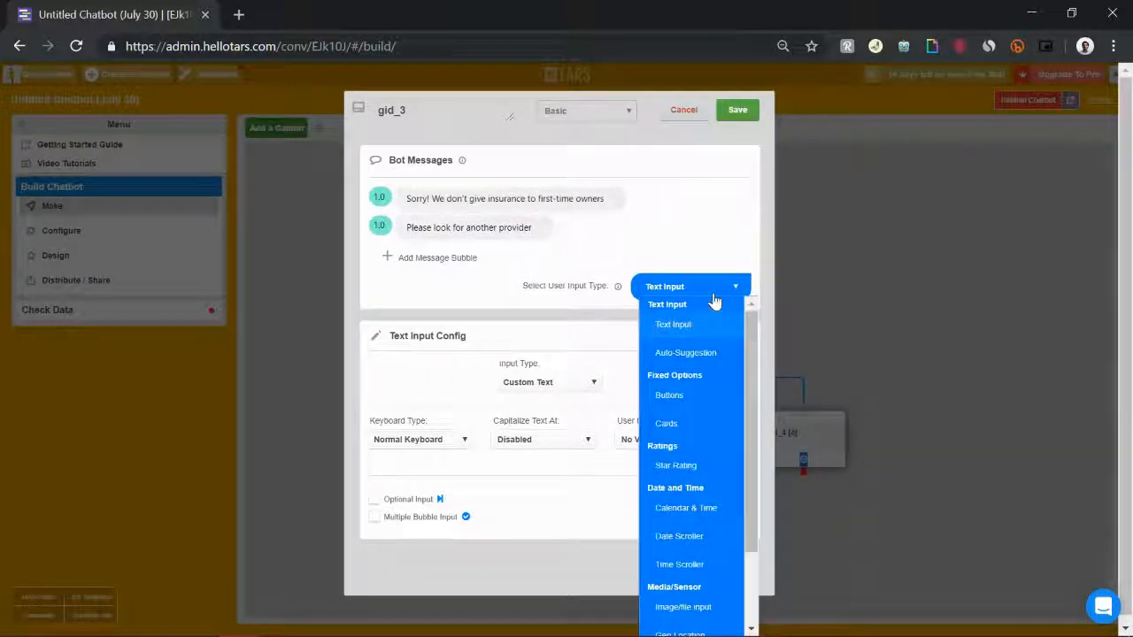
scroll("down", 3)
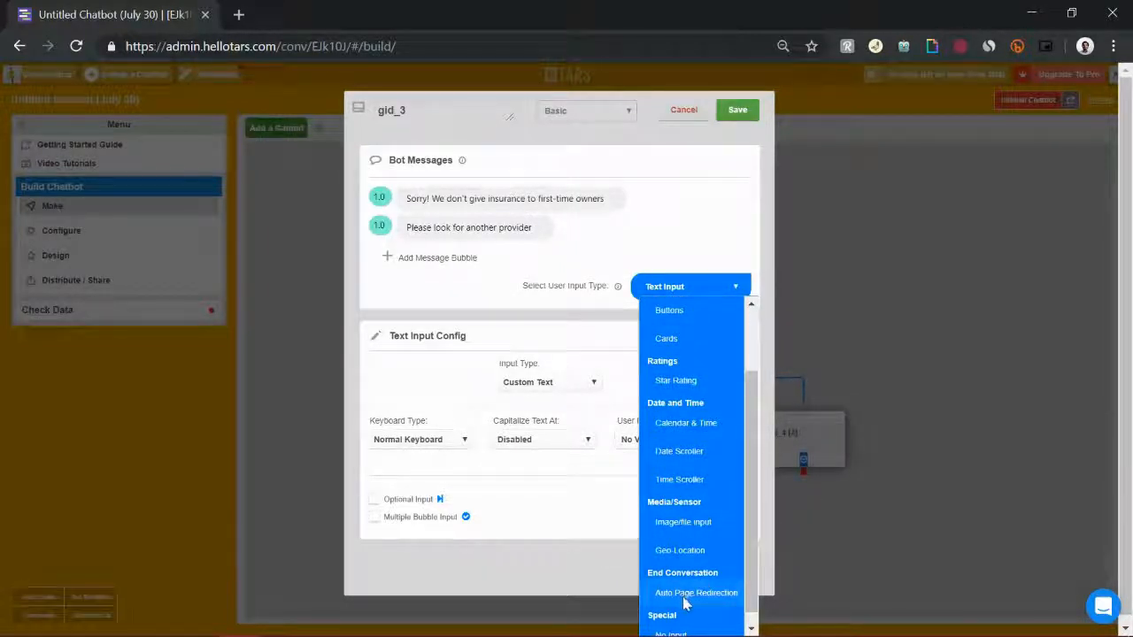
left_click(693, 593)
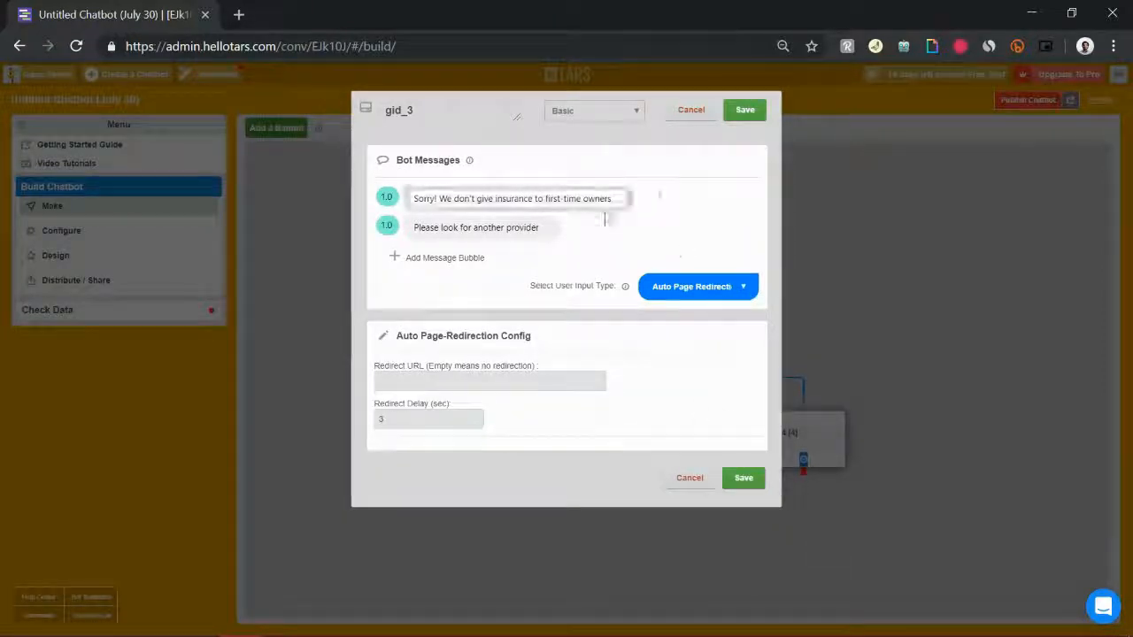
type("end")
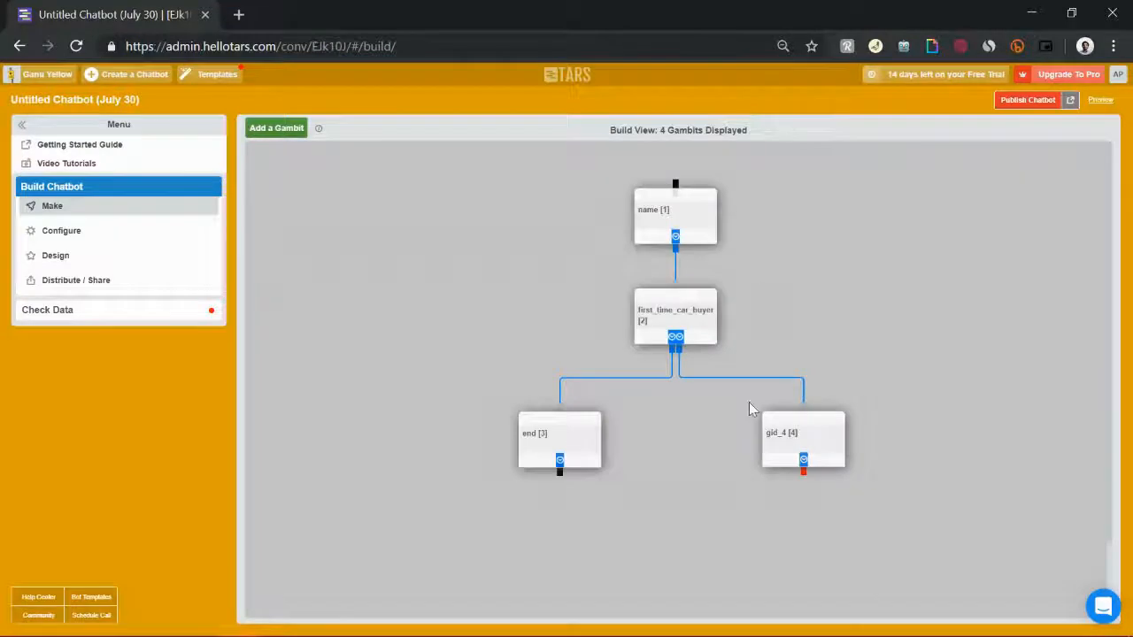
scroll("down", 3)
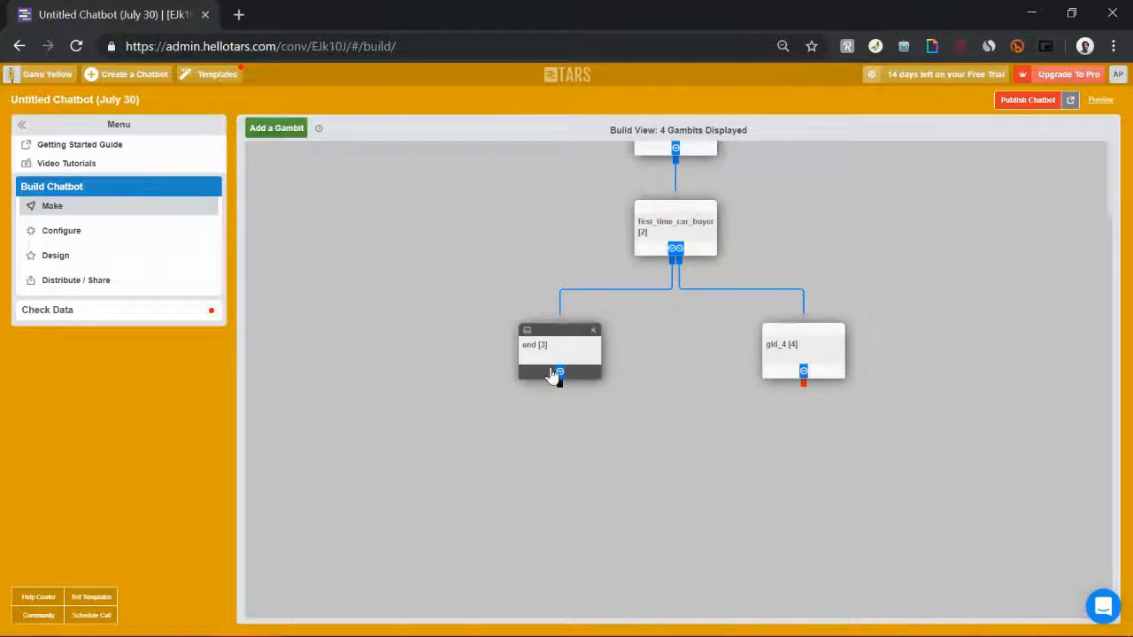
mouse_move(798, 328)
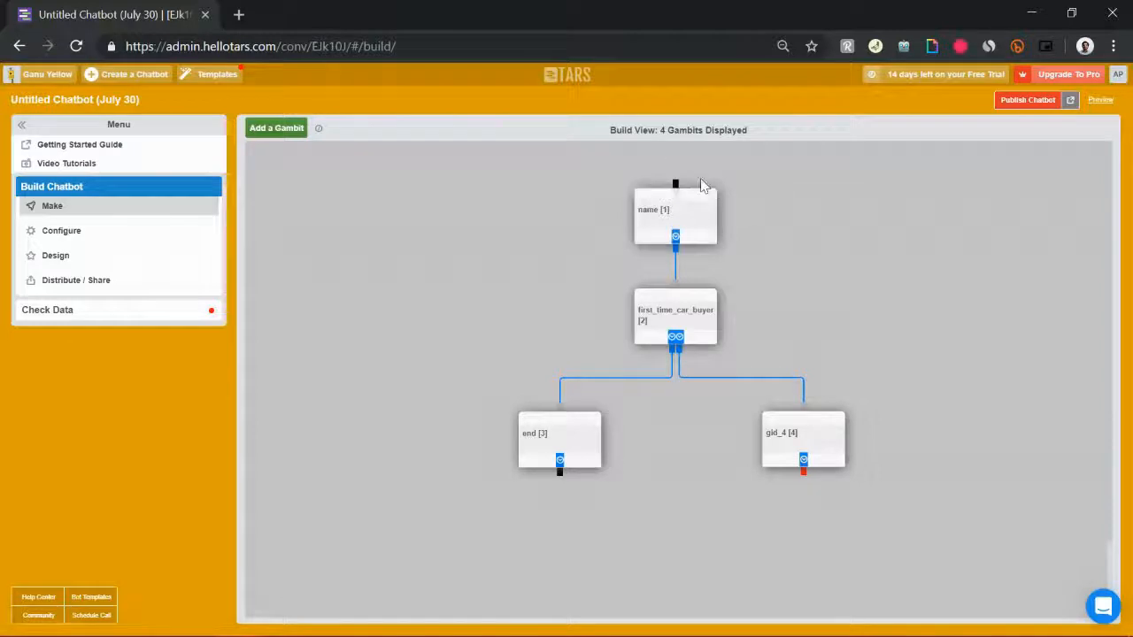
mouse_move(829, 326)
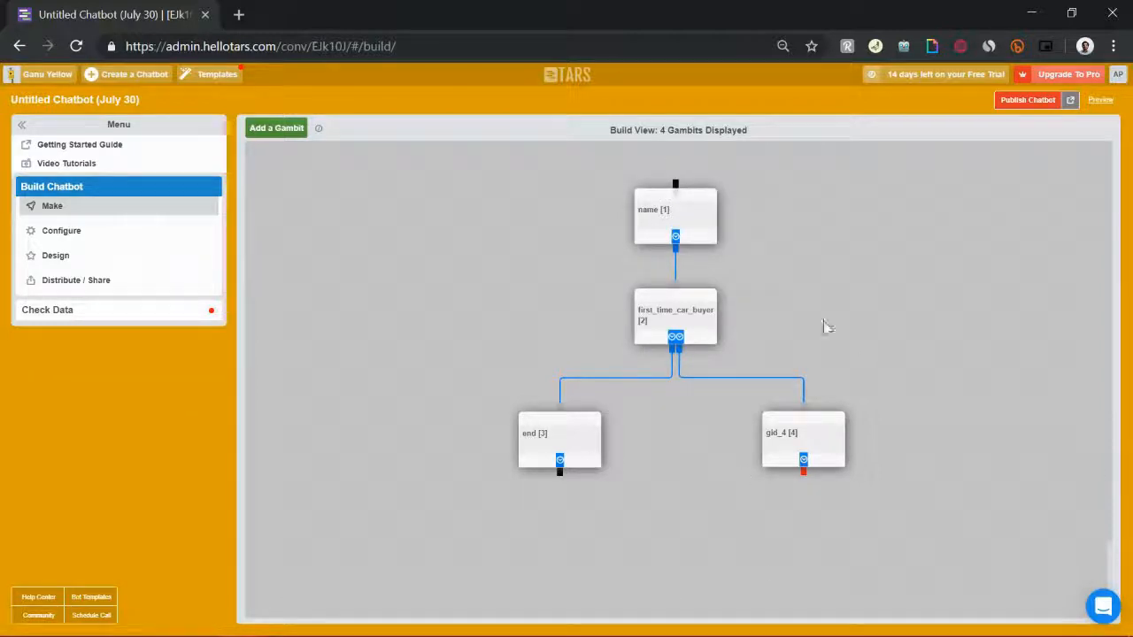
mouse_move(681, 340)
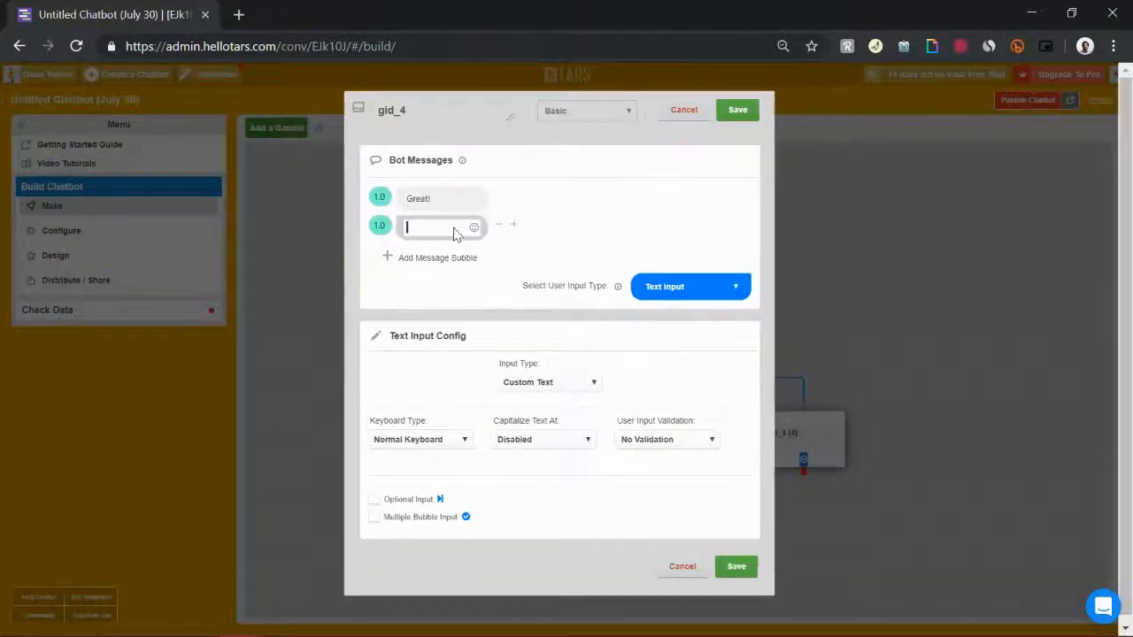
- Add the 'Give me your email' bubble to gid_4 and expect an Email answer
type("Give me your email id and I'll send you some kn")
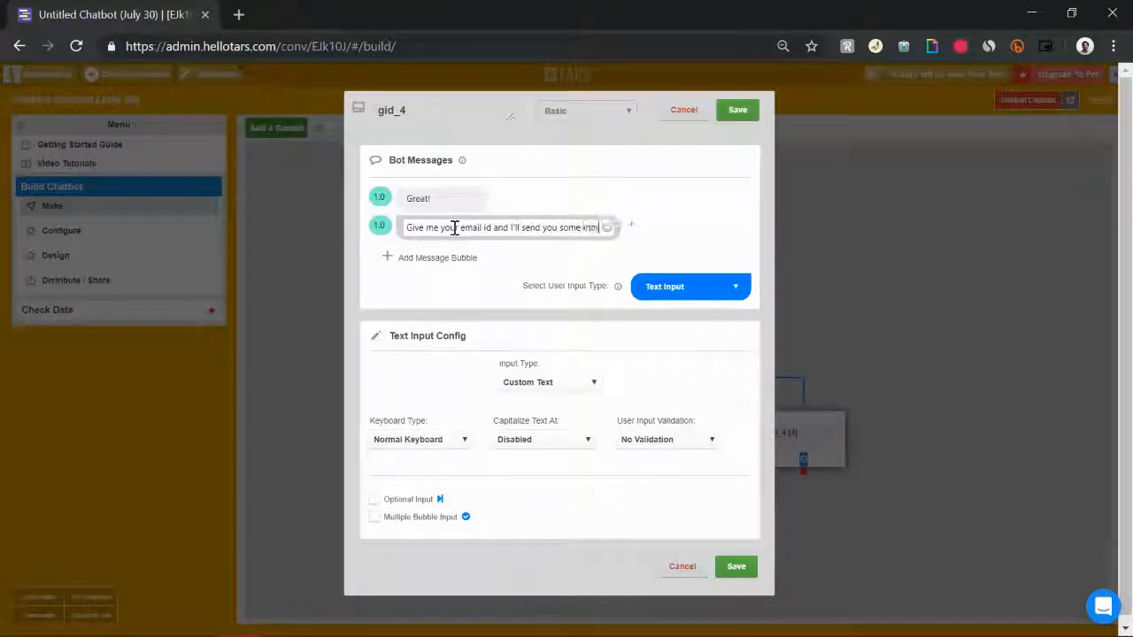
left_click(549, 382)
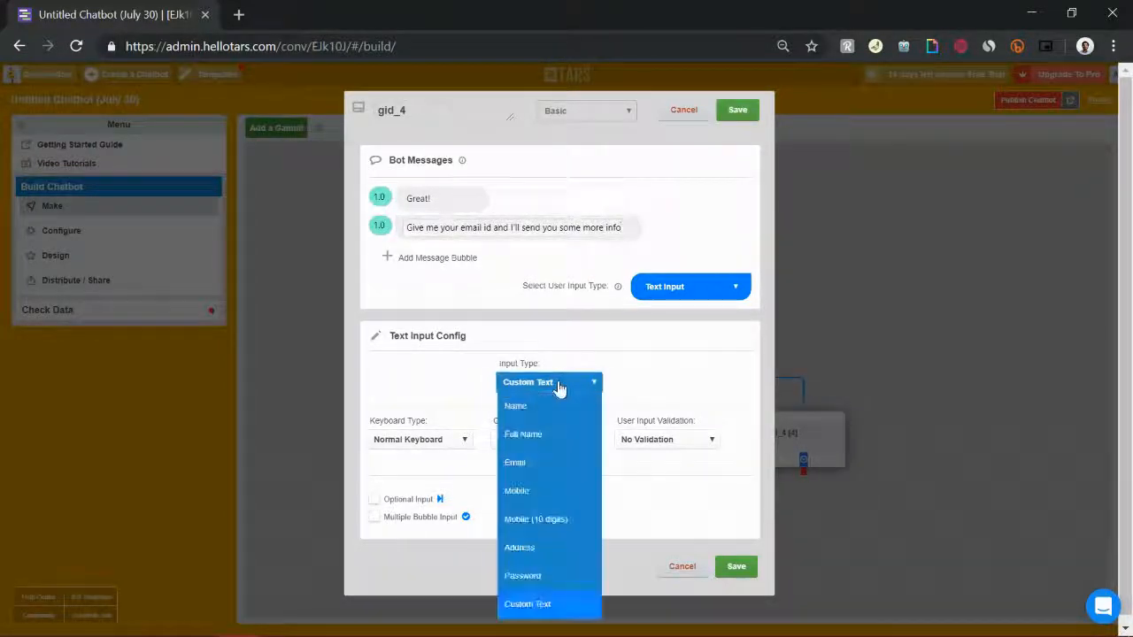
left_click(515, 462)
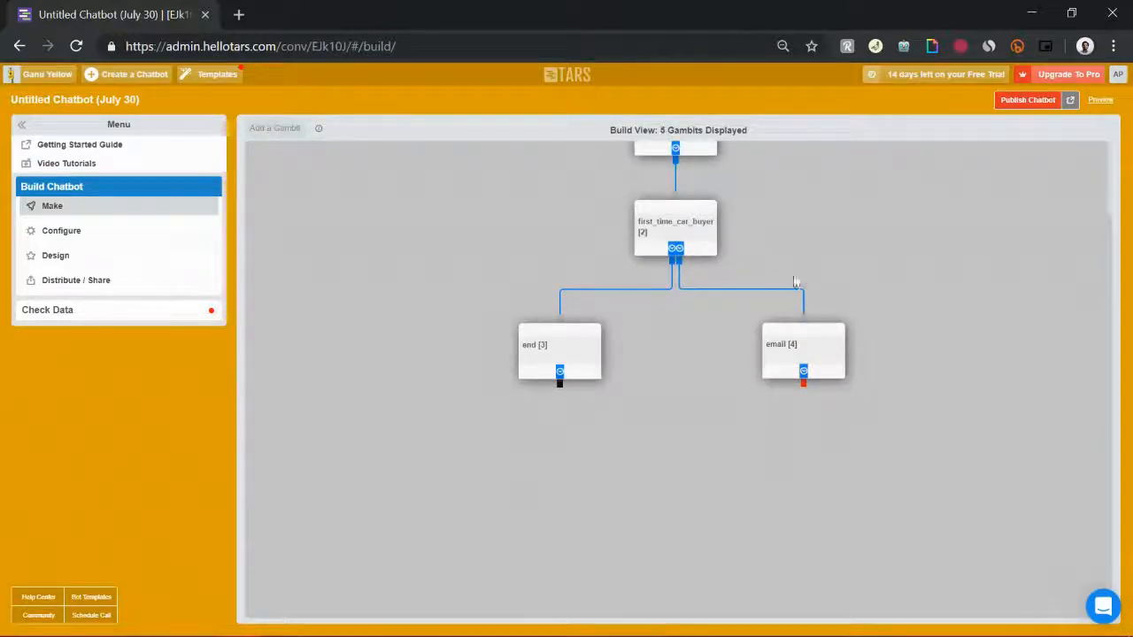
- Give gid_5 a thank-you bubble and a second 'Check your inbox' bubble
left_click(277, 128)
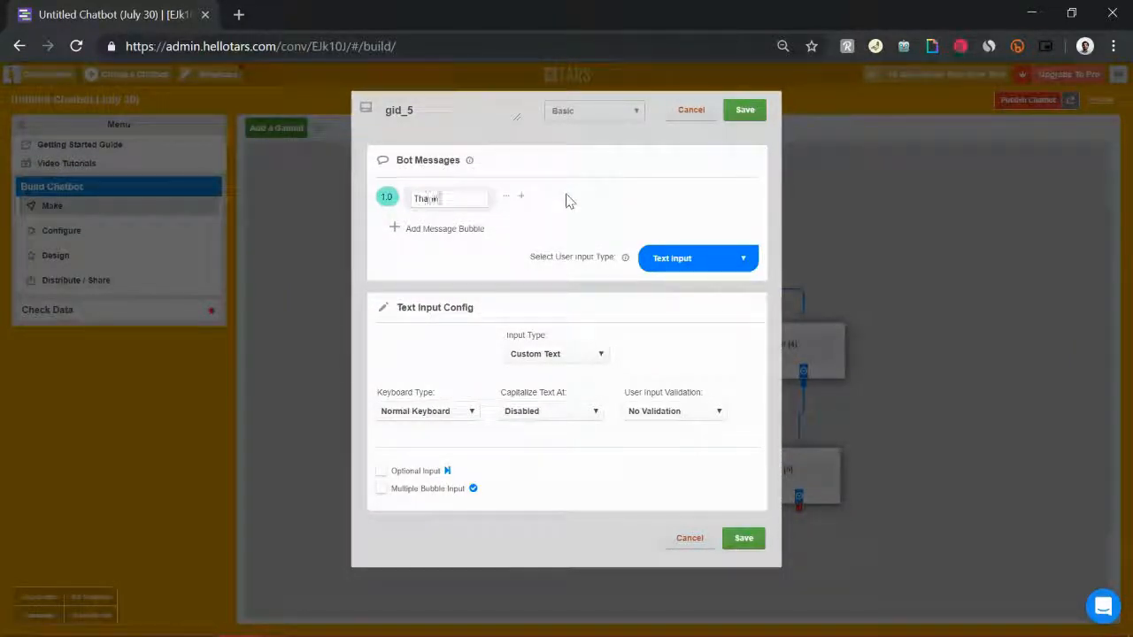
left_click(435, 229)
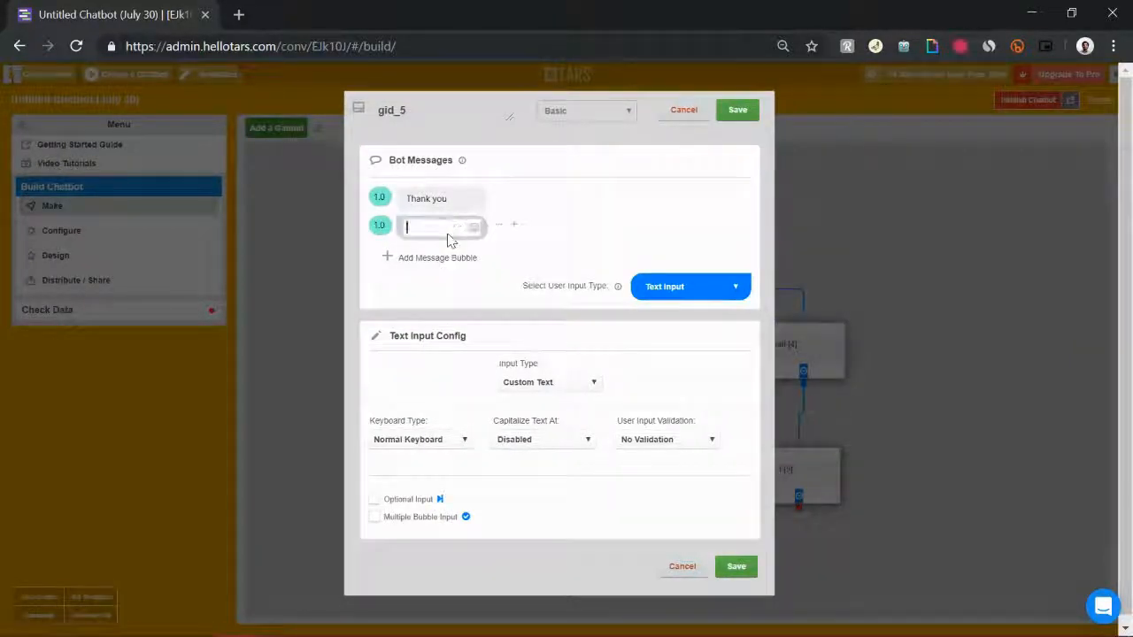
type("Che")
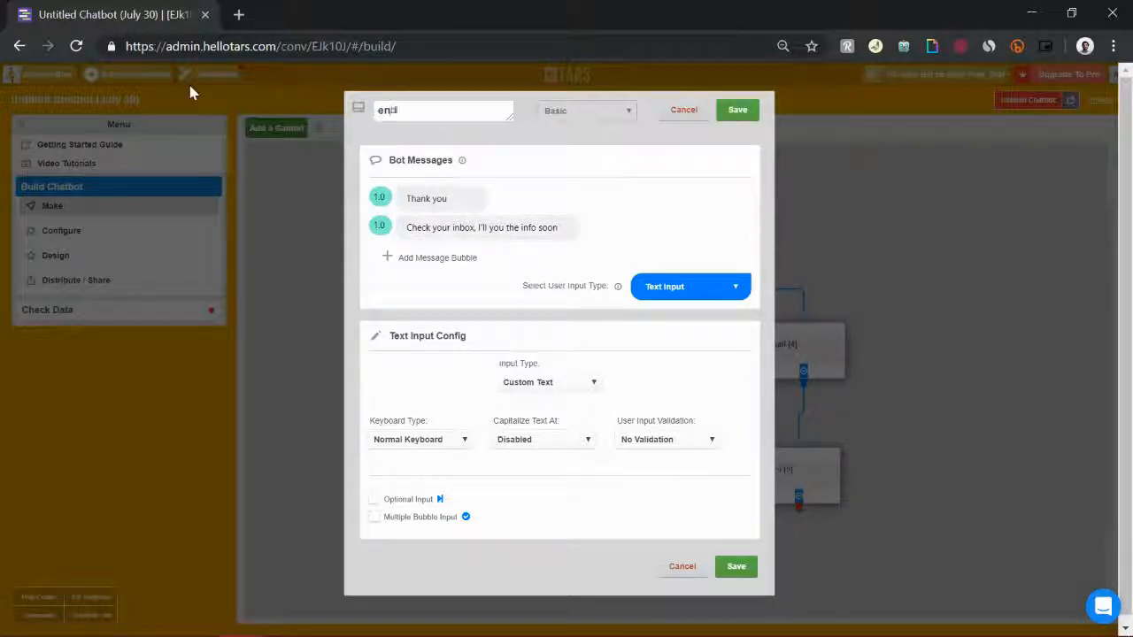
- Make the closing gambit an Auto Page Redirection step that ends the chat
left_click(690, 287)
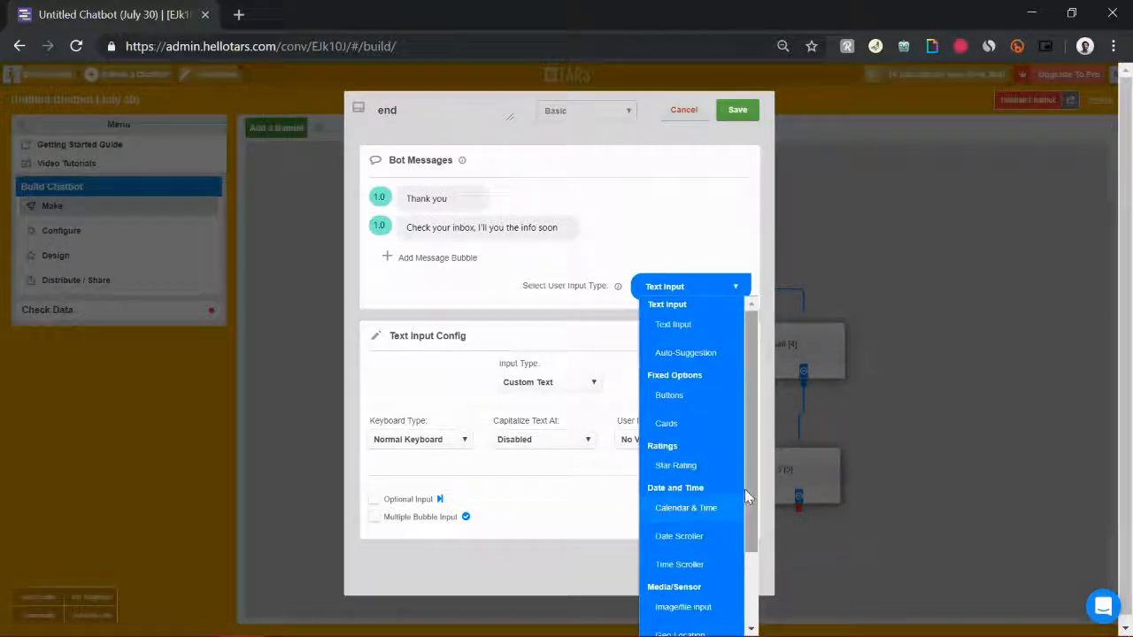
scroll("down", 3)
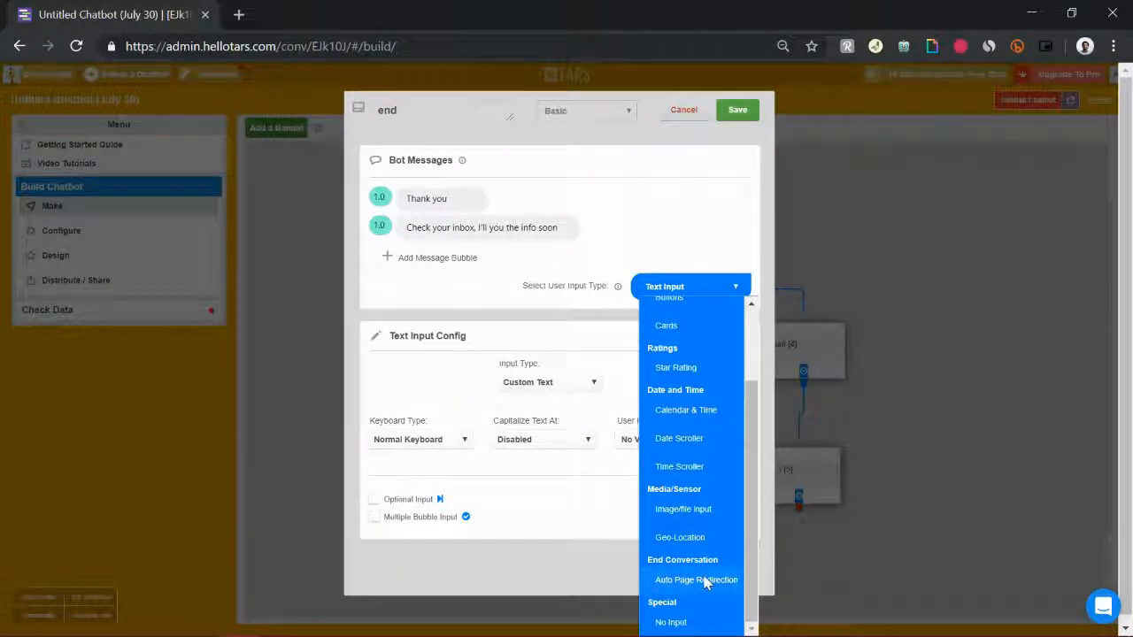
left_click(693, 581)
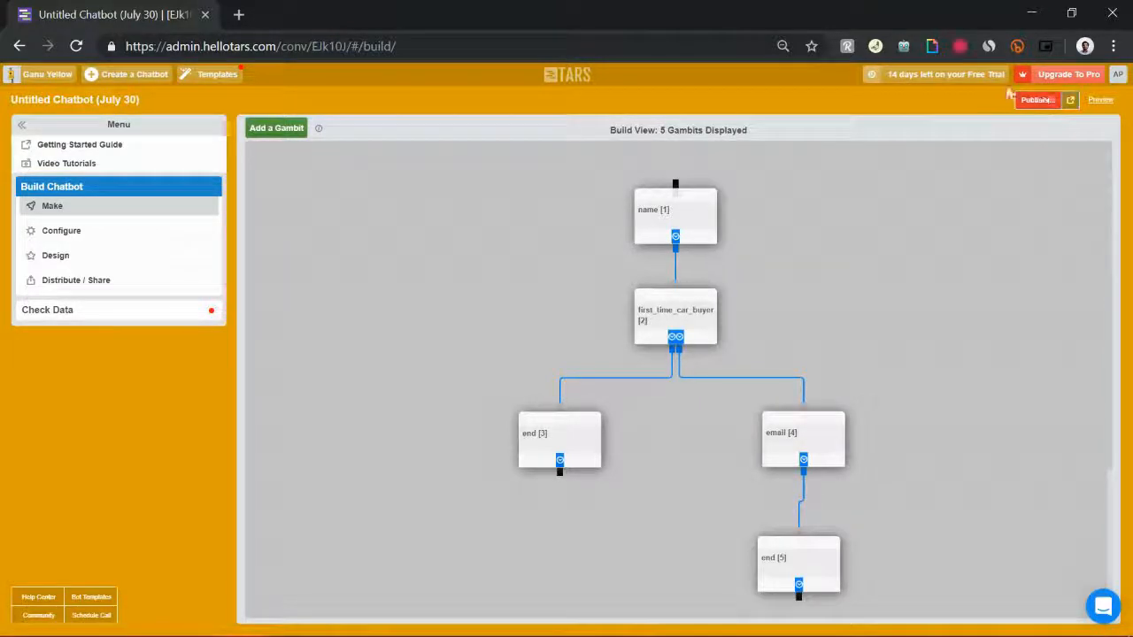
- Publish the chatbot and launch its live landing page for testing
left_click(1038, 99)
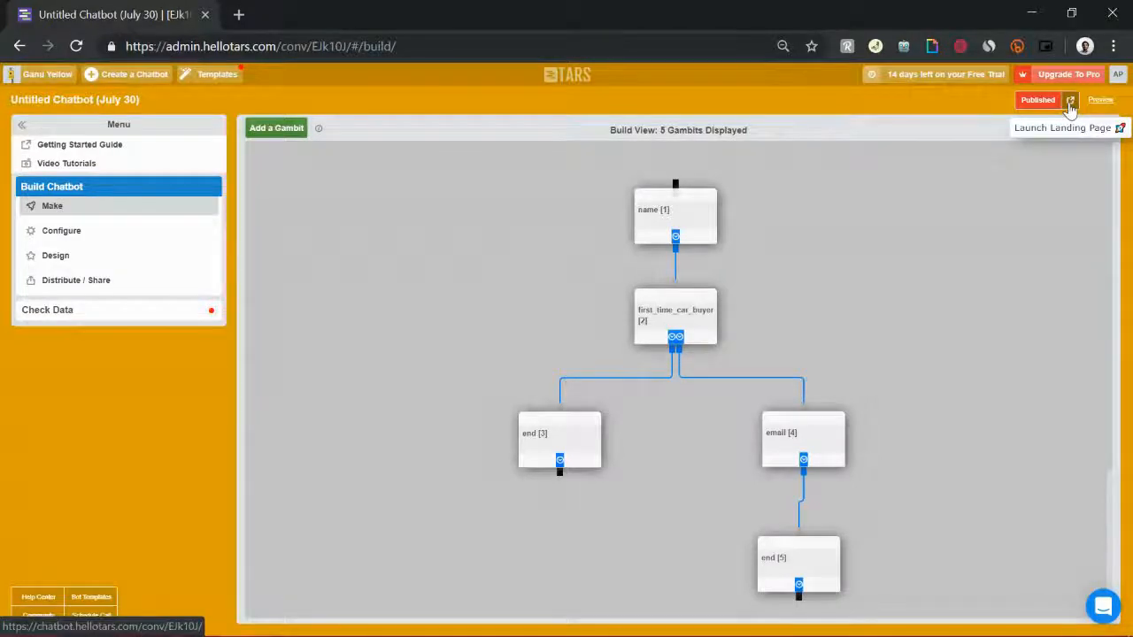
left_click(1069, 99)
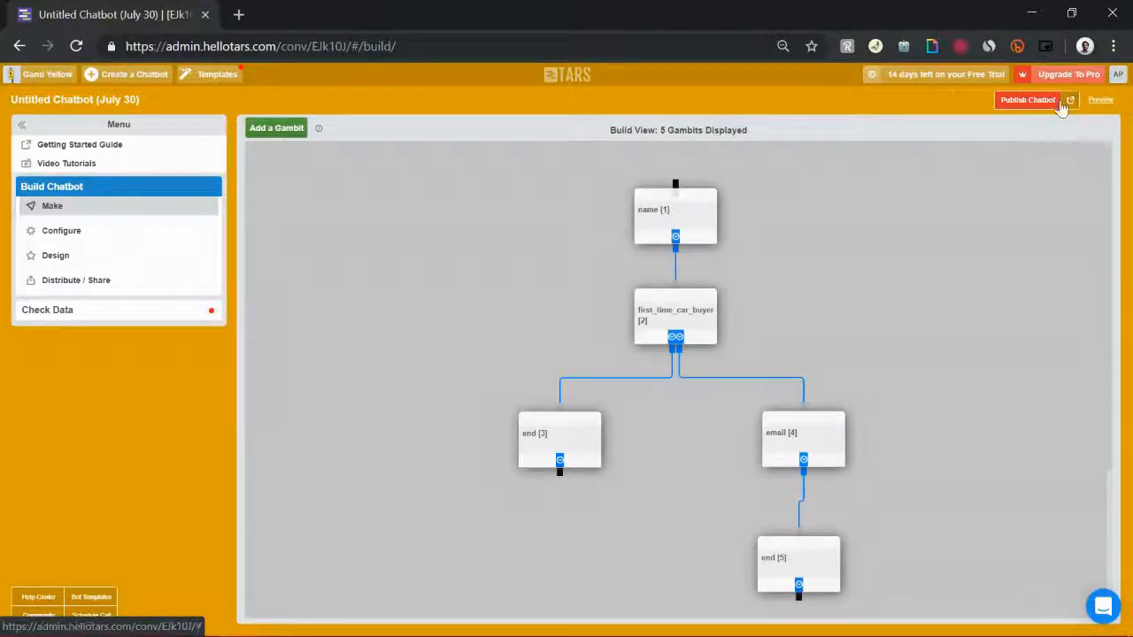
left_click(1101, 99)
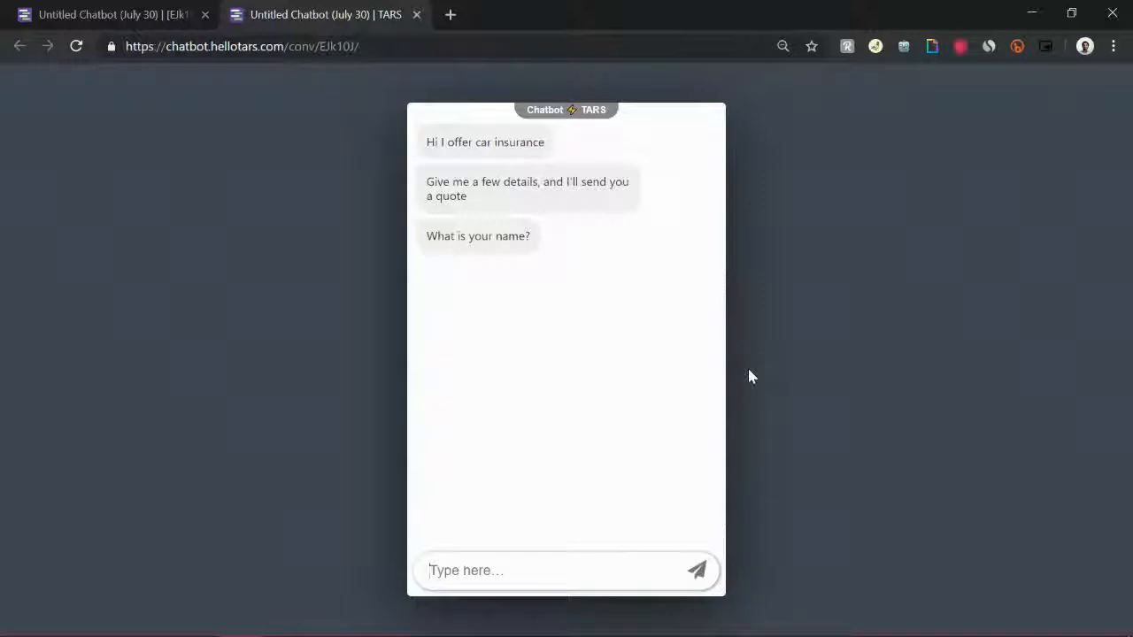
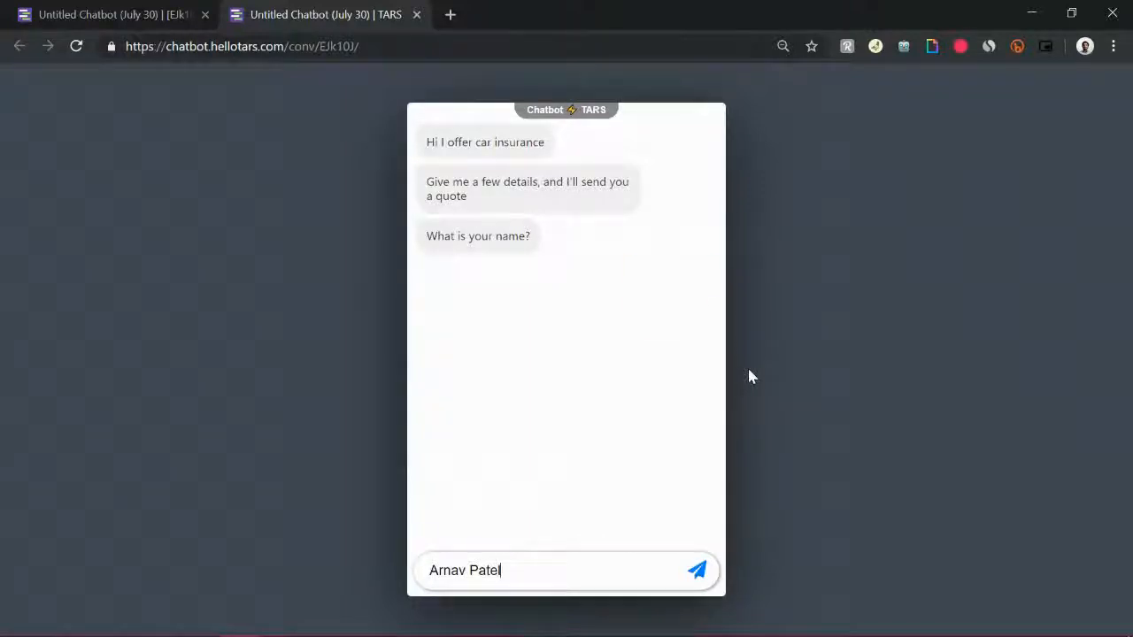
left_click(697, 570)
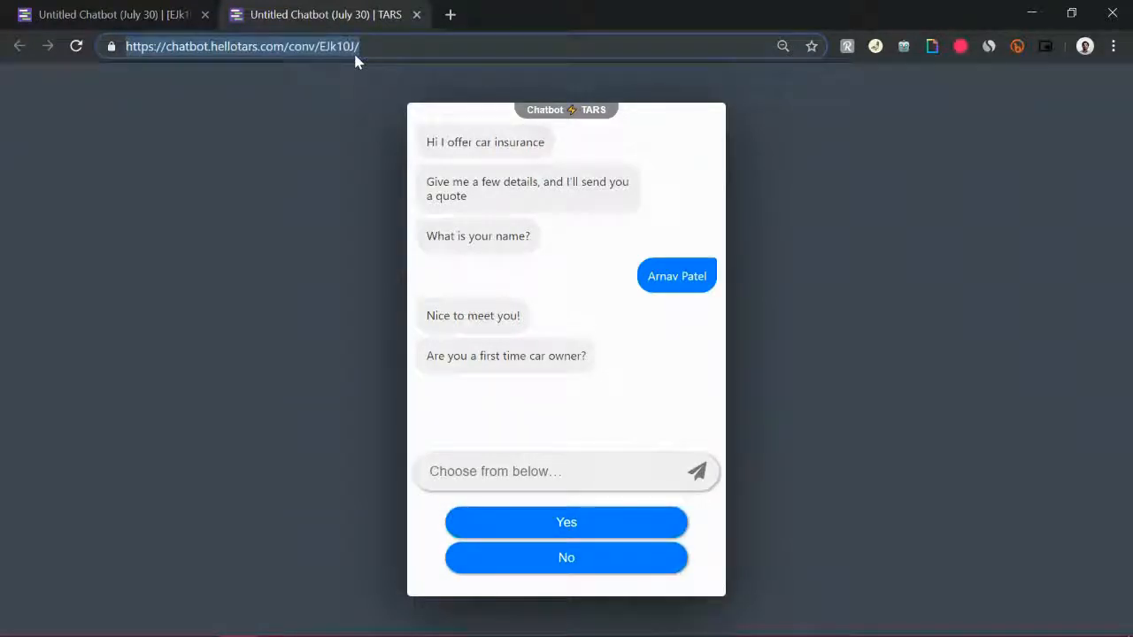
mouse_move(577, 451)
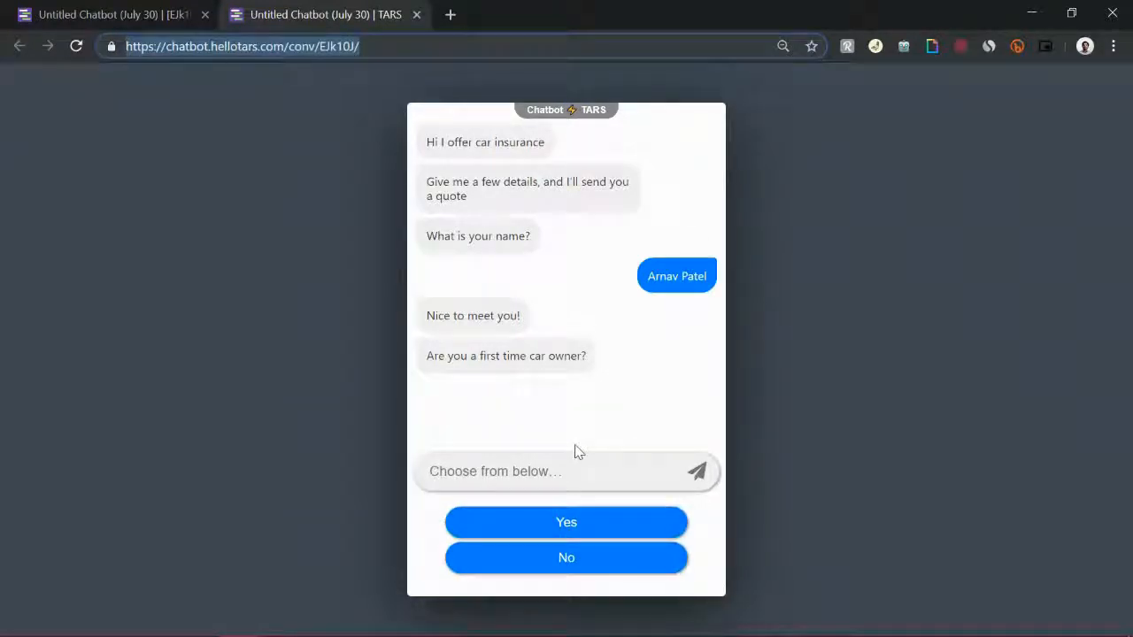
mouse_move(510, 522)
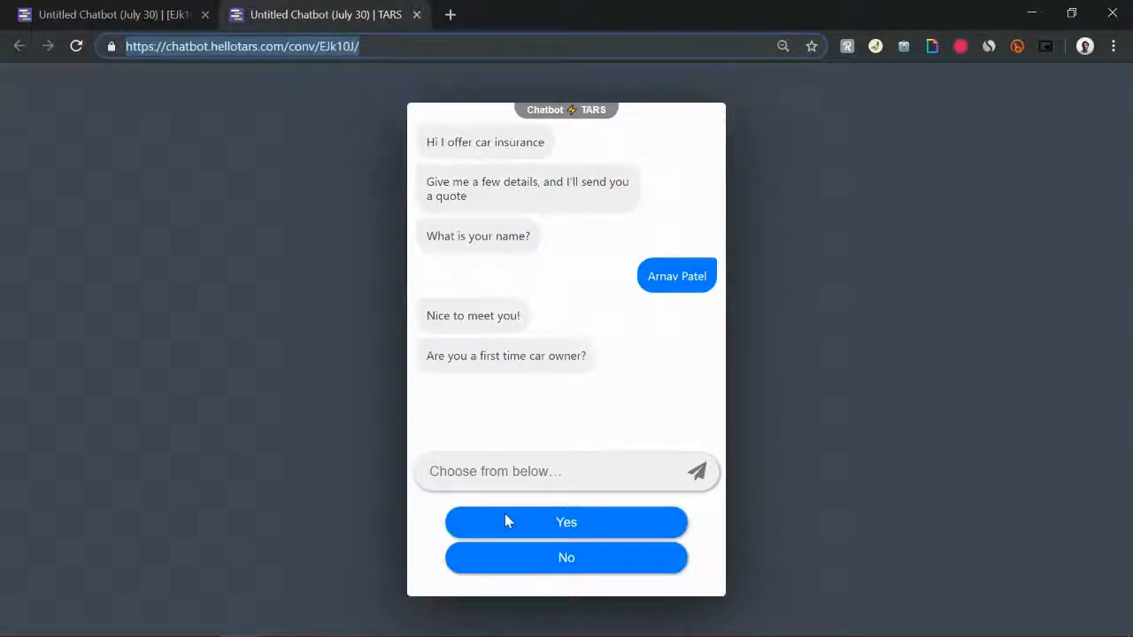
left_click(566, 558)
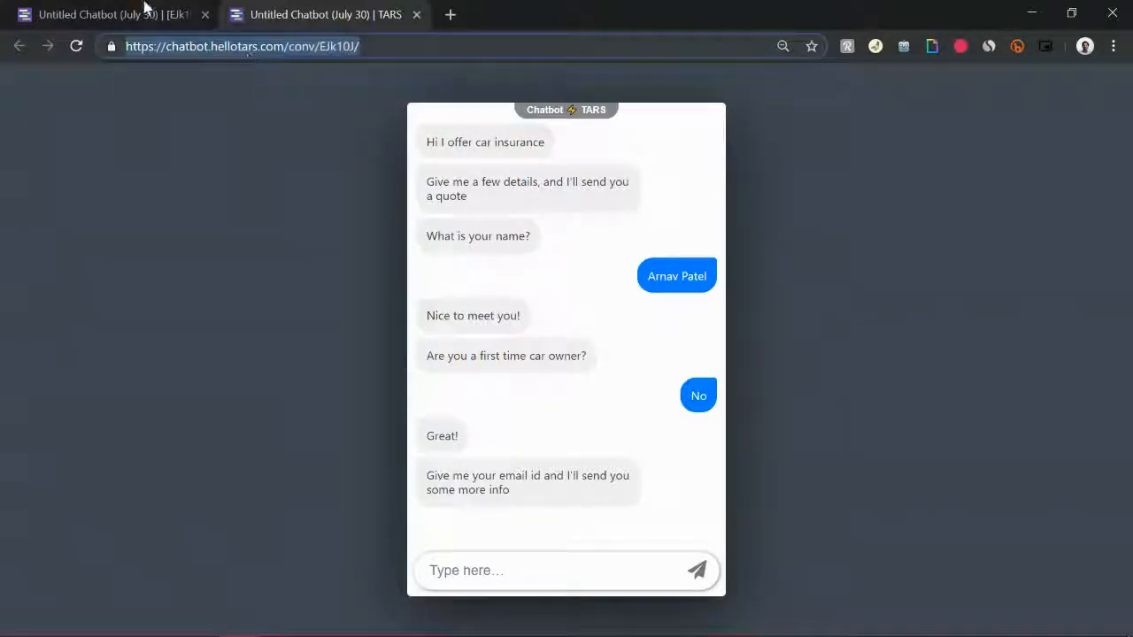
mouse_move(765, 425)
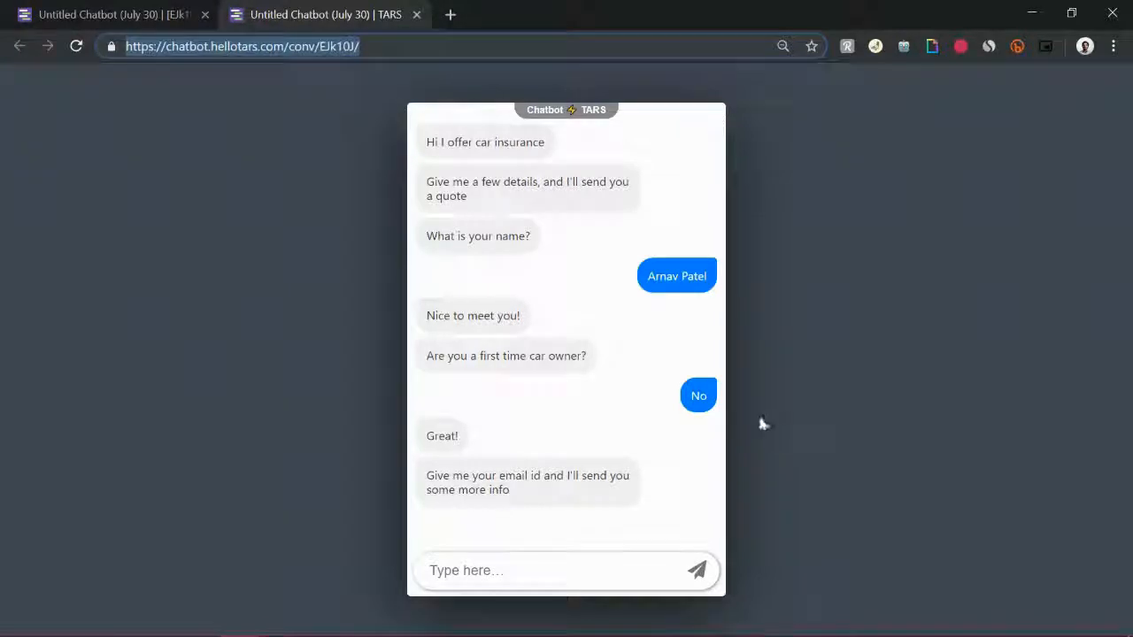
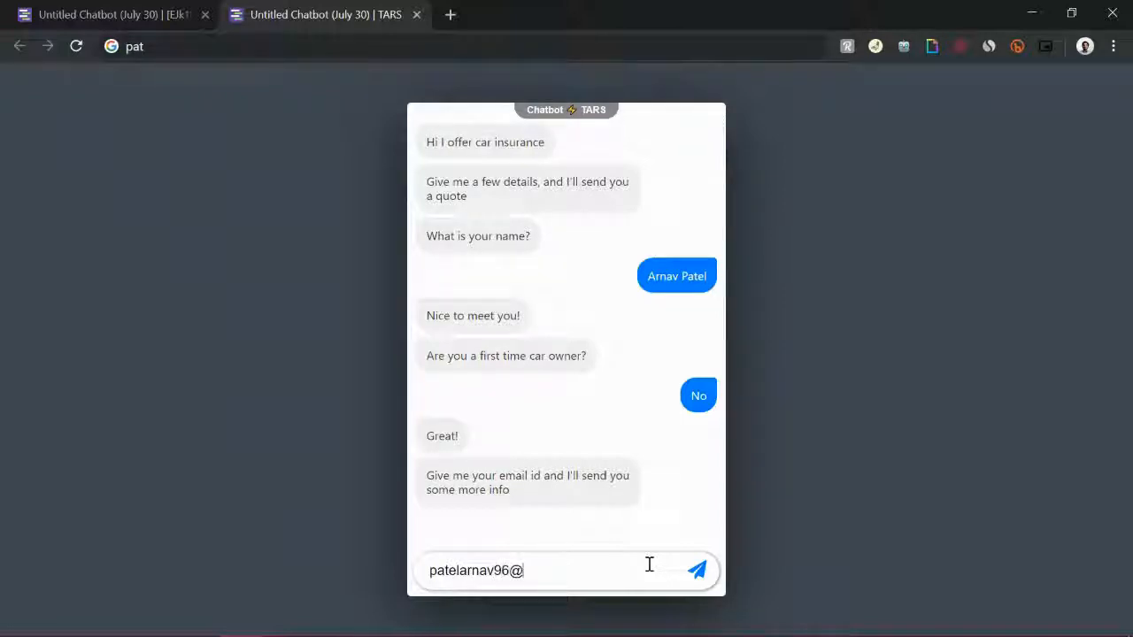
- Submit the email address and return to the chatbot builder
left_click(697, 570)
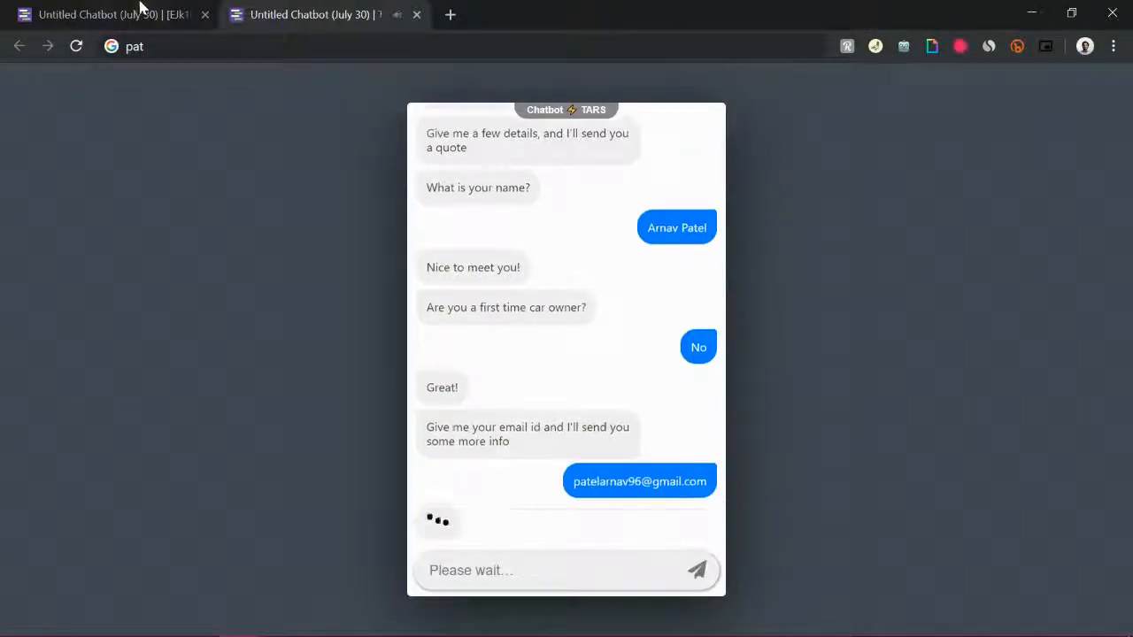
left_click(106, 14)
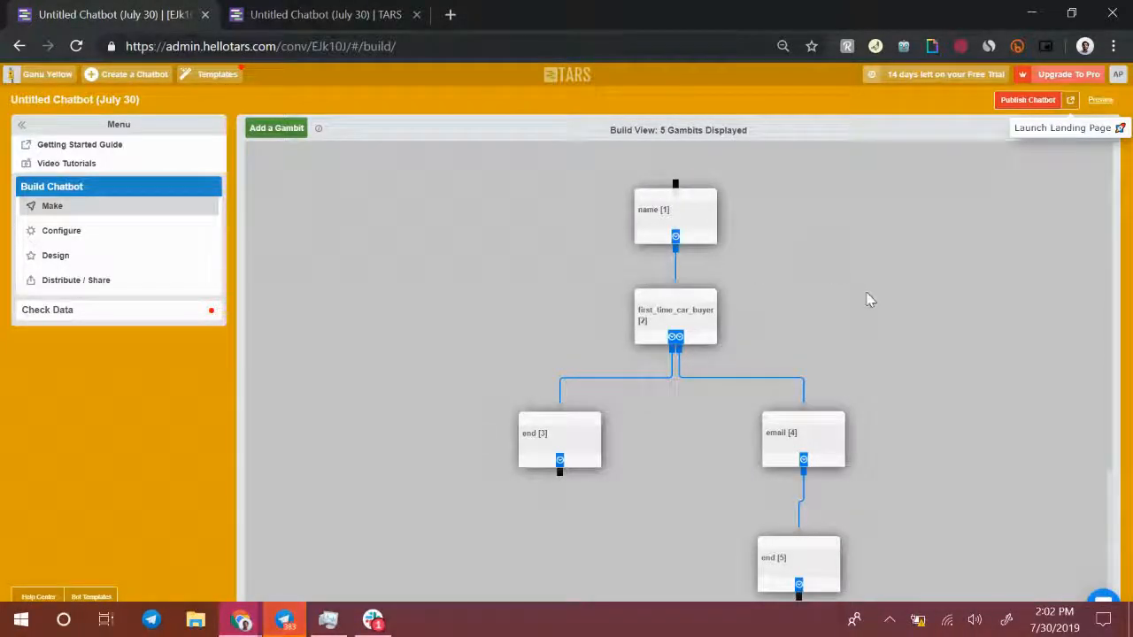
- Switch to the test chat and reload it to see the thank-you reply
scroll("down", 3)
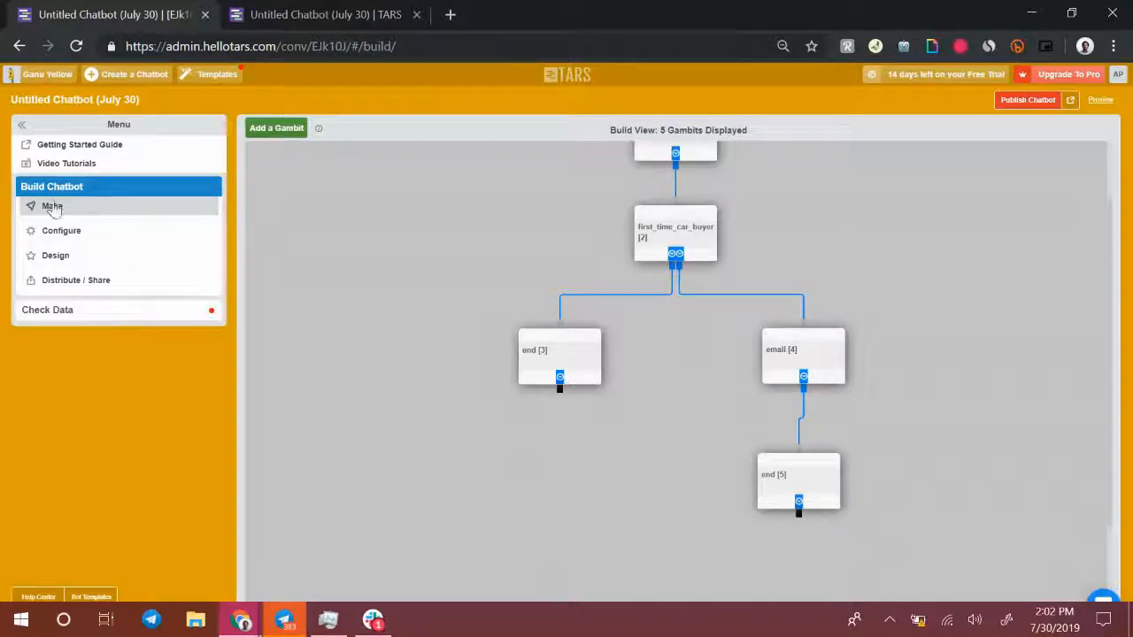
mouse_move(97, 244)
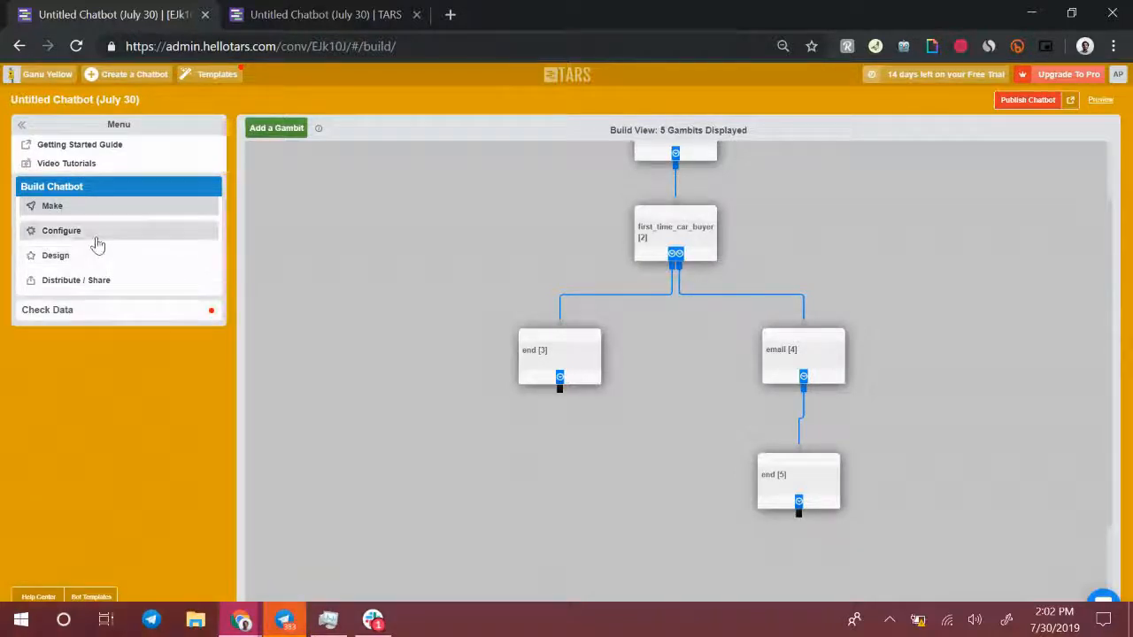
left_click(60, 231)
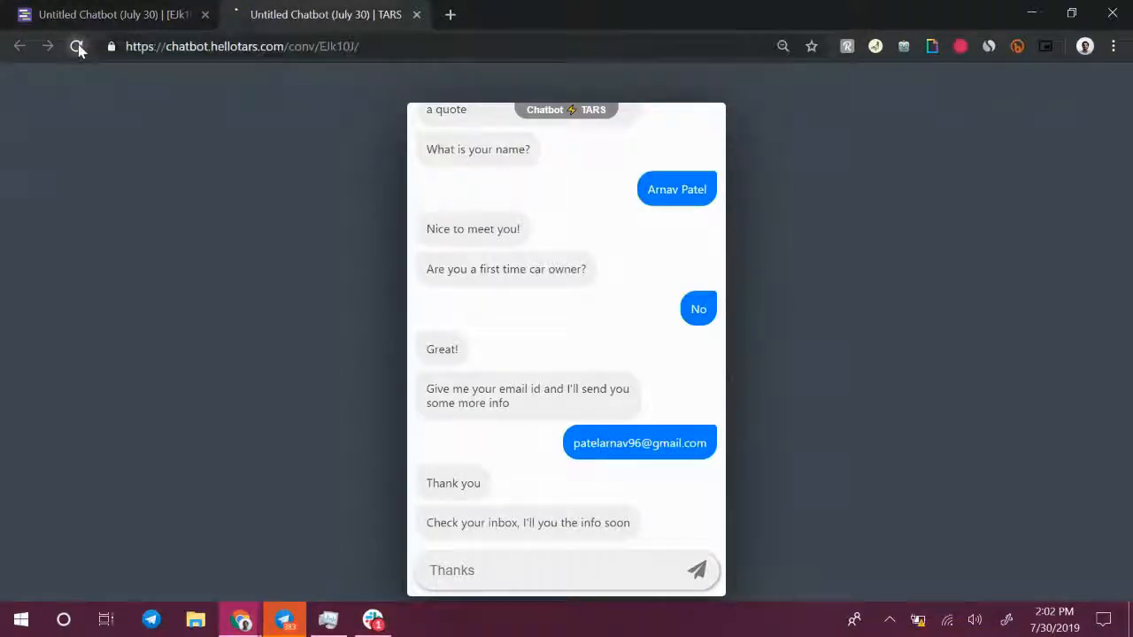
left_click(78, 46)
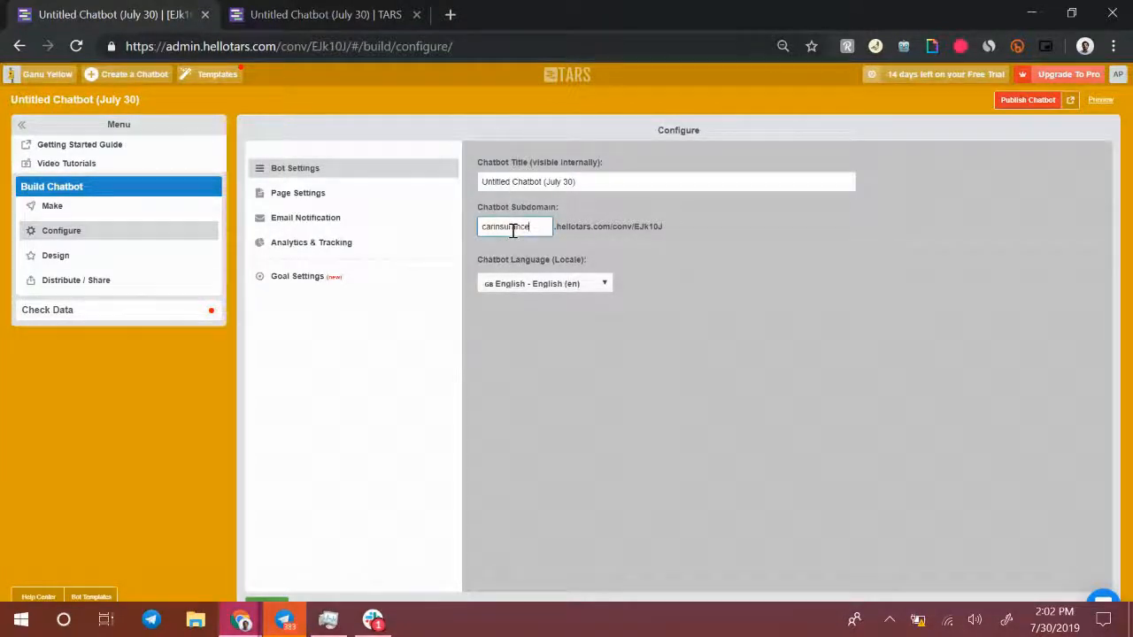
- Retitle the chatbot Car Insurance Lead Generation from the autocomplete
left_click(594, 181)
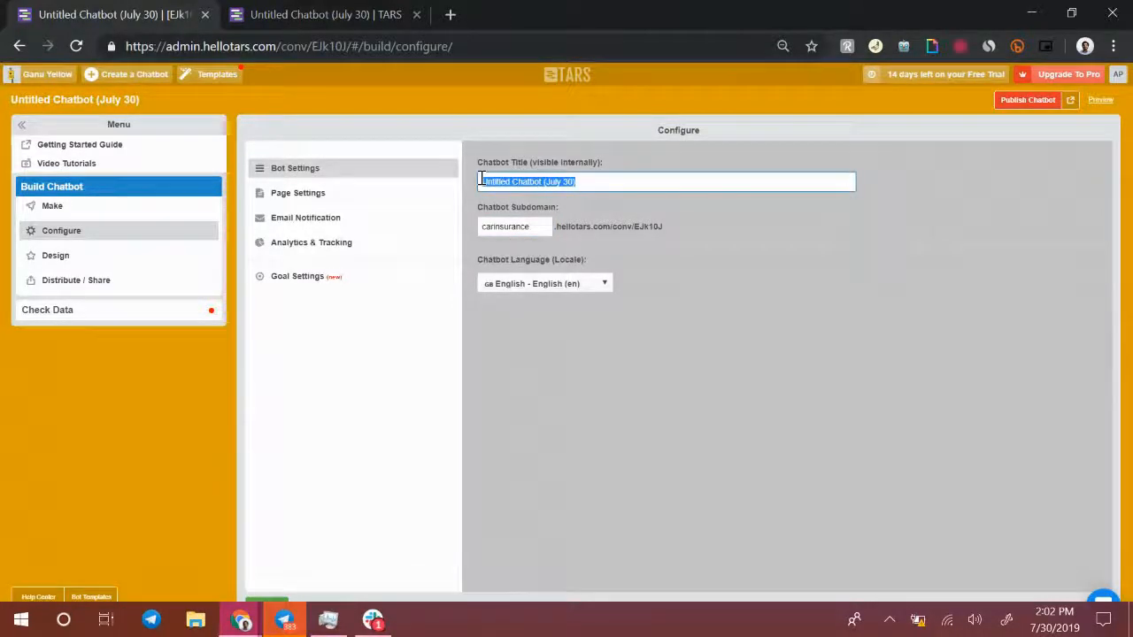
type("Car insurance lead gen")
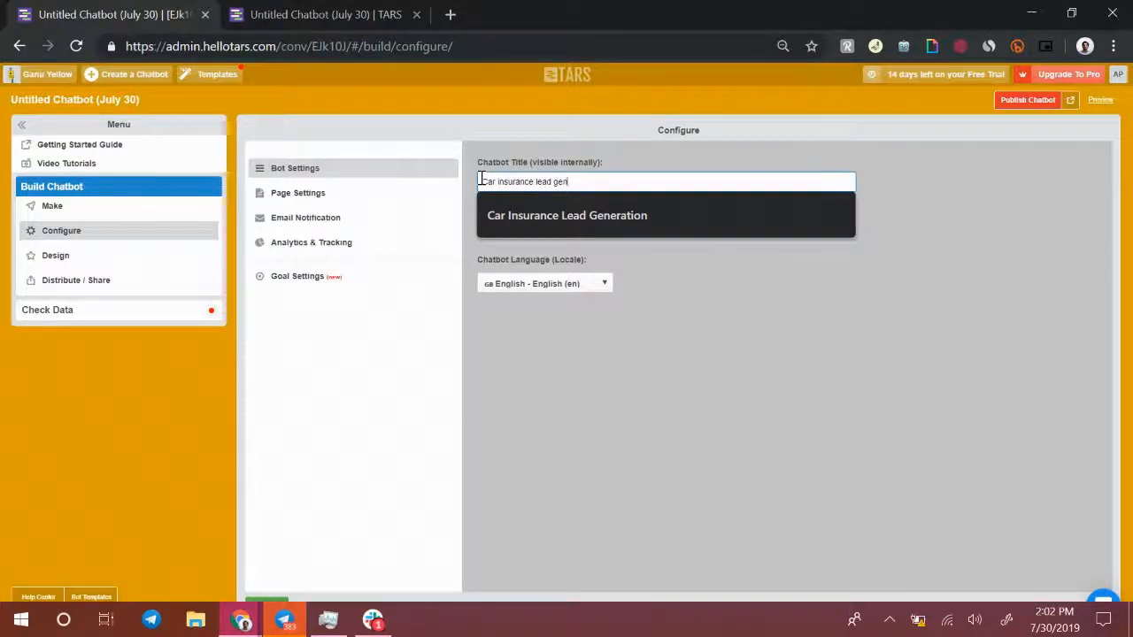
left_click(298, 191)
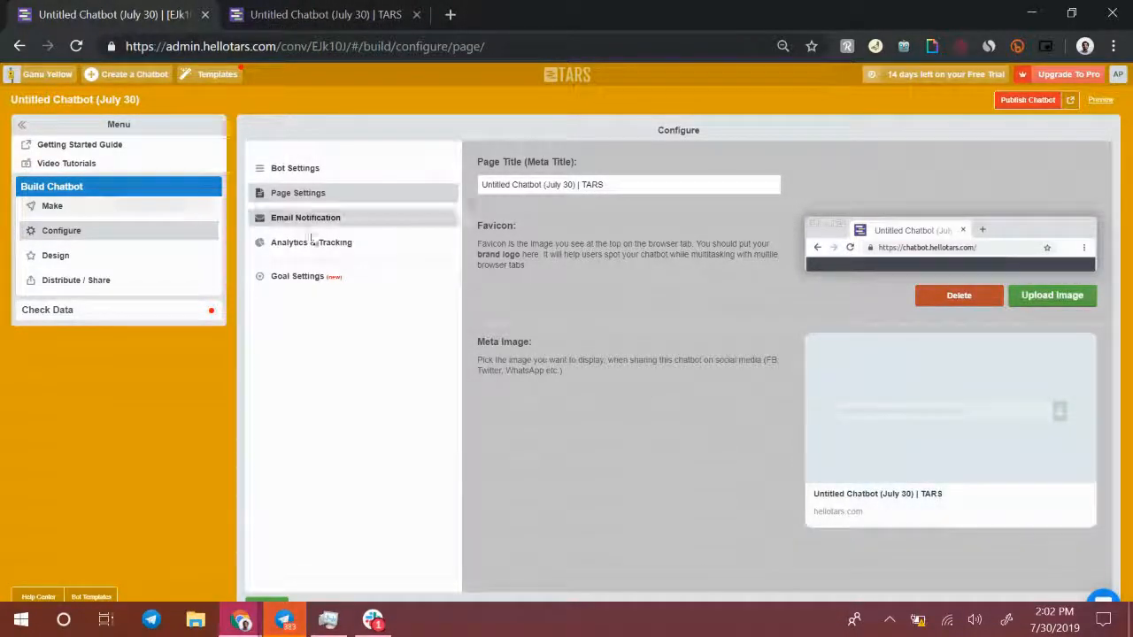
mouse_move(304, 232)
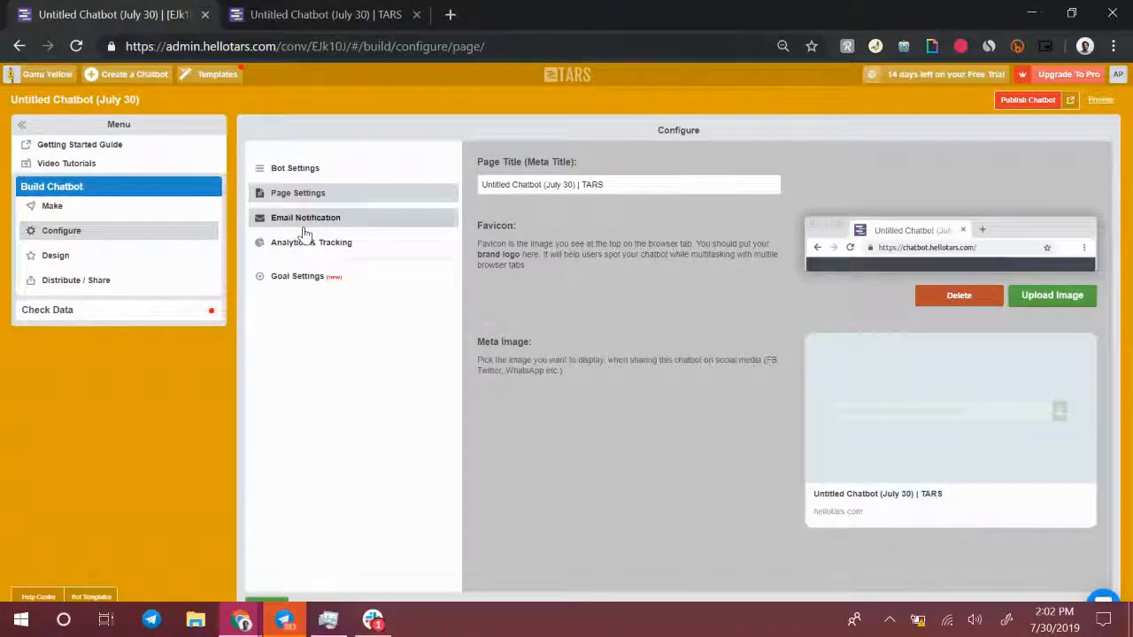
- Add a second notification email address on a new line, then go to Analytics & Tracking
left_click(305, 215)
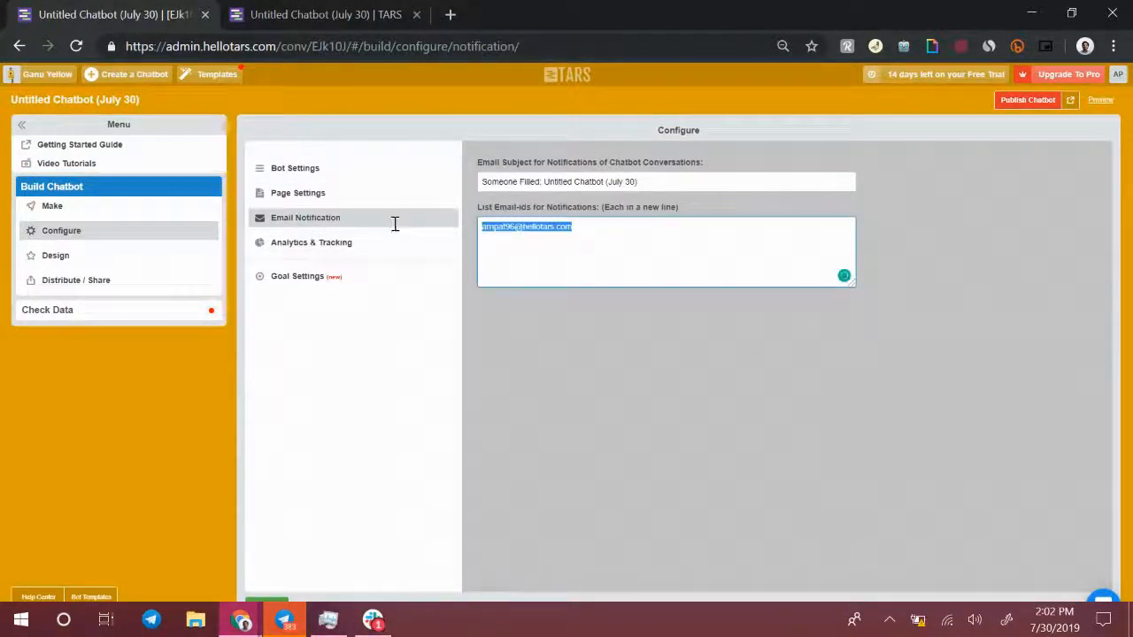
left_click(325, 14)
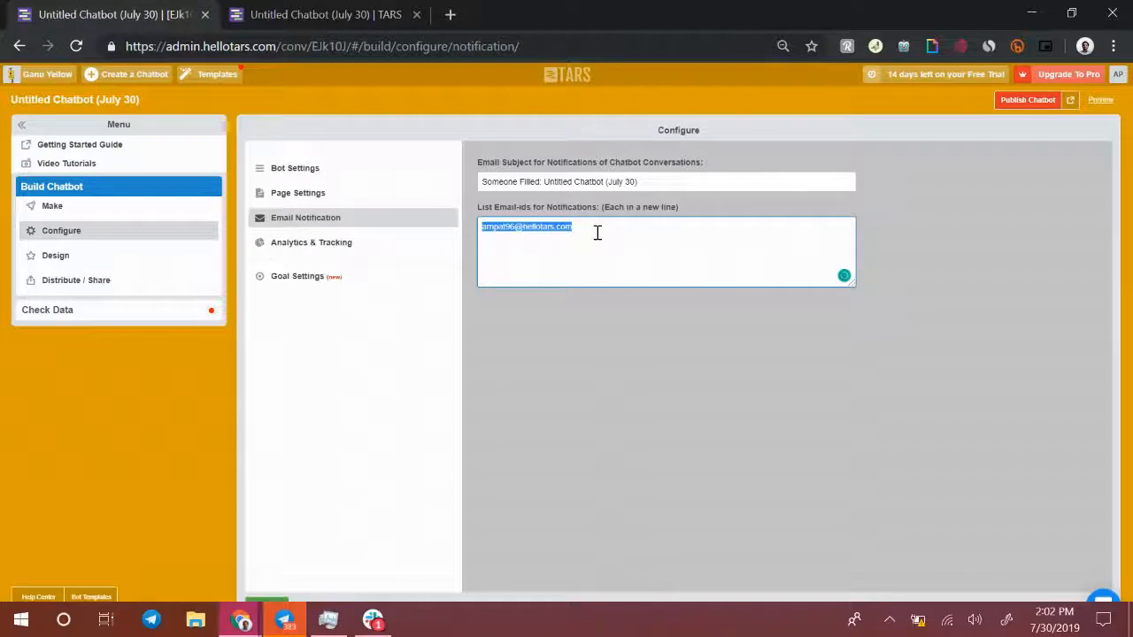
key("Enter")
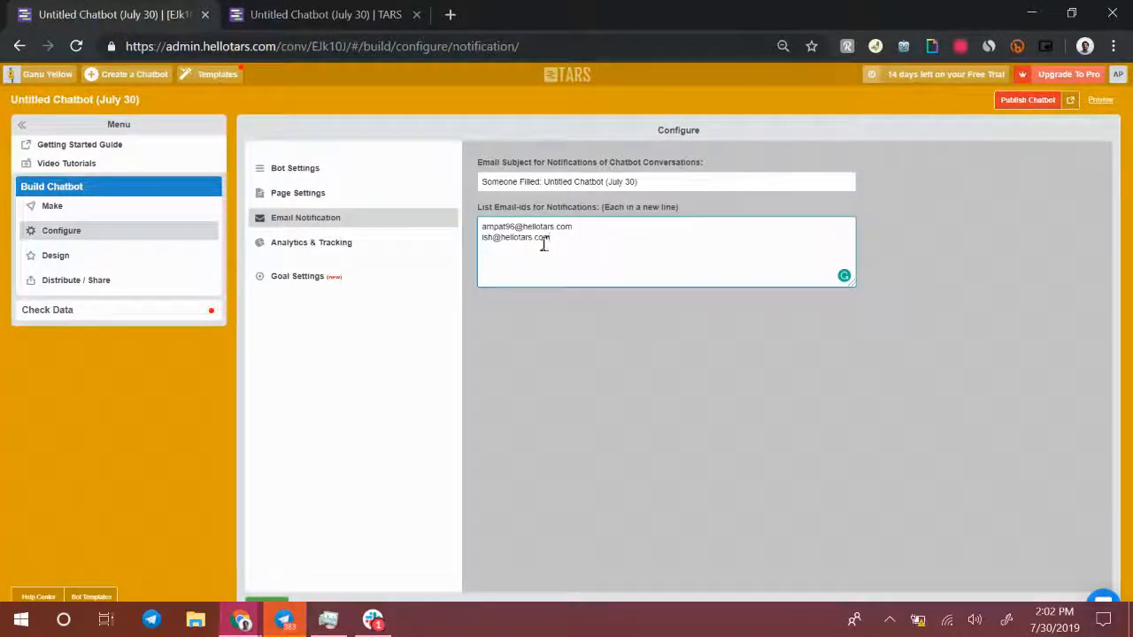
left_click(311, 241)
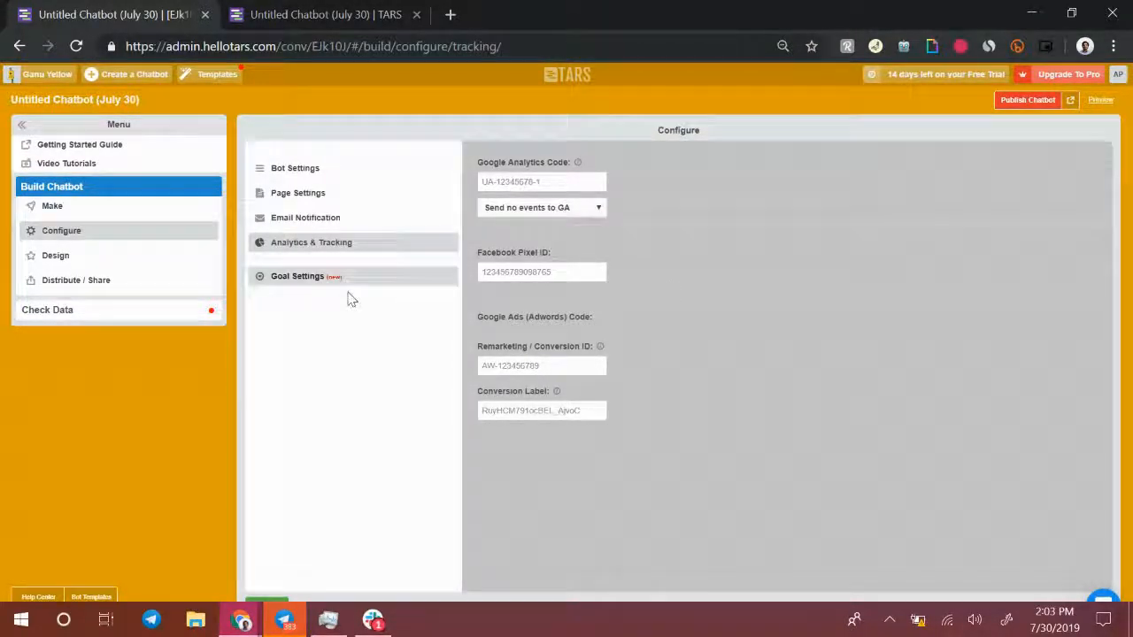
- In Design settings, make the bot message bubbles red
left_click(55, 255)
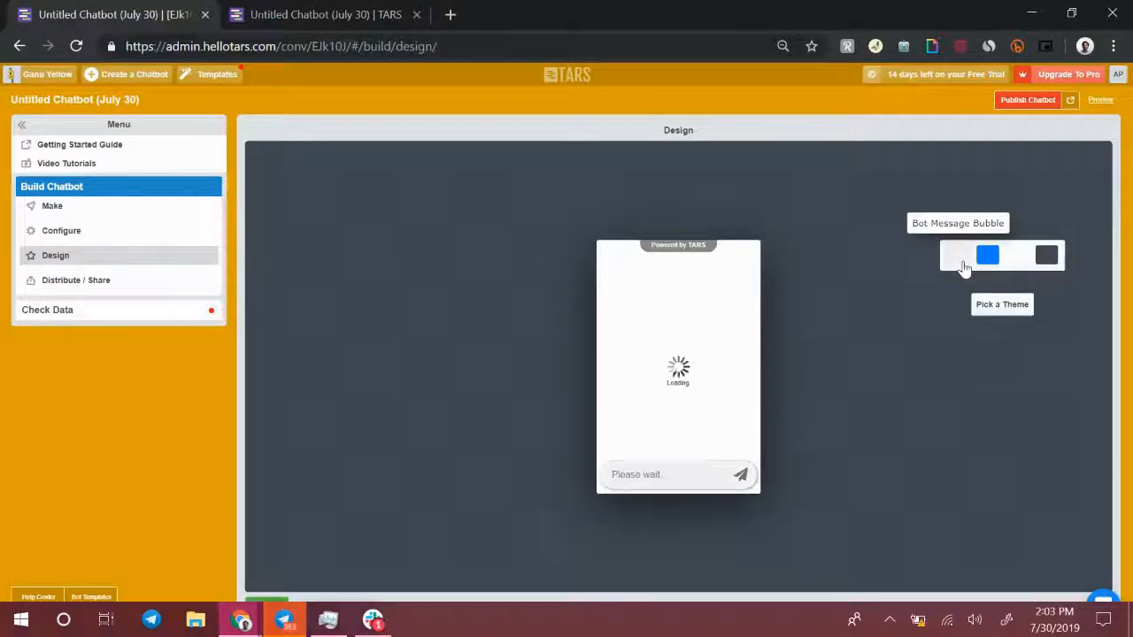
left_click(956, 255)
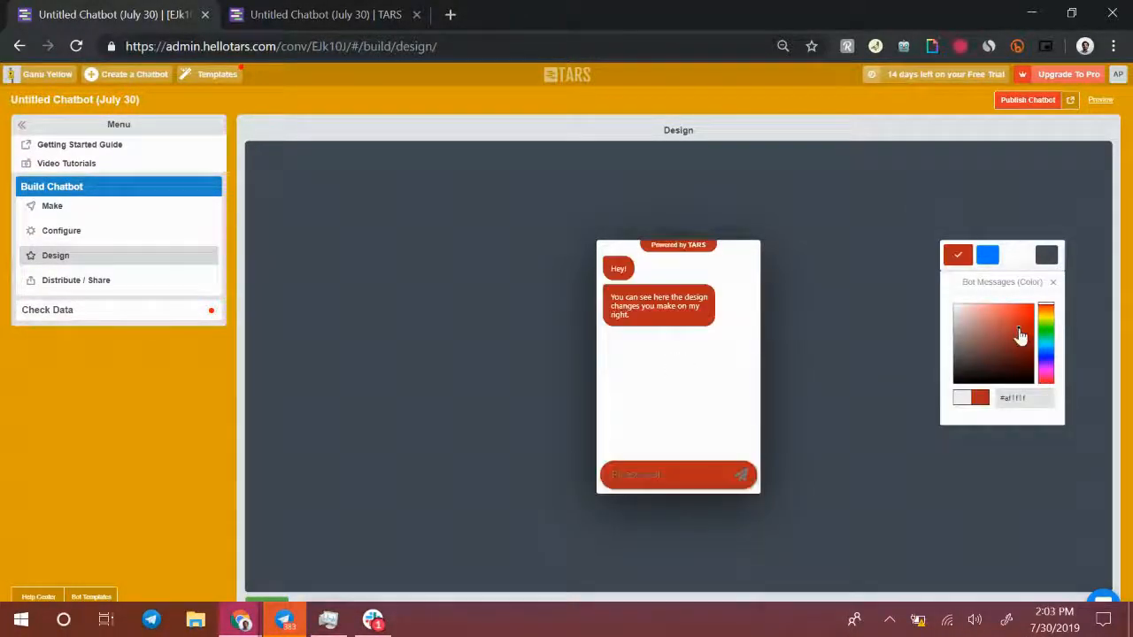
left_click(988, 255)
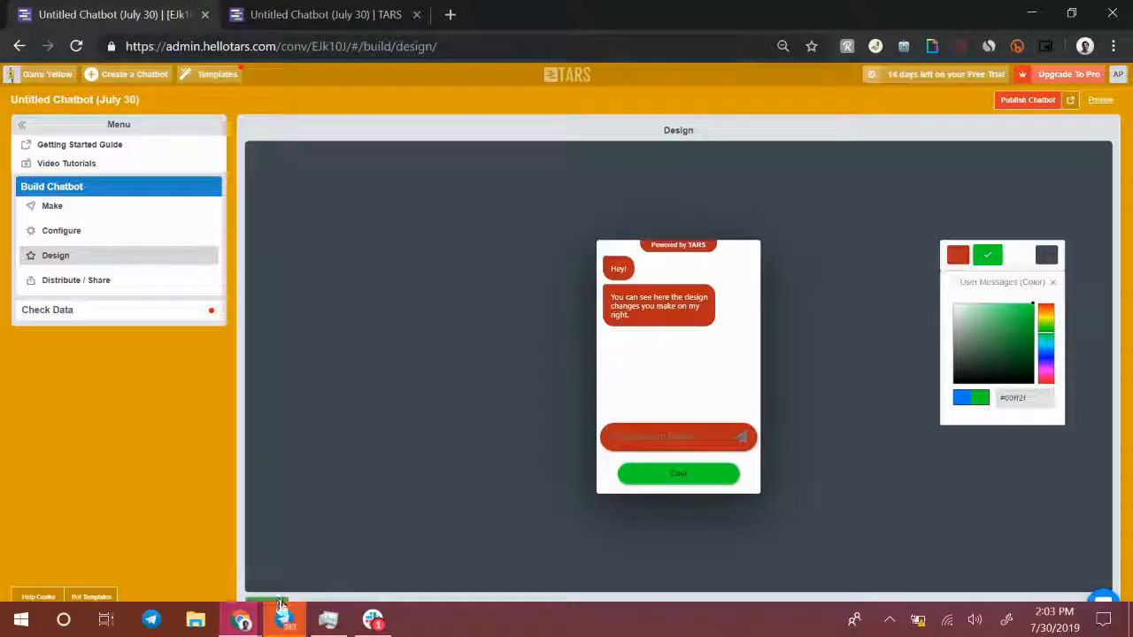
mouse_move(329, 525)
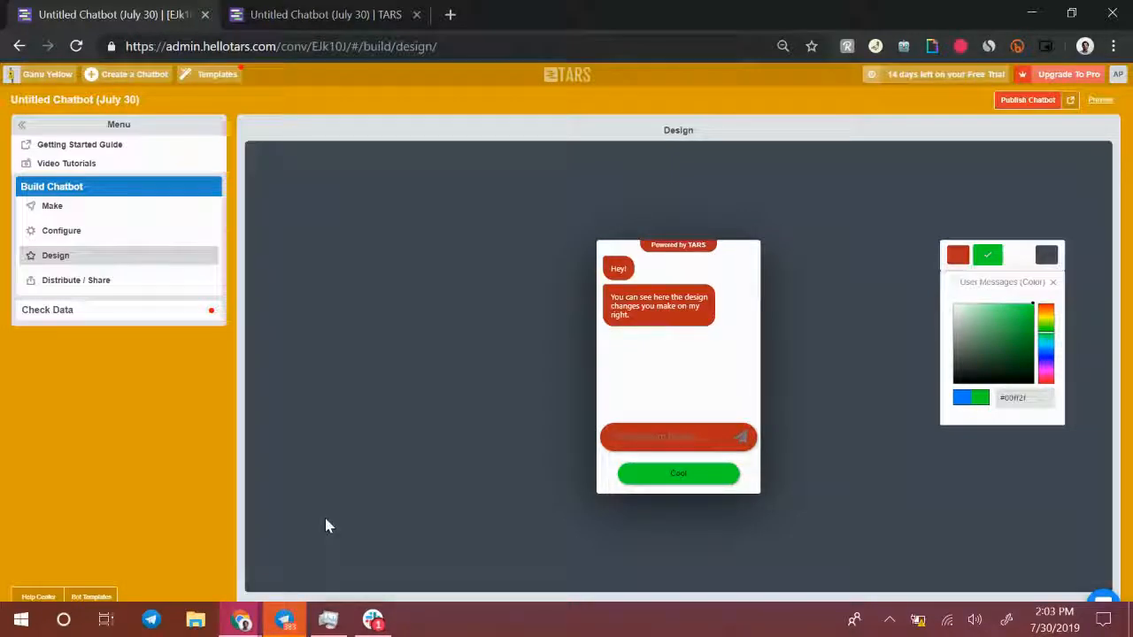
mouse_move(1032, 117)
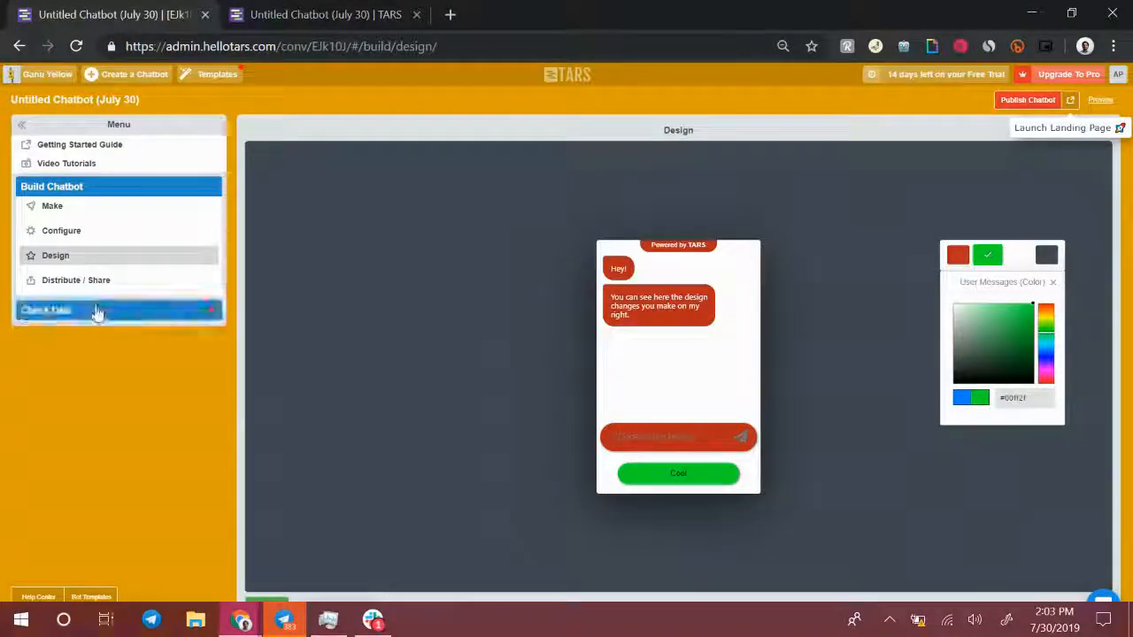
- Review the share link, embeddable widget code and on-domain HTML deployment options
left_click(76, 279)
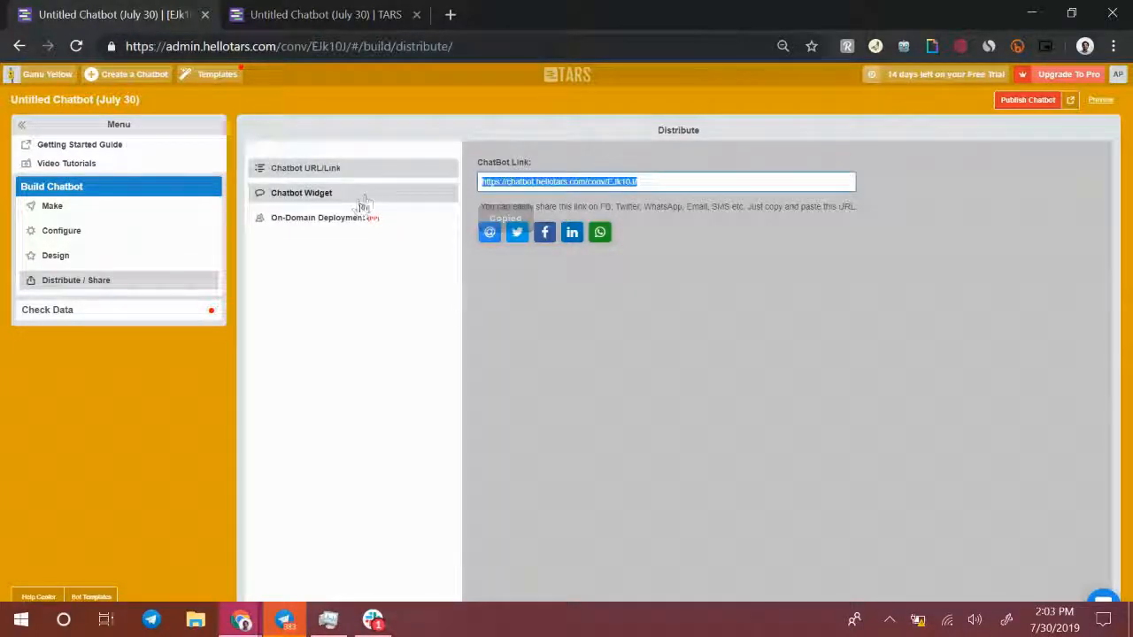
left_click(299, 191)
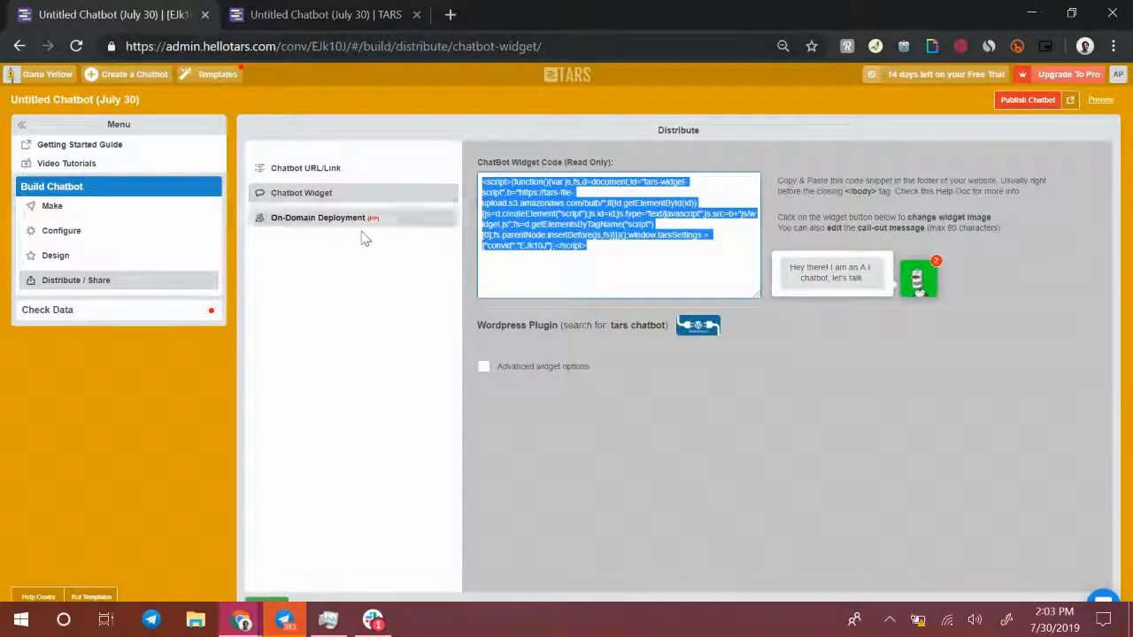
left_click(318, 216)
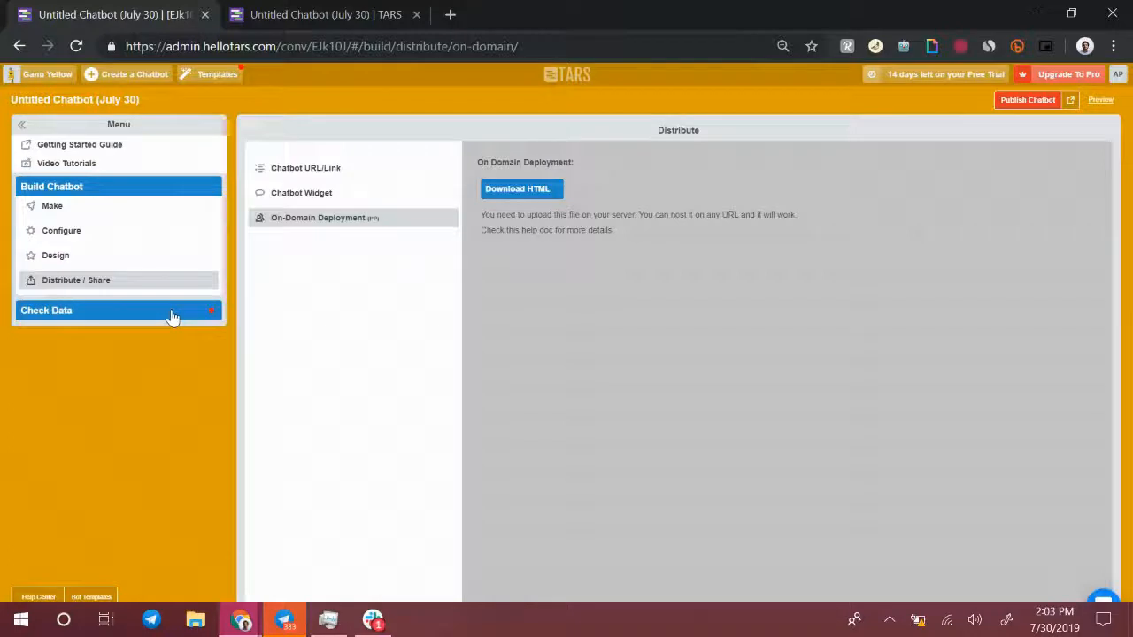
mouse_move(177, 221)
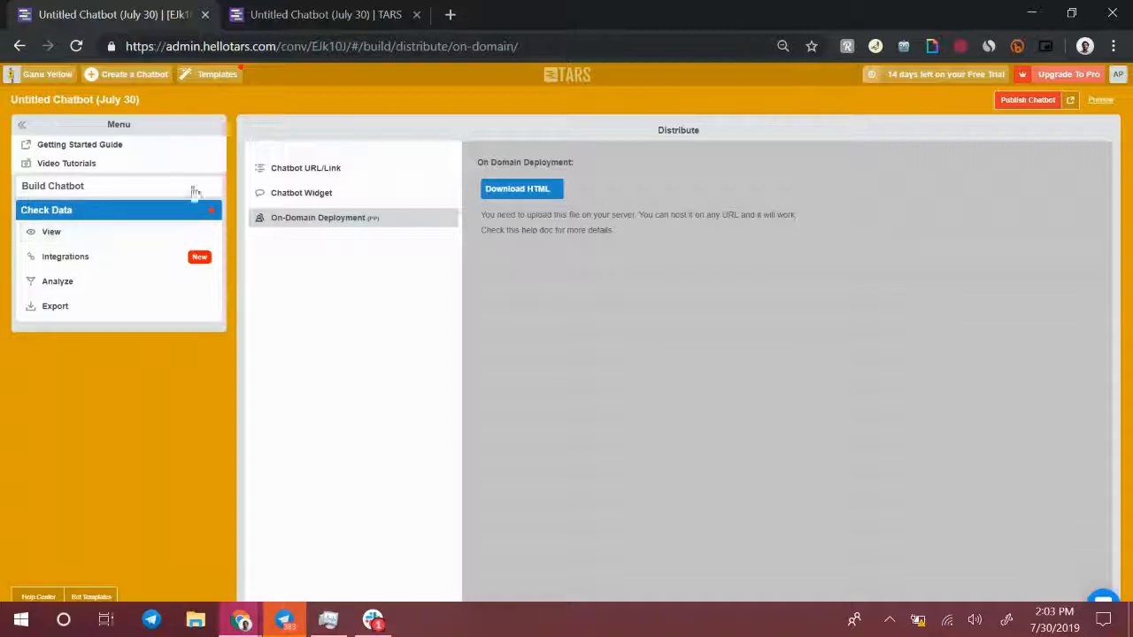
mouse_move(134, 287)
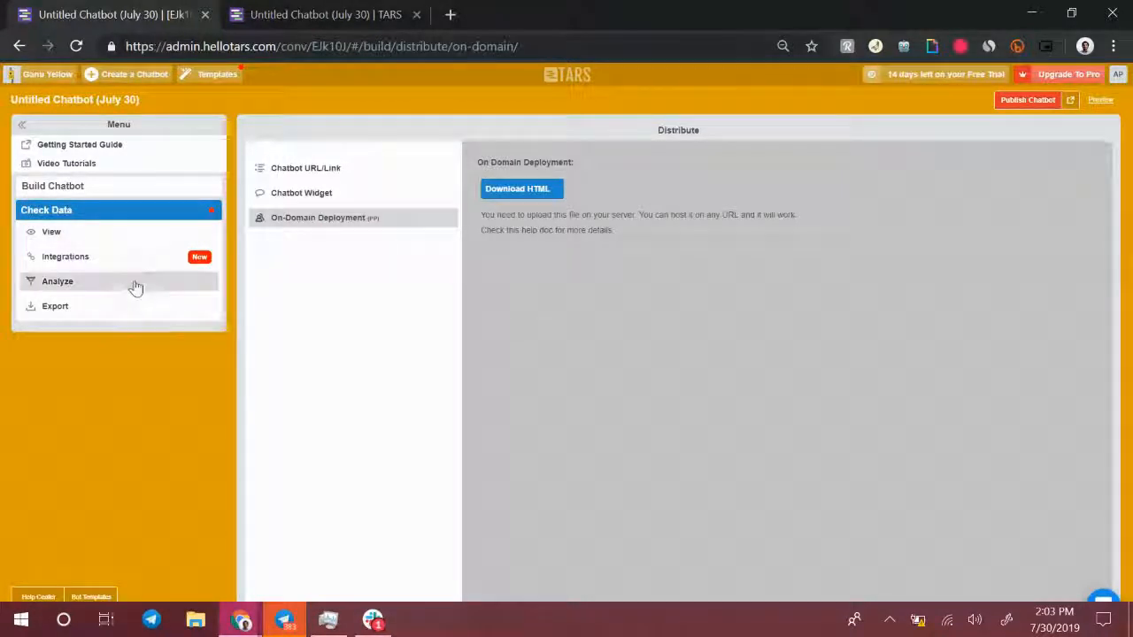
- Send the name 'arnav' in the test chat and return to the admin dashboard's submissions view
left_click(50, 230)
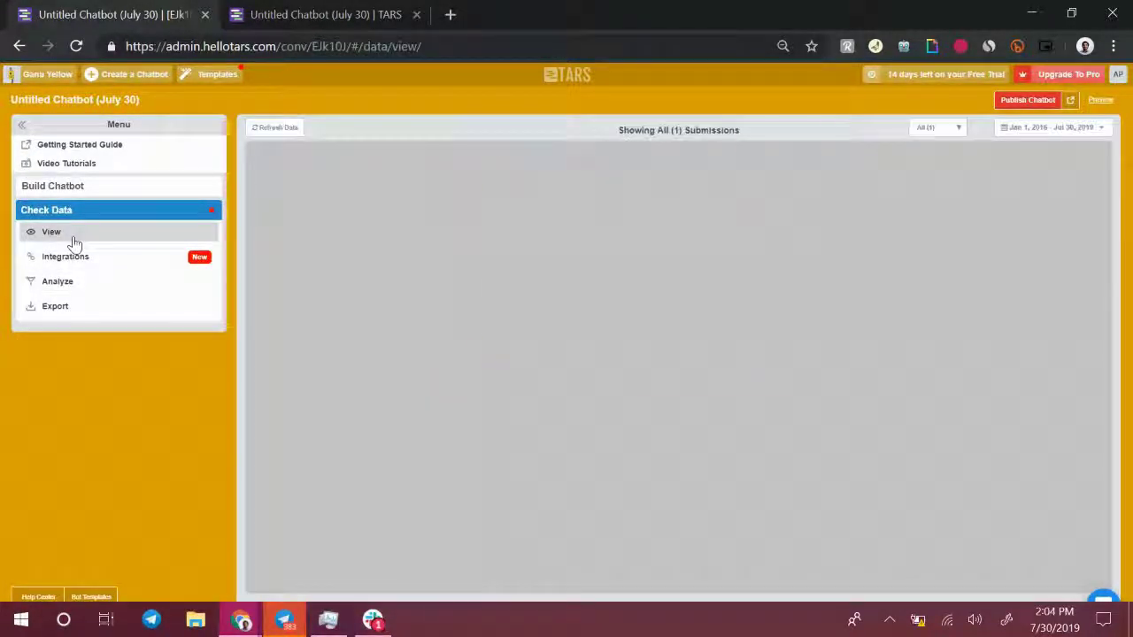
left_click(50, 230)
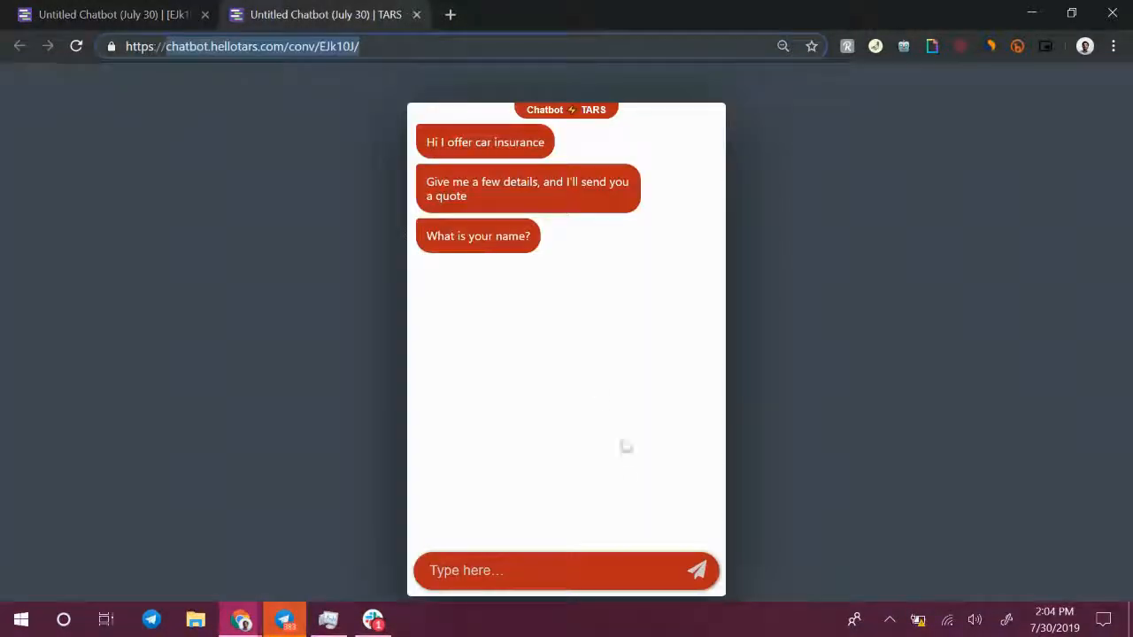
type("arnav")
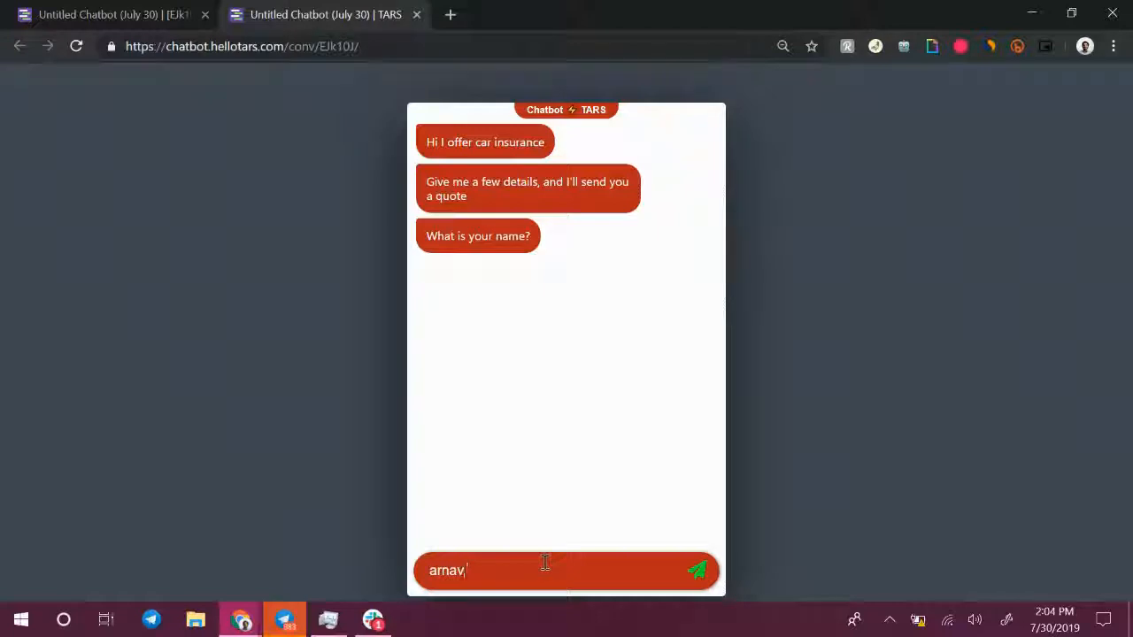
left_click(697, 570)
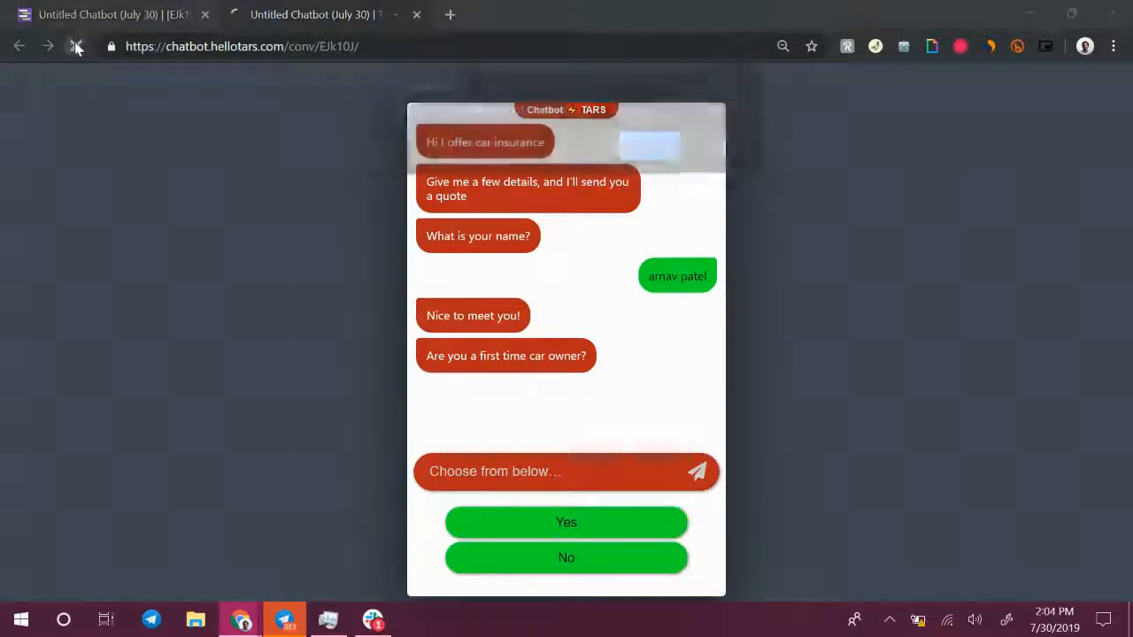
left_click(74, 46)
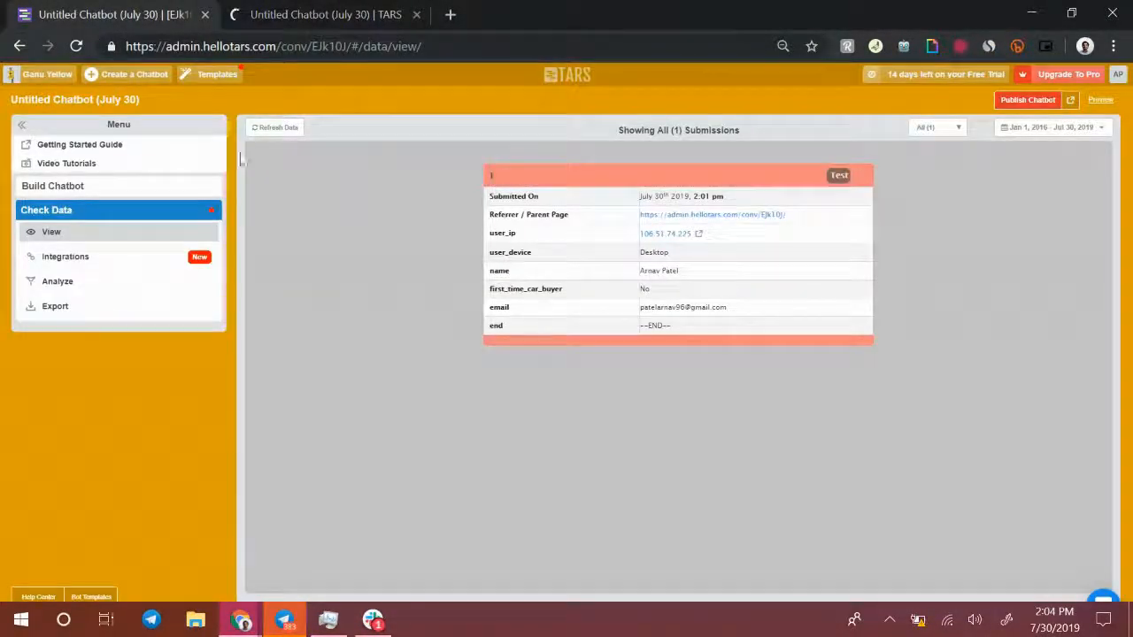
left_click(275, 127)
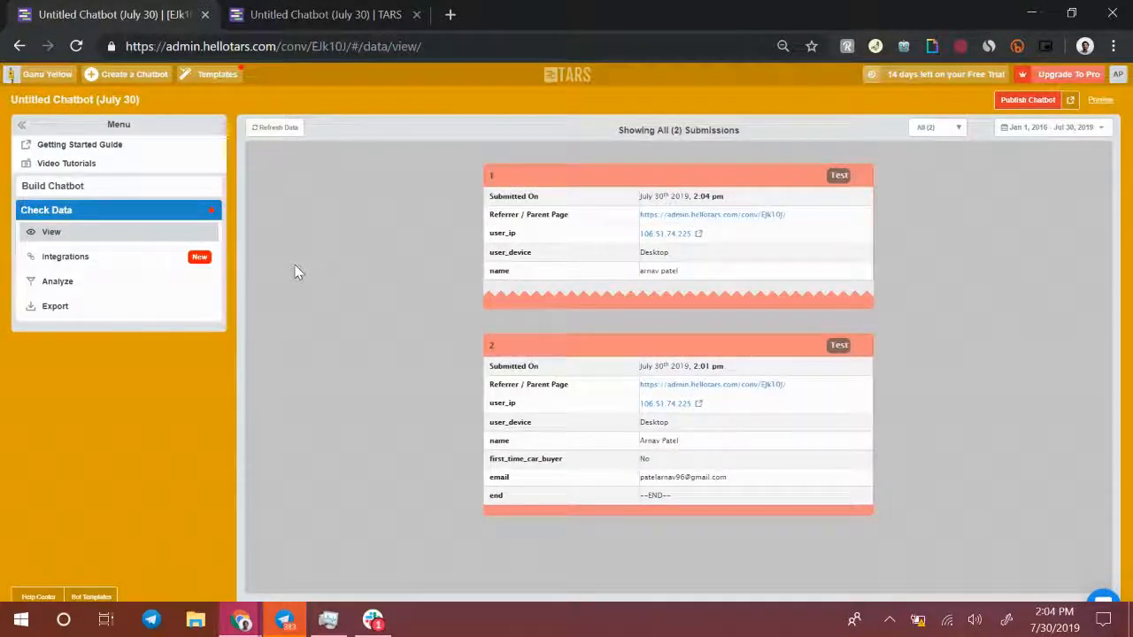
left_click(57, 279)
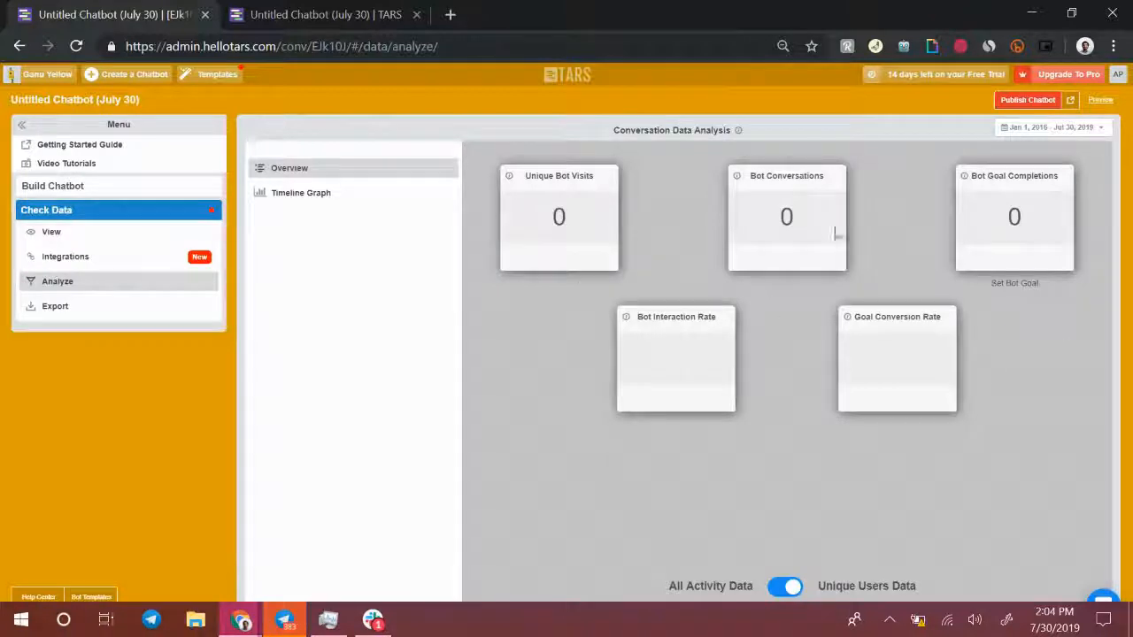
mouse_move(1092, 318)
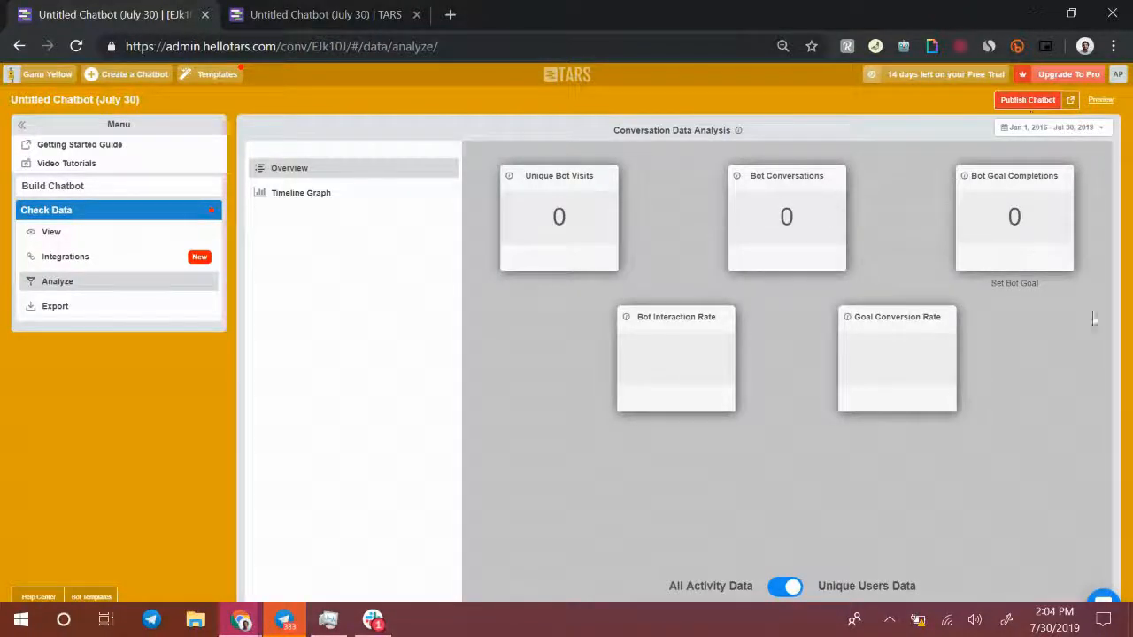
mouse_move(993, 214)
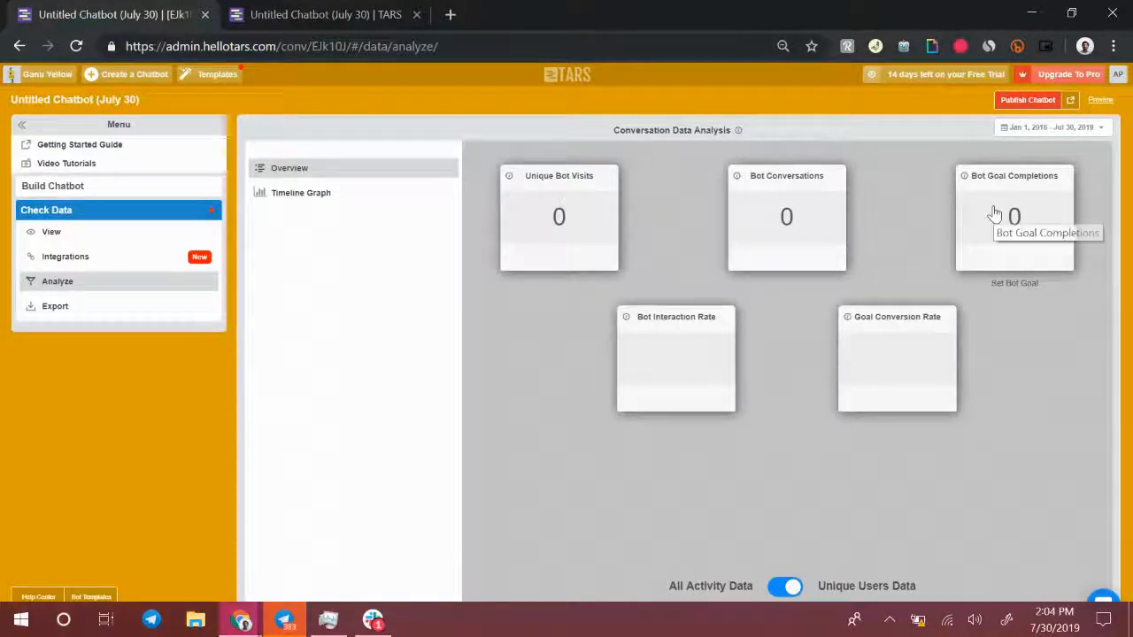
mouse_move(977, 422)
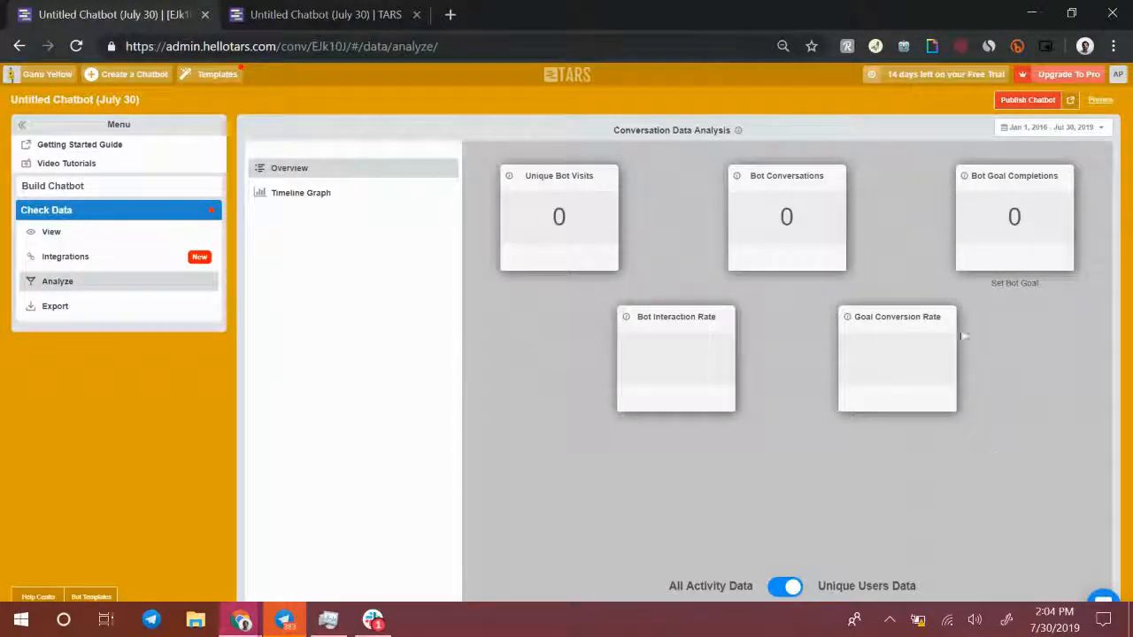
- View the timeline graphs and check a point on the unique visits chart
left_click(300, 191)
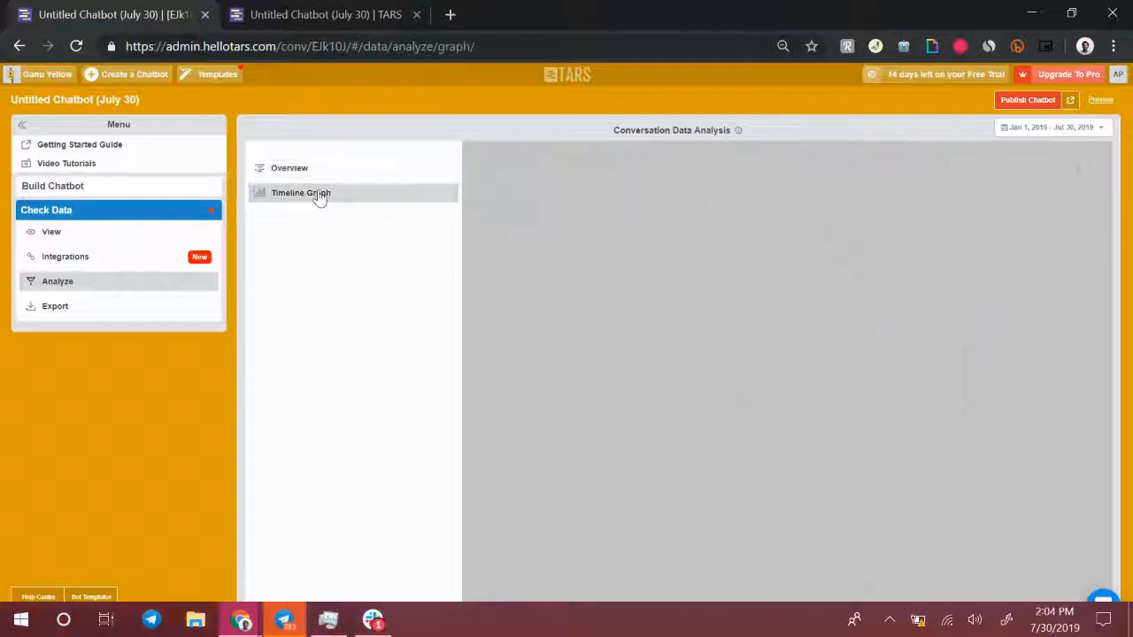
left_click(301, 192)
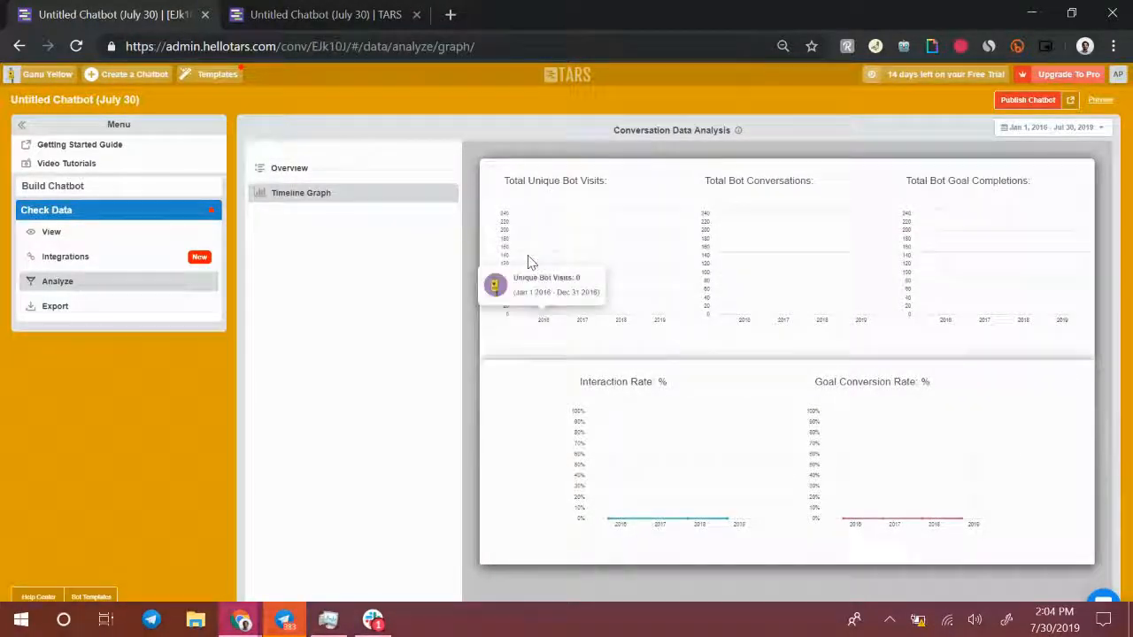
mouse_move(945, 386)
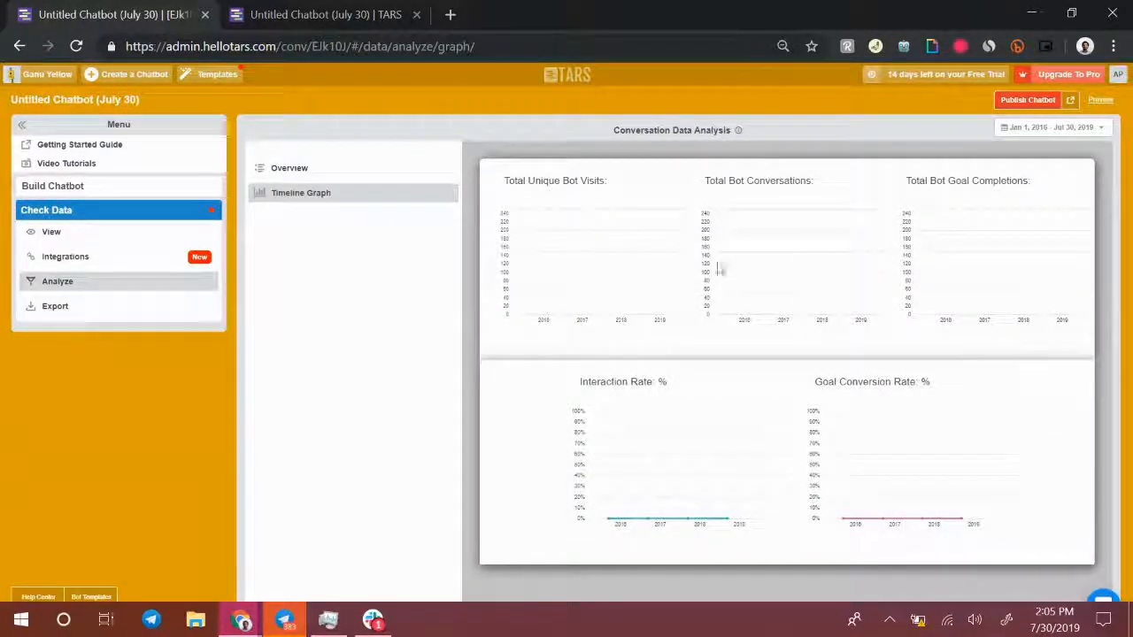
mouse_move(966, 439)
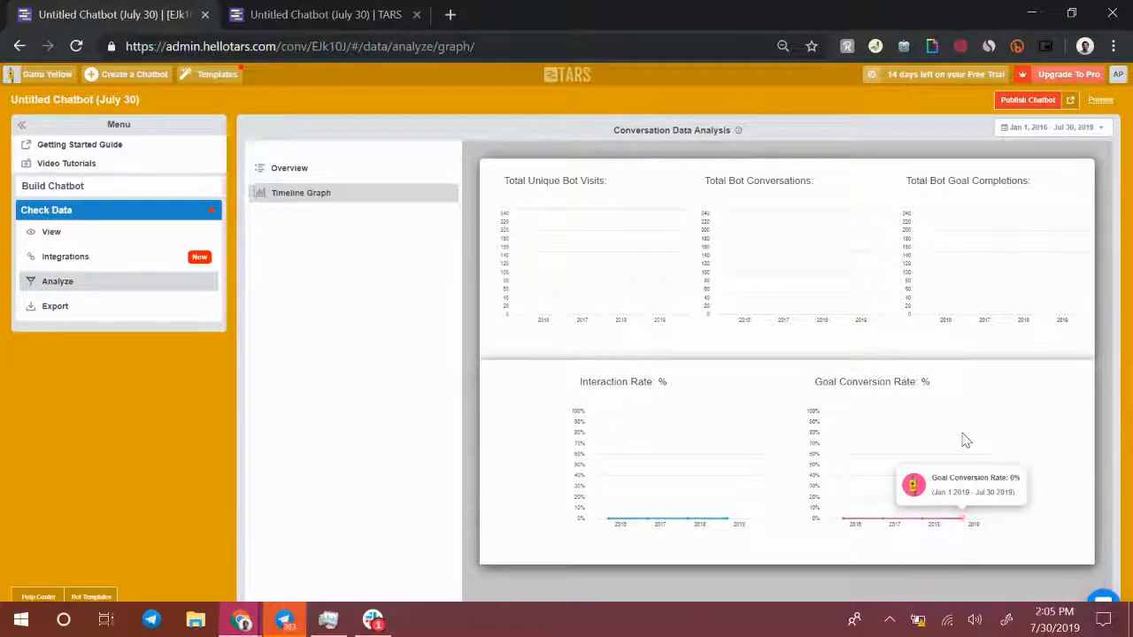
mouse_move(694, 396)
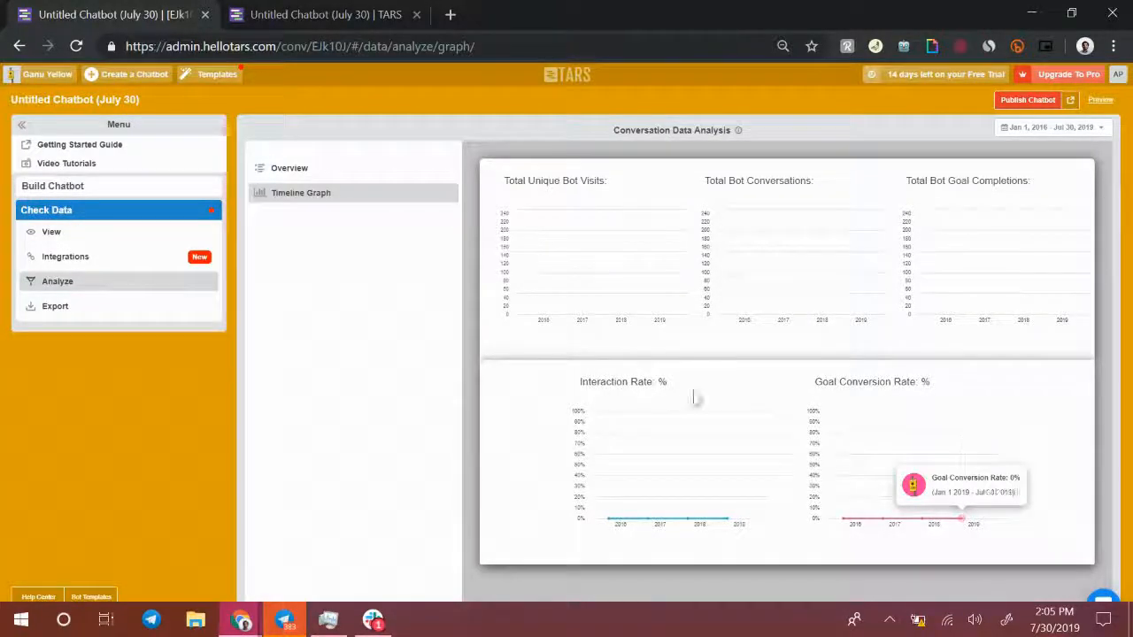
mouse_move(152, 266)
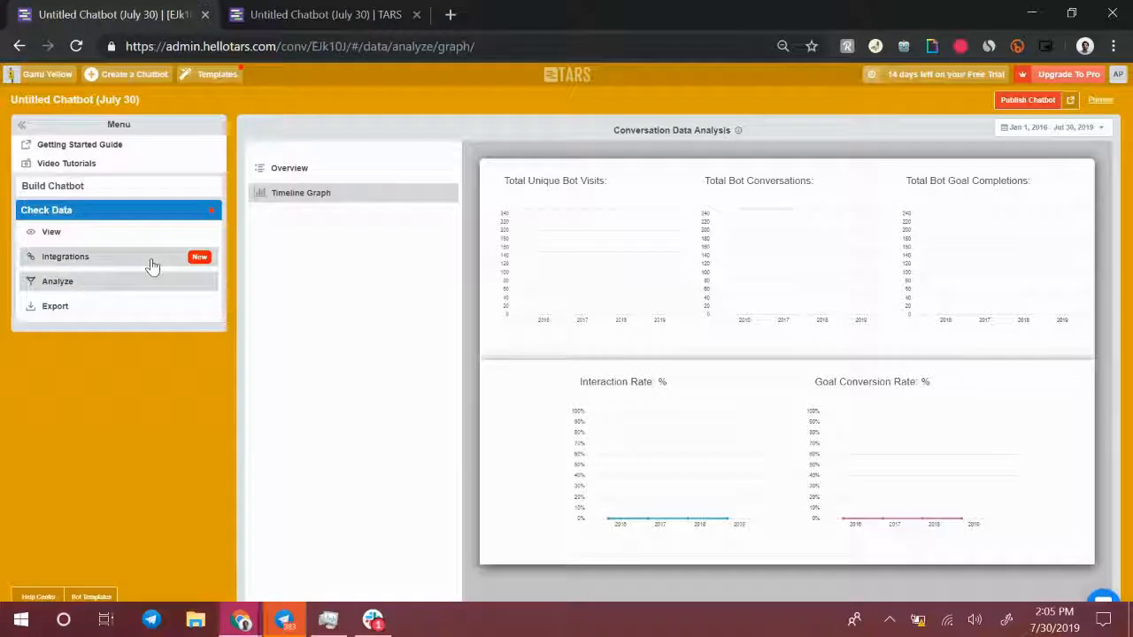
- View the Zapier integration page for sending conversation data to Google Sheets
left_click(63, 255)
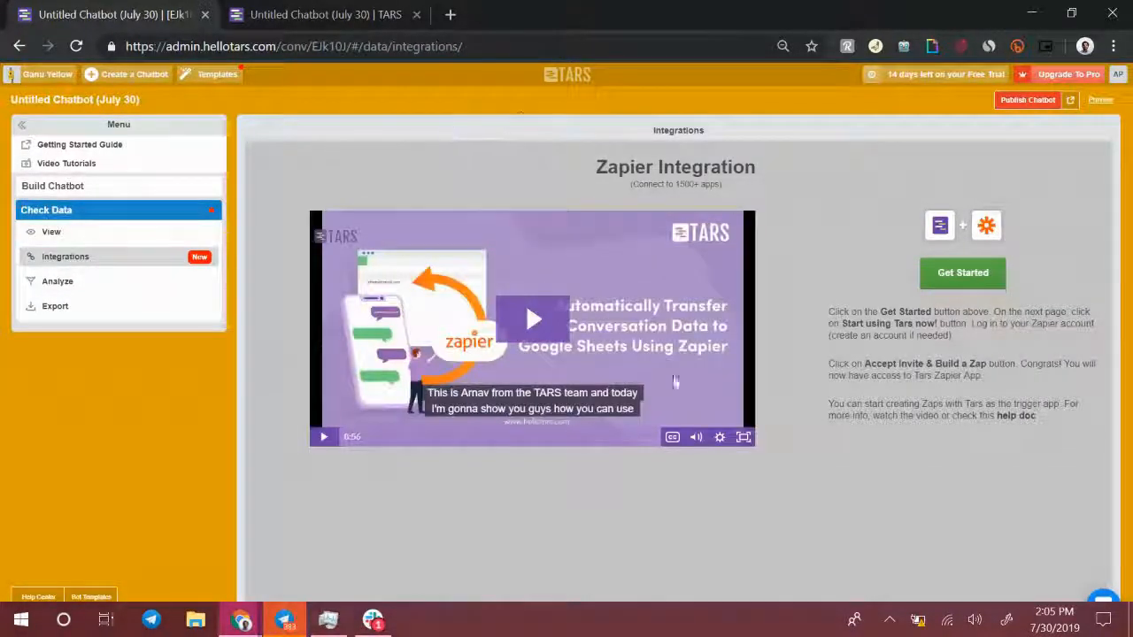
mouse_move(545, 260)
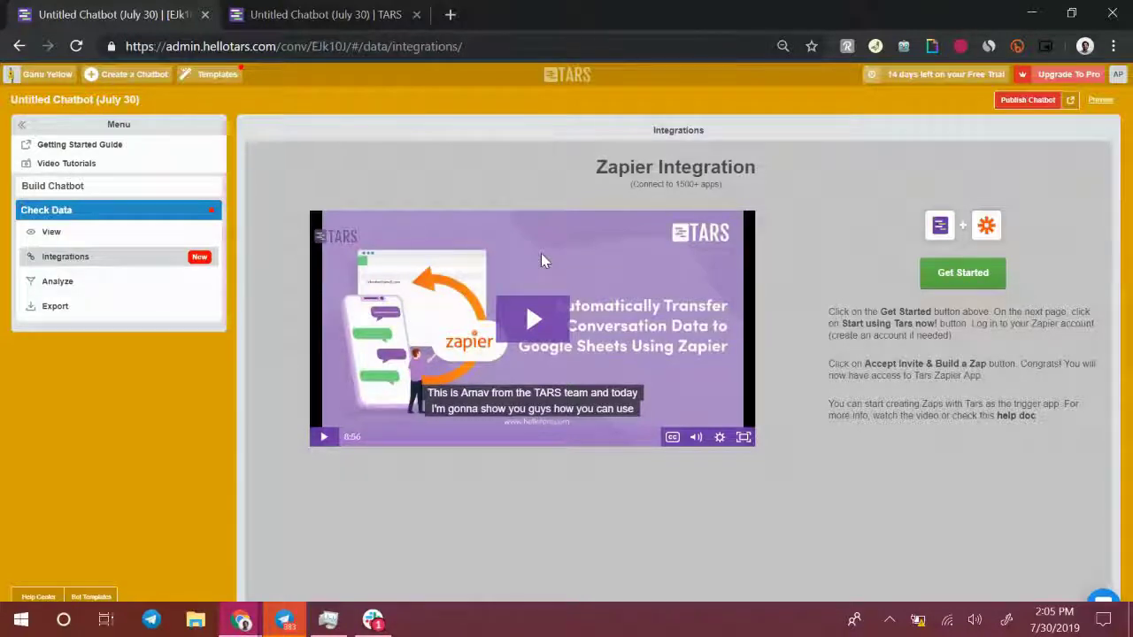
mouse_move(133, 315)
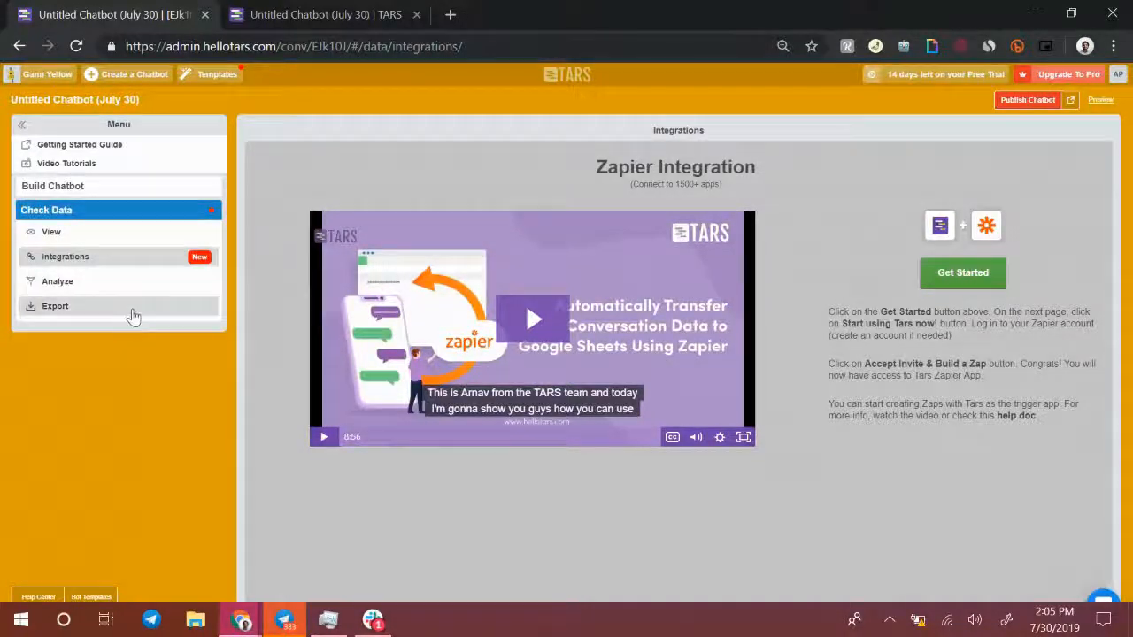
- Export email, user_device and first_time_car_buyer as CSV, producing a download link, then zoom out
left_click(54, 304)
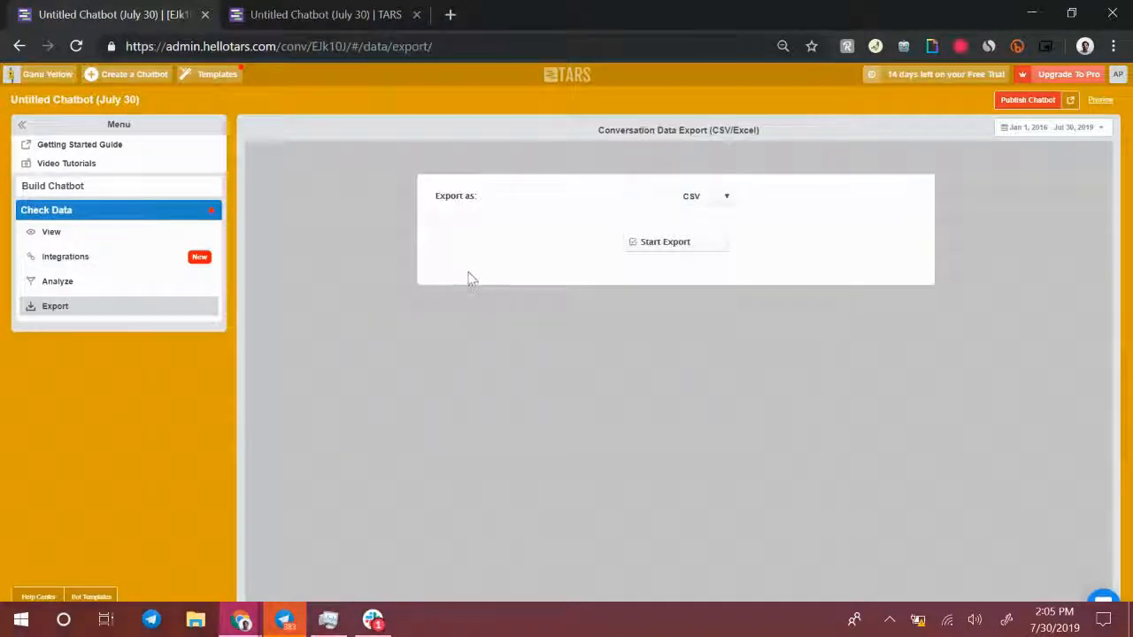
mouse_move(470, 279)
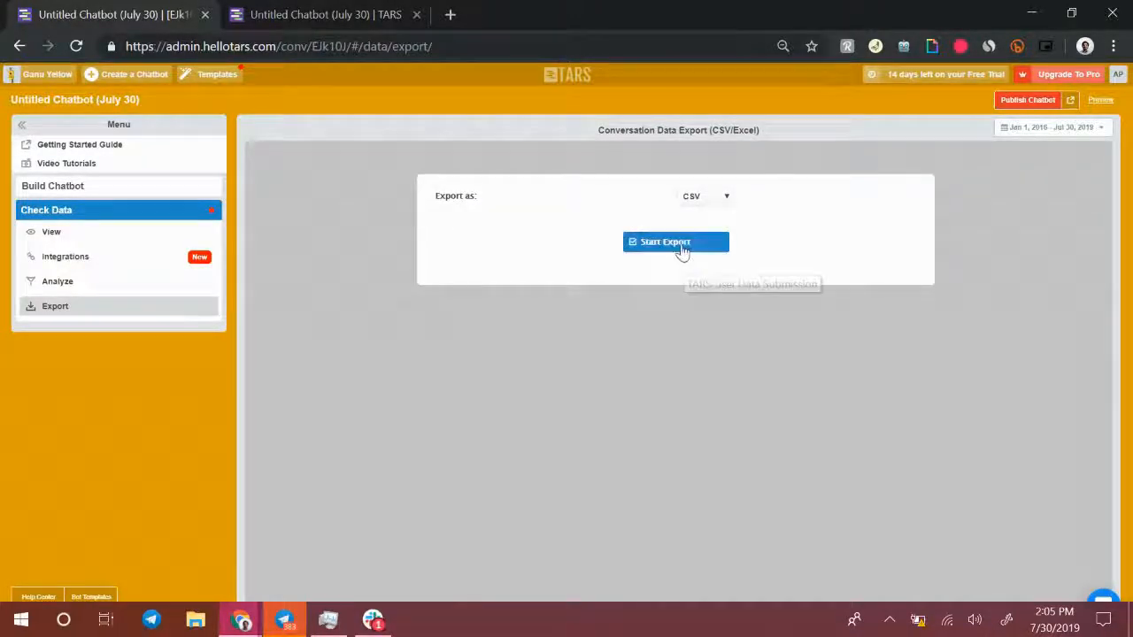
left_click(676, 241)
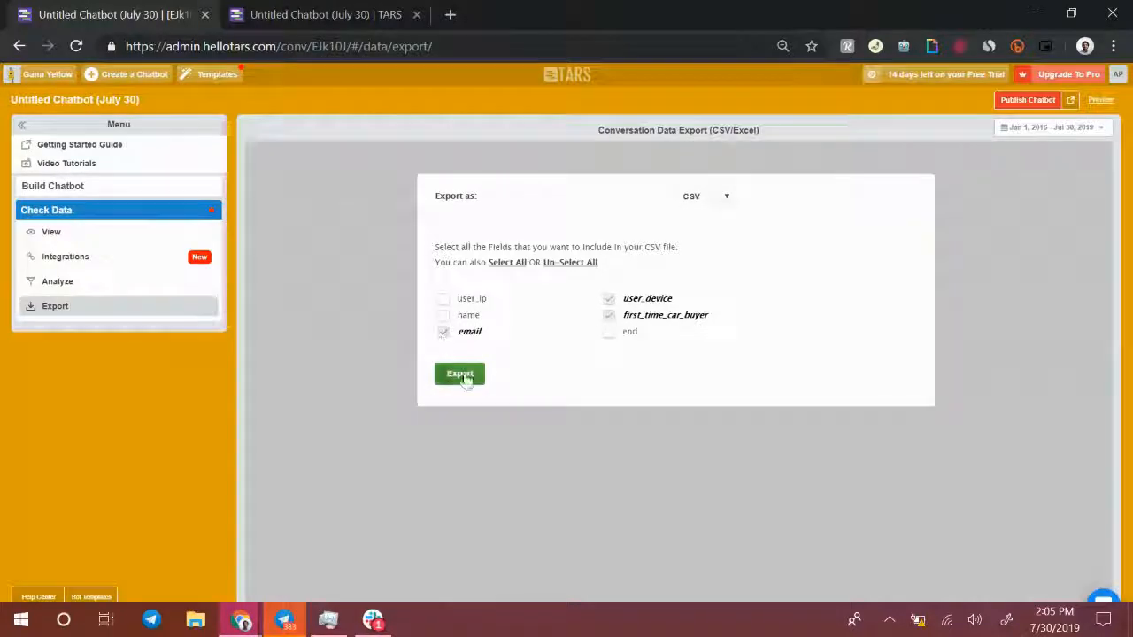
left_click(460, 375)
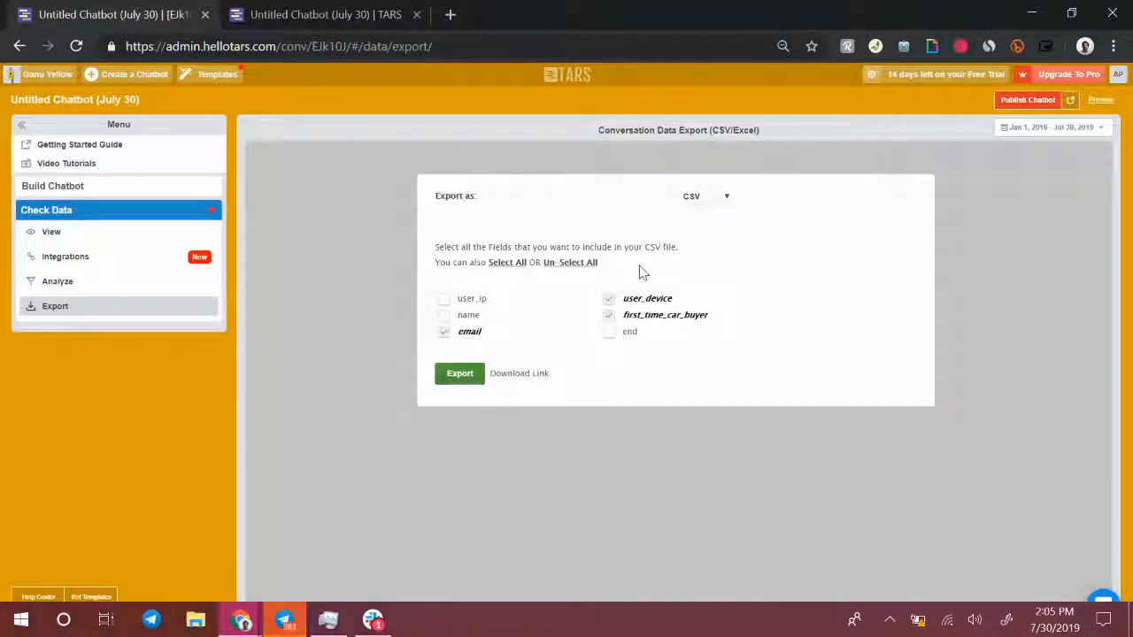
mouse_move(132, 193)
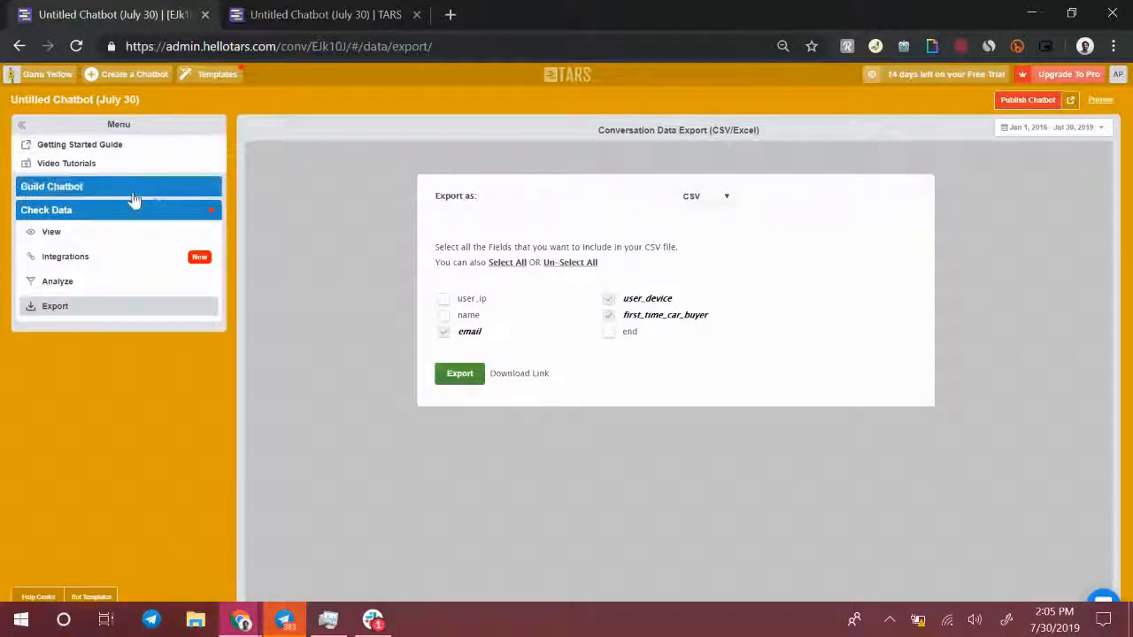
left_click(51, 186)
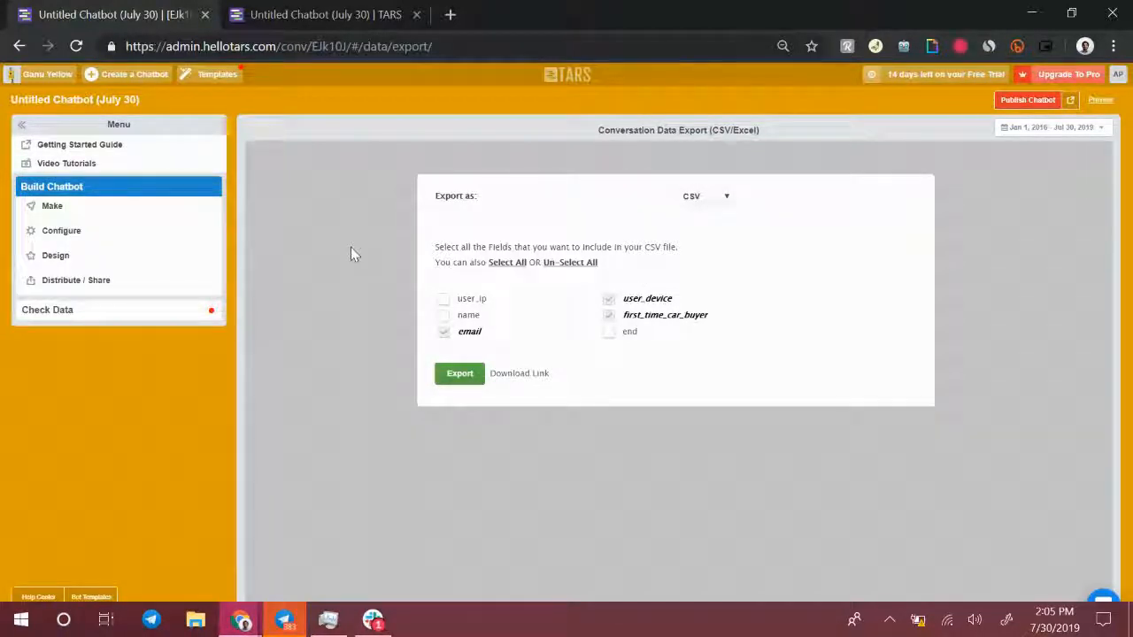
mouse_move(193, 315)
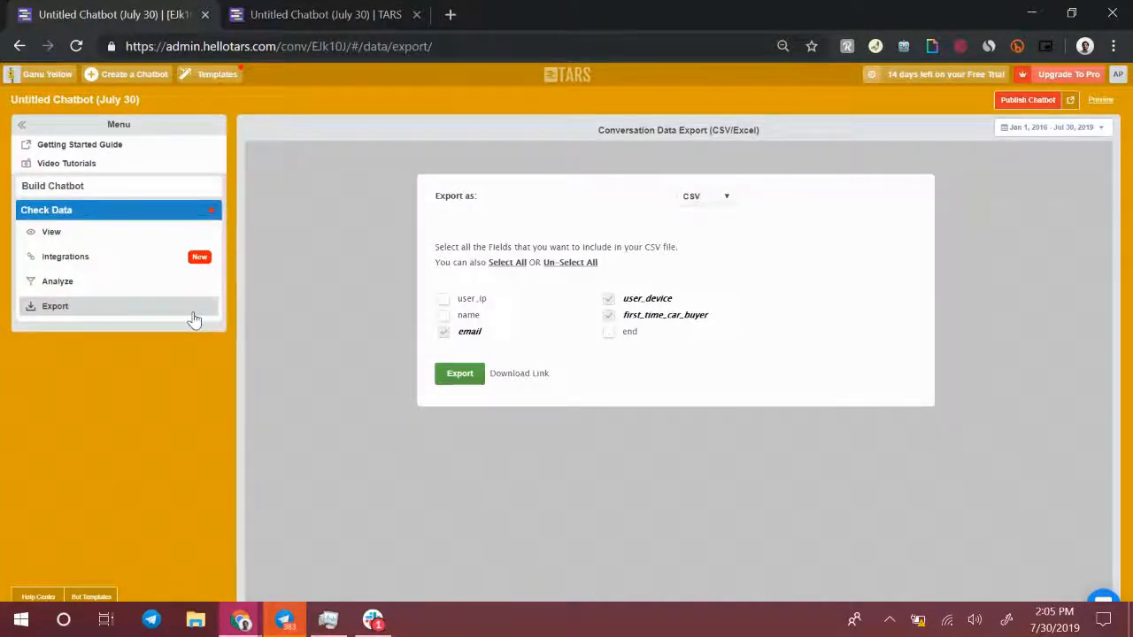
mouse_move(517, 510)
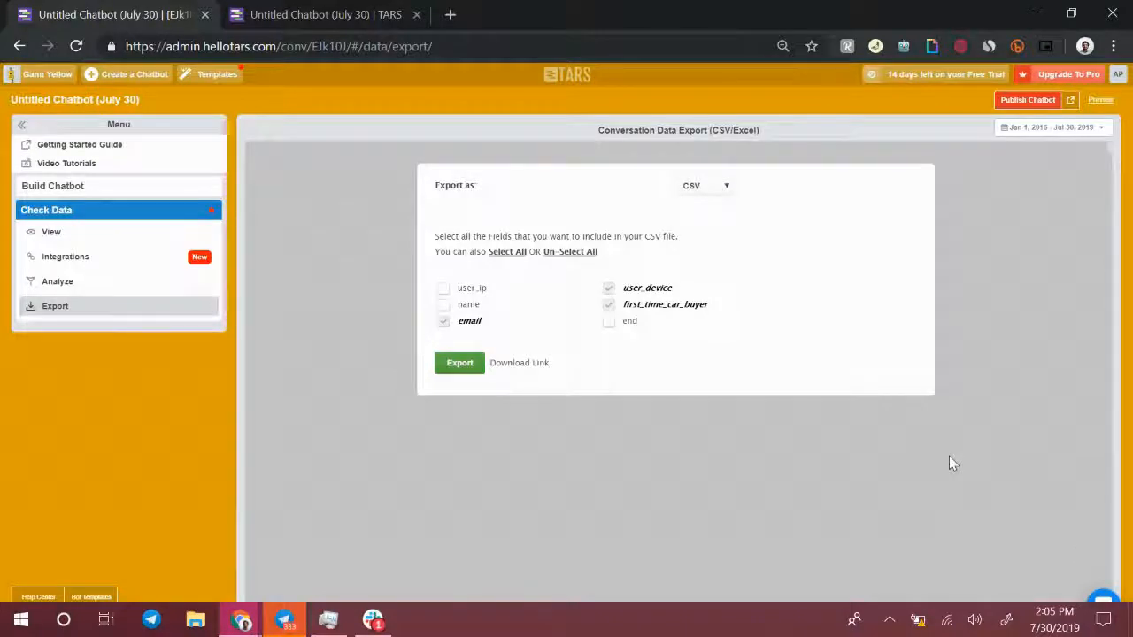
key("ctrl+-")
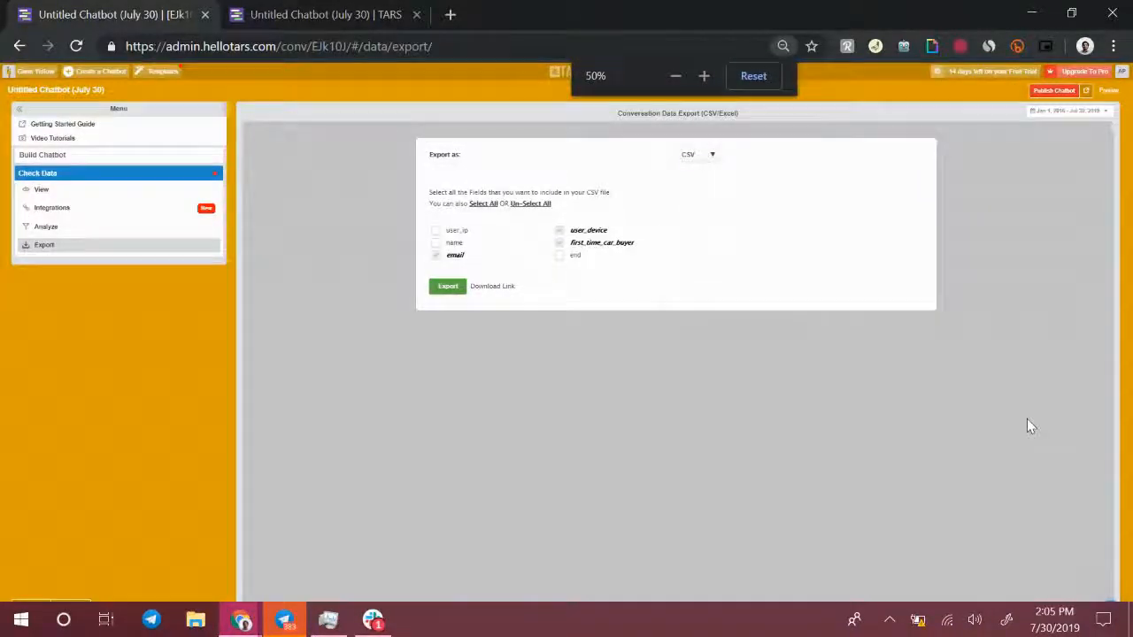